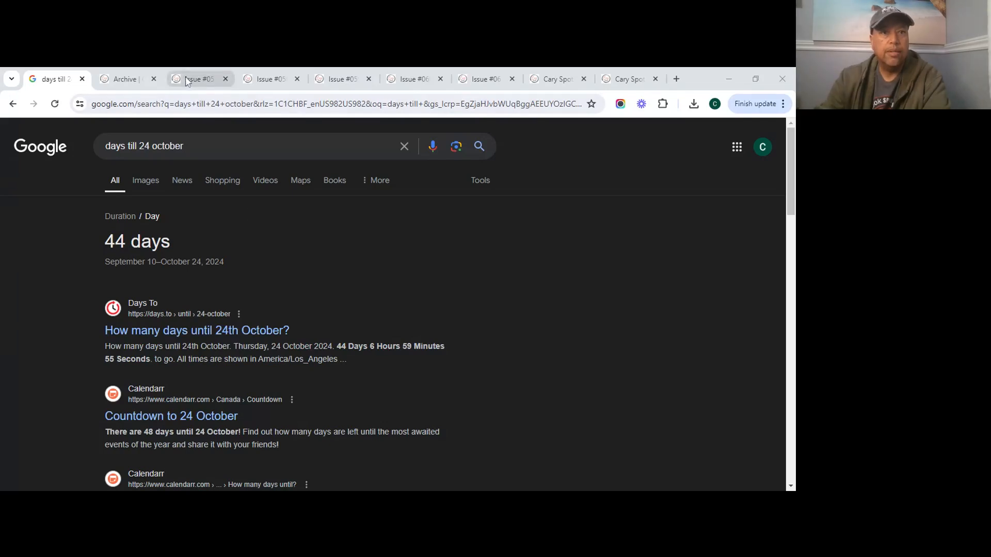
Step: Switch to the Issue #057 tab and highlight 'Norovirus Update in Wake County' in the subtitle
click(196, 79)
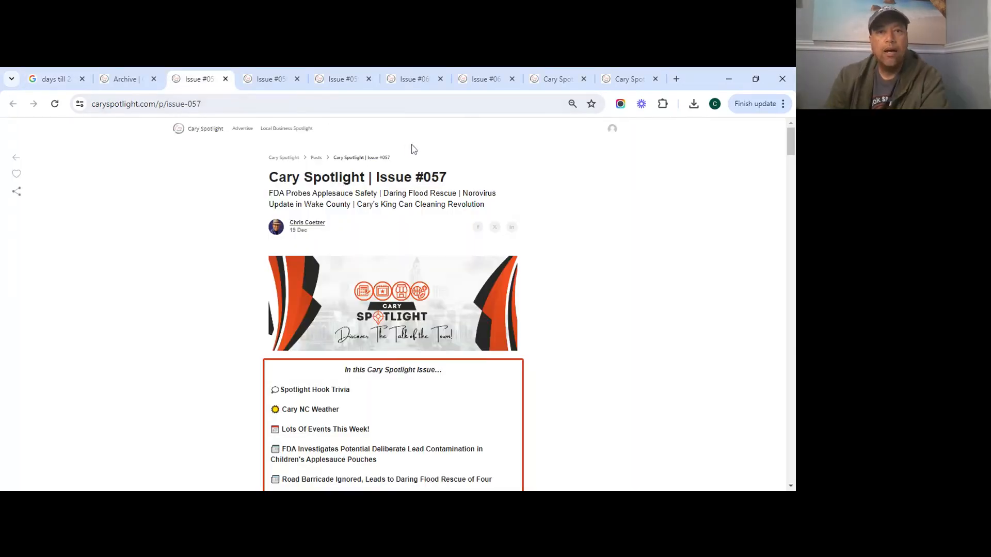
mouse_move(546, 152)
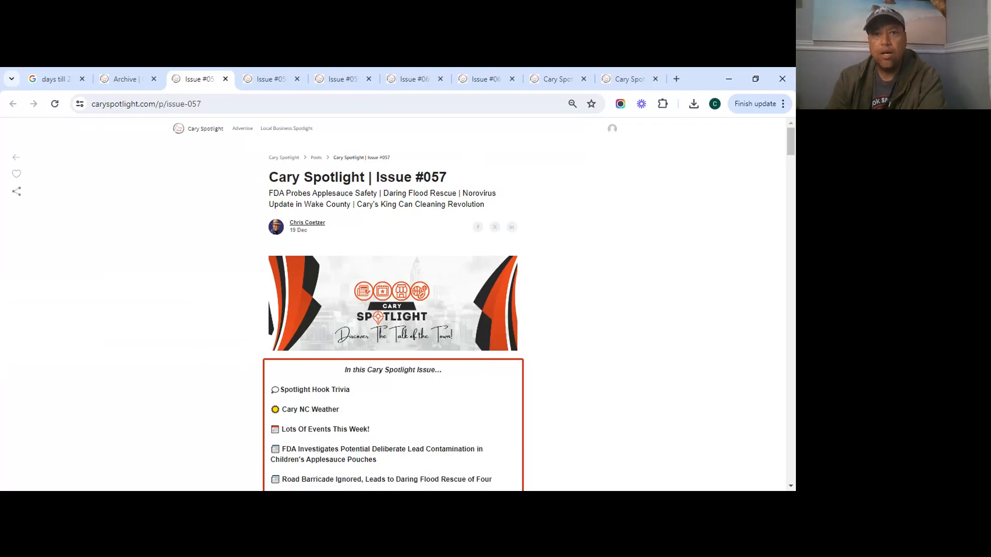
double_click(432, 193)
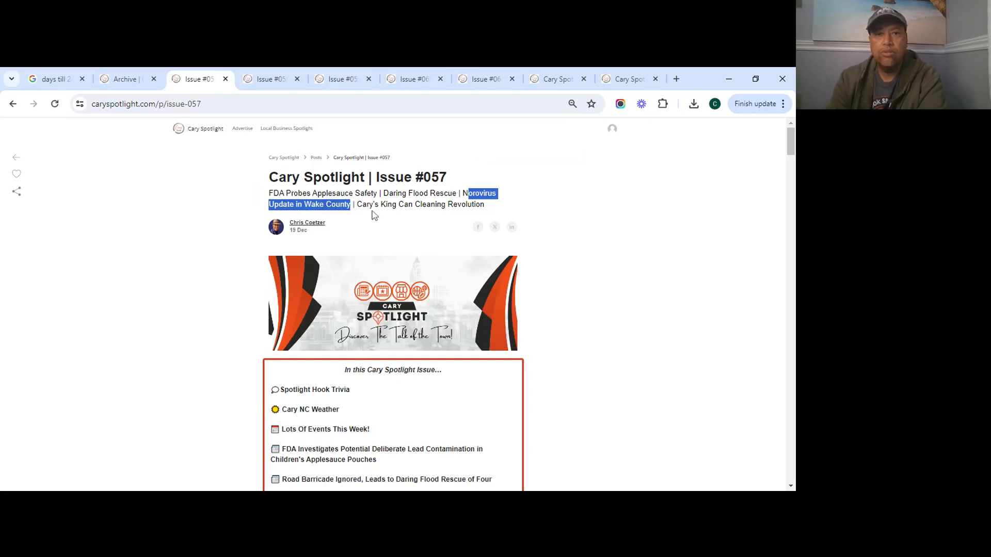
Step: Highlight 'Cary's King Can Cleaning Revolution' in the subtitle and scroll into the contents list
scroll(down, 3)
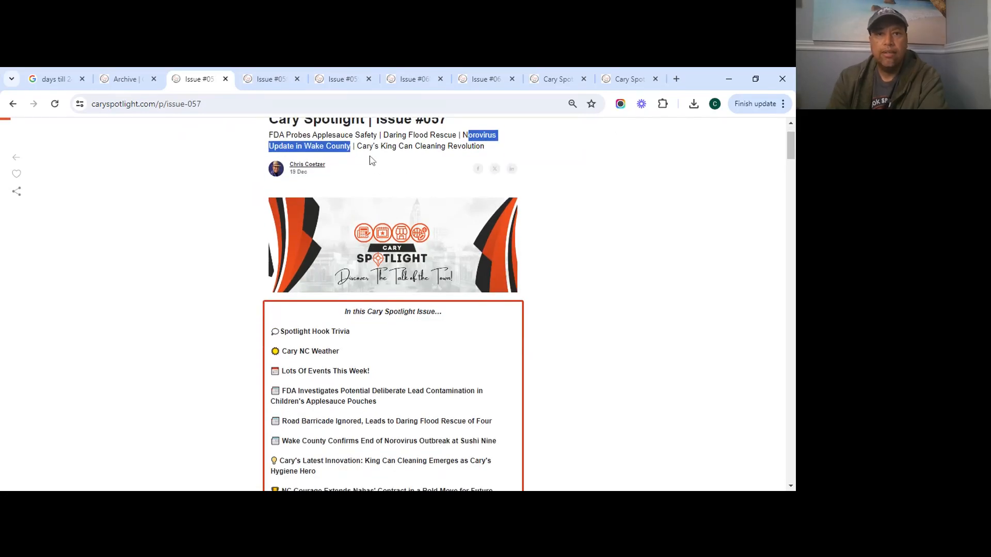
drag(357, 146, 484, 146)
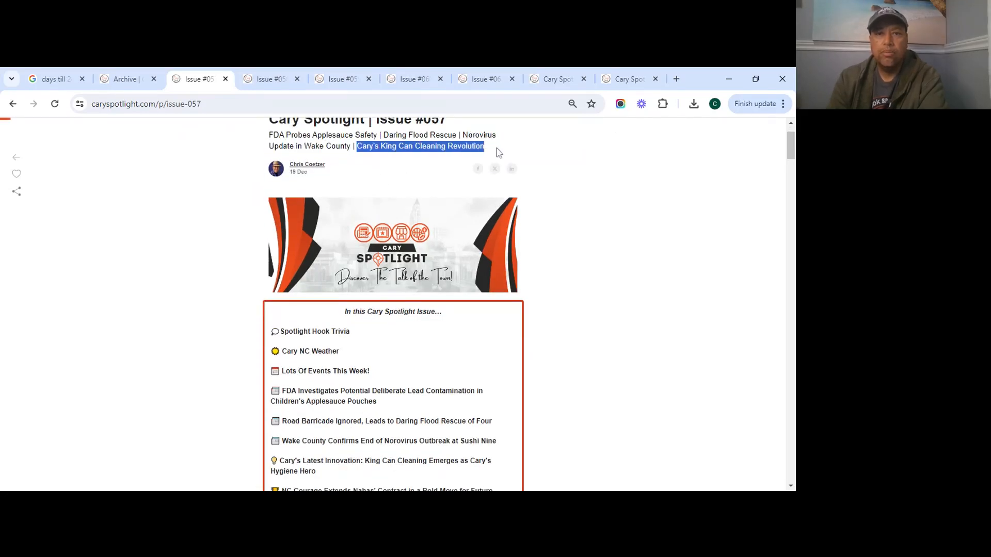
scroll(down, 3)
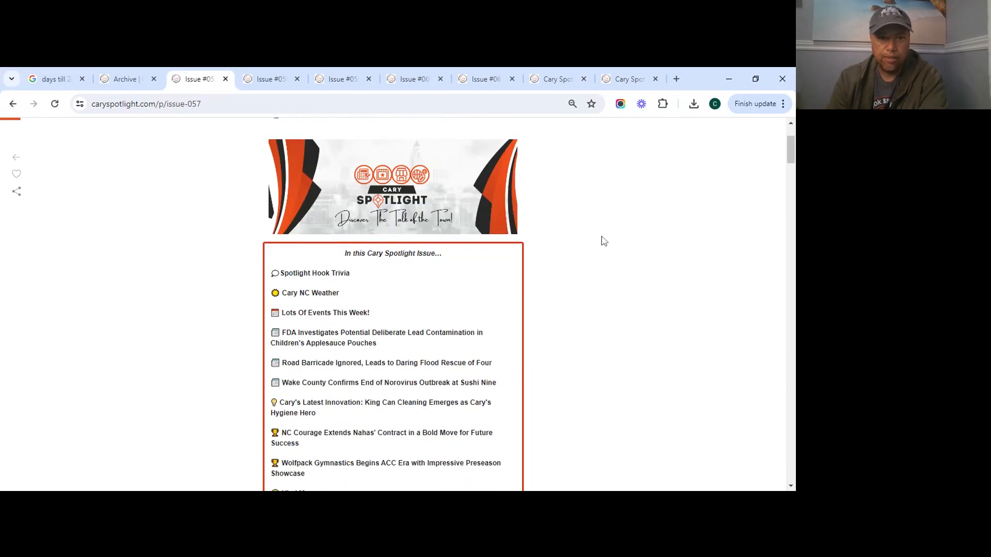
scroll(down, 3)
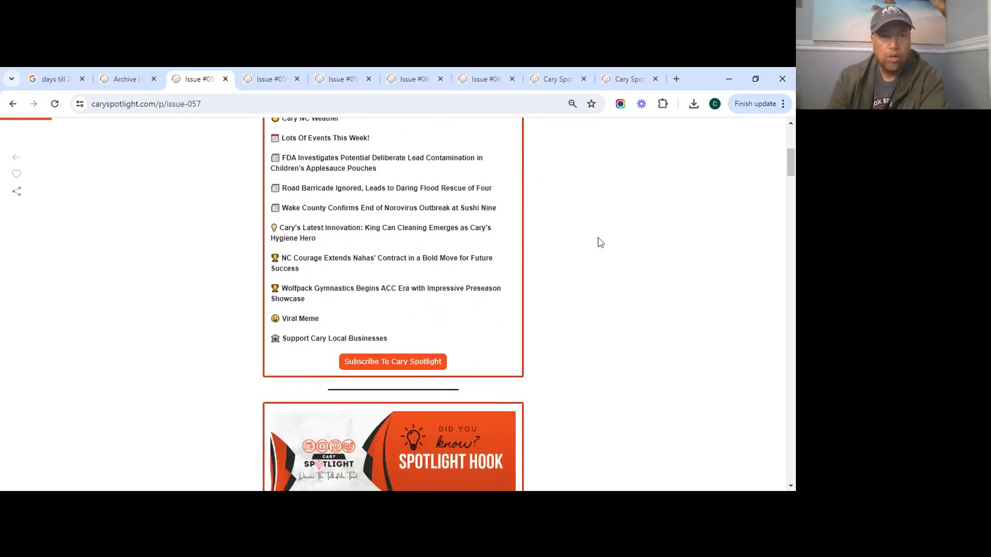
scroll(down, 3)
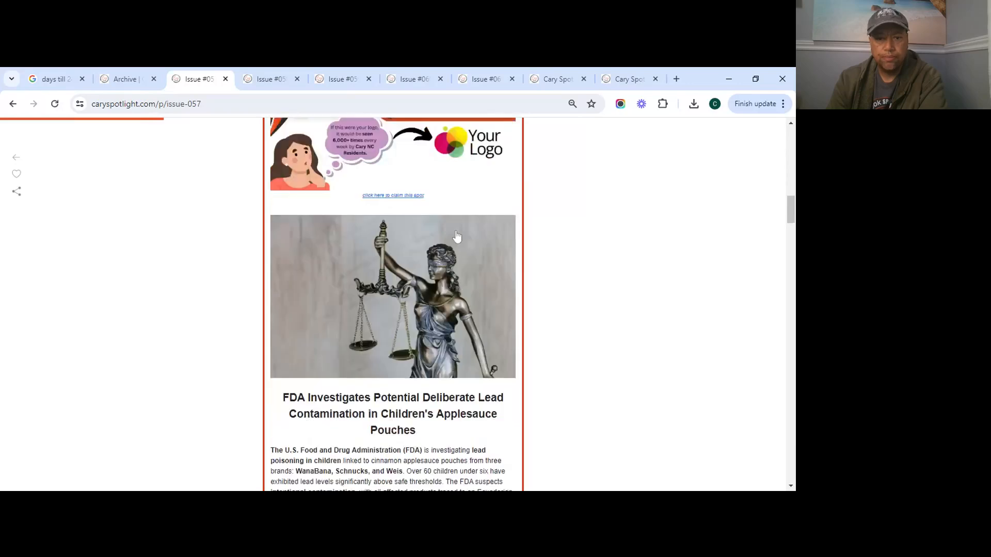
Step: Read Issue #057's news stories and the King Can Cleaning spotlight down to the feedback poll
scroll(down, 3)
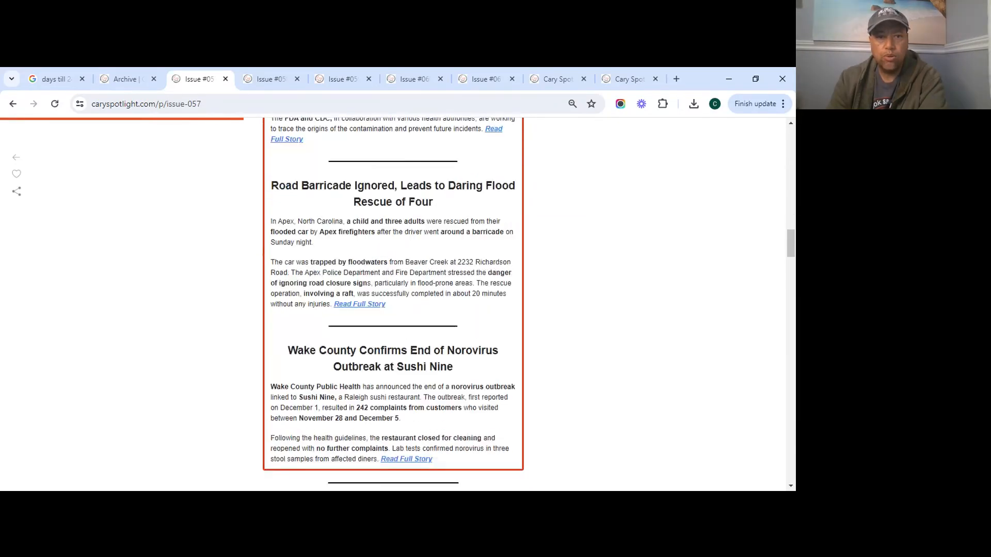
scroll(down, 3)
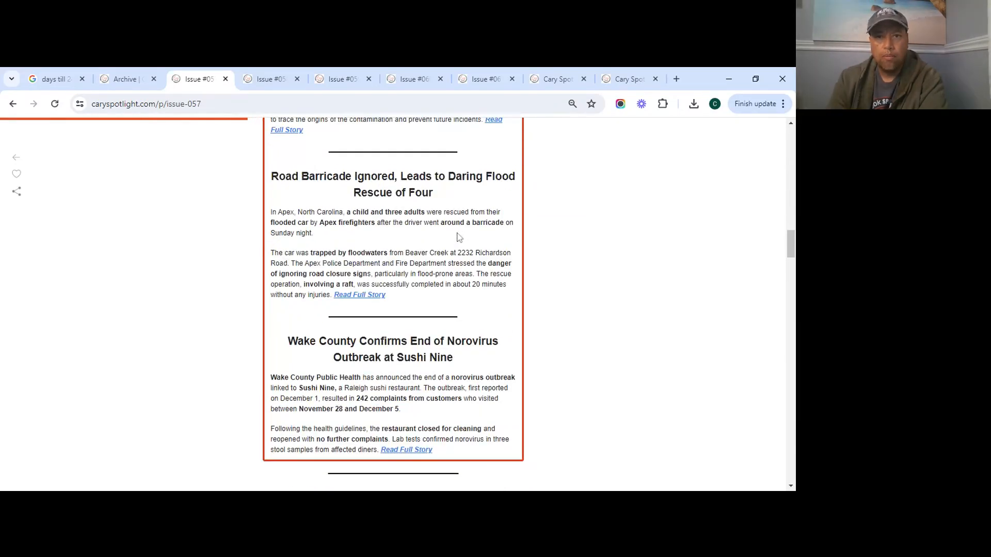
scroll(down, 3)
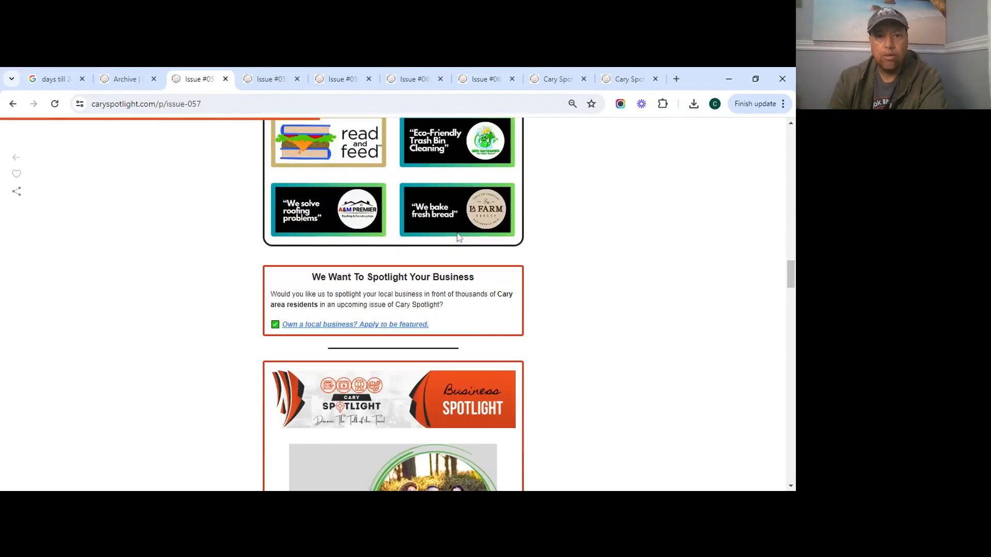
scroll(down, 3)
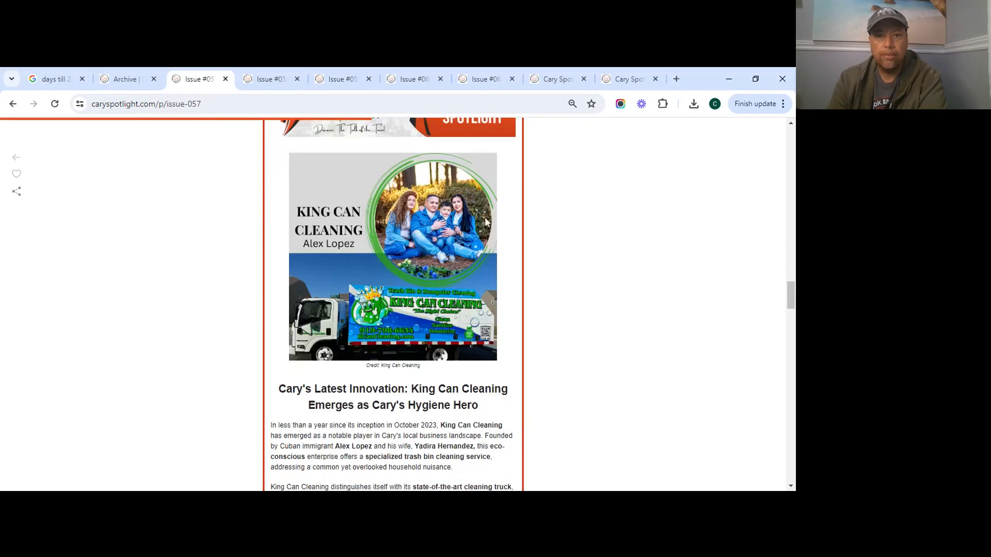
mouse_move(247, 343)
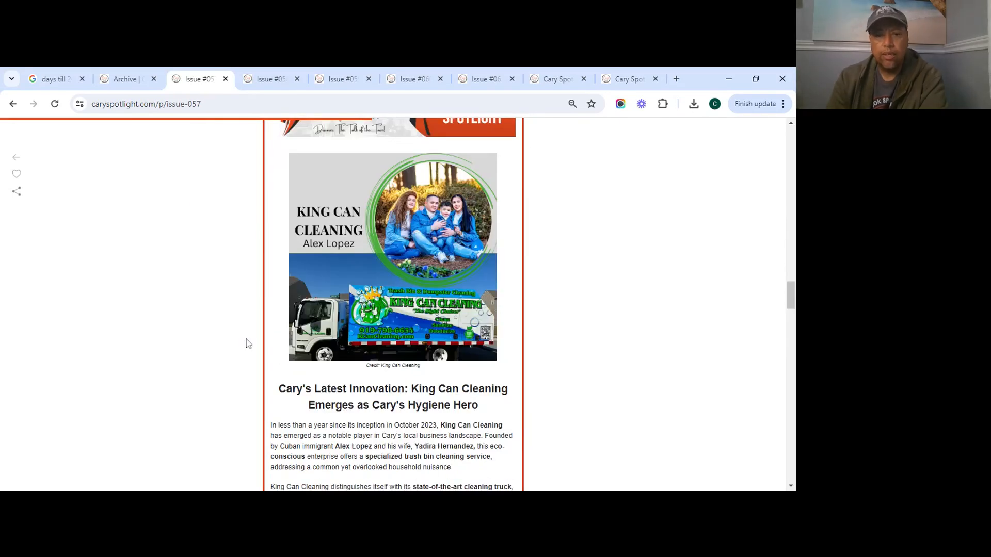
scroll(down, 3)
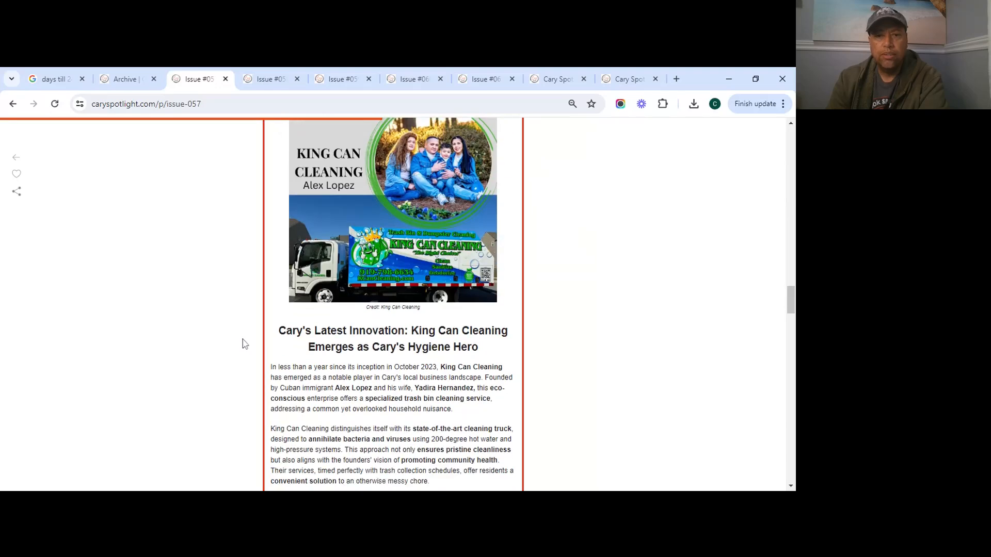
scroll(down, 3)
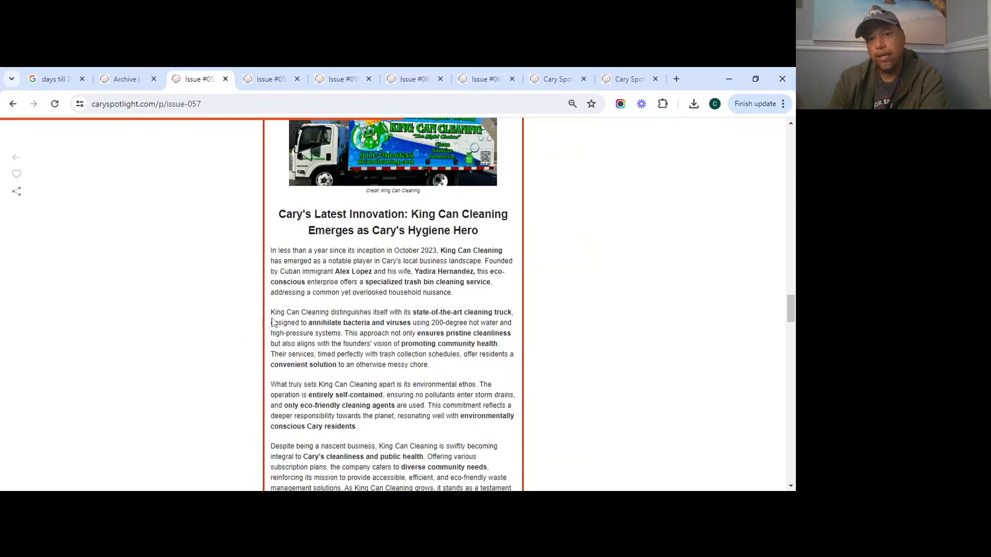
scroll(down, 3)
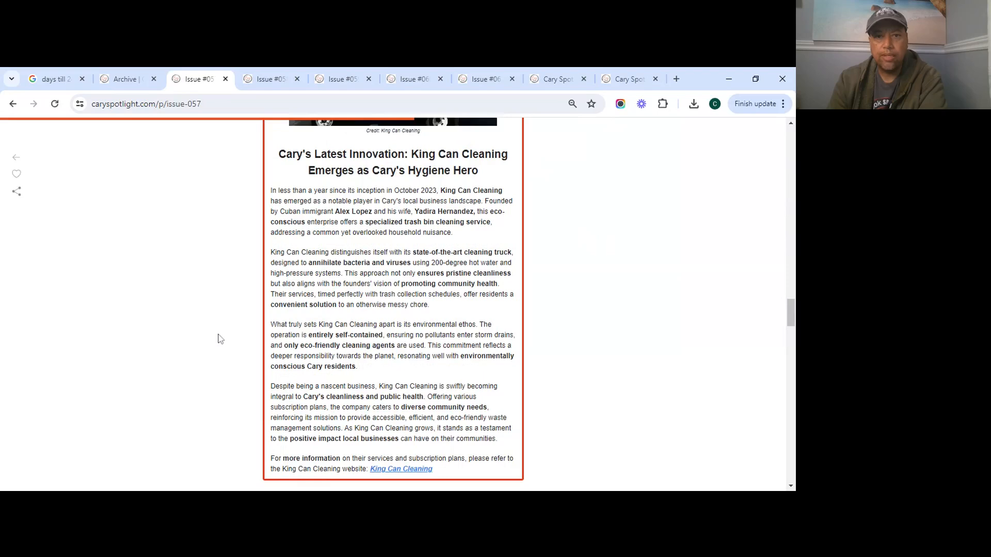
scroll(down, 3)
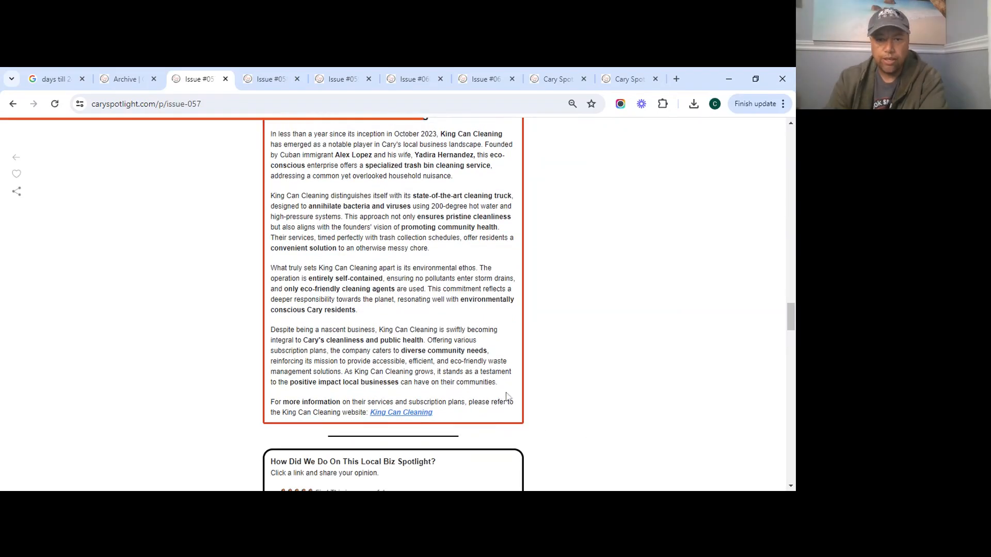
scroll(down, 3)
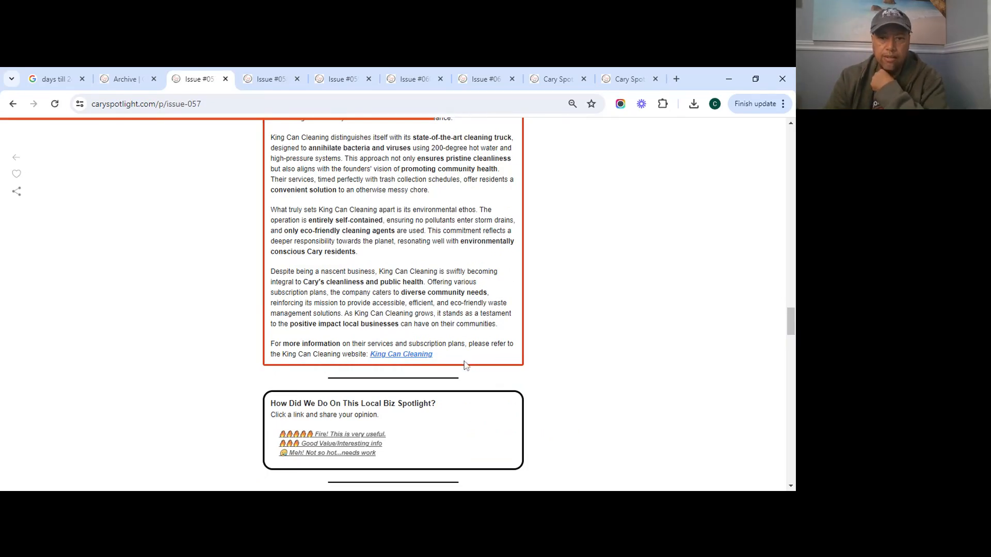
mouse_move(467, 362)
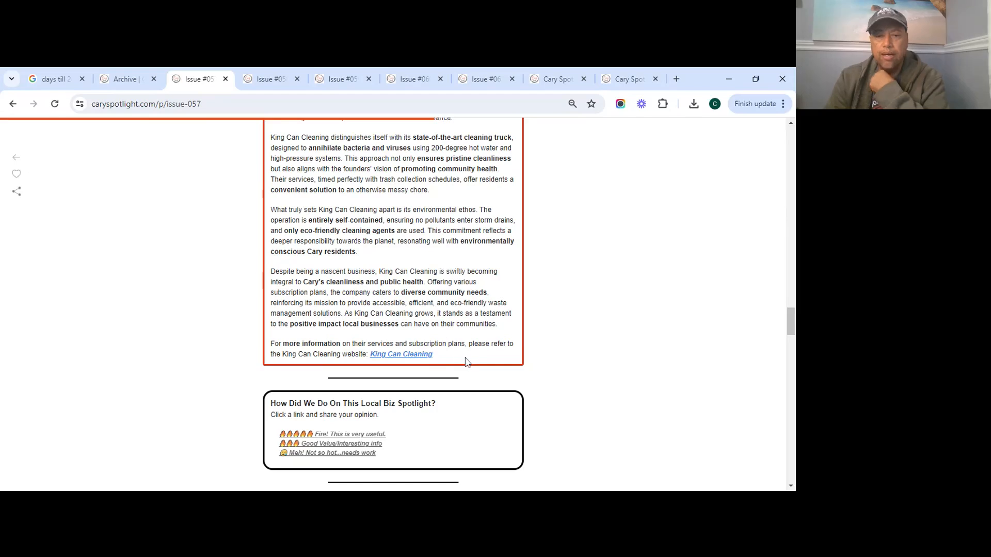
mouse_move(482, 367)
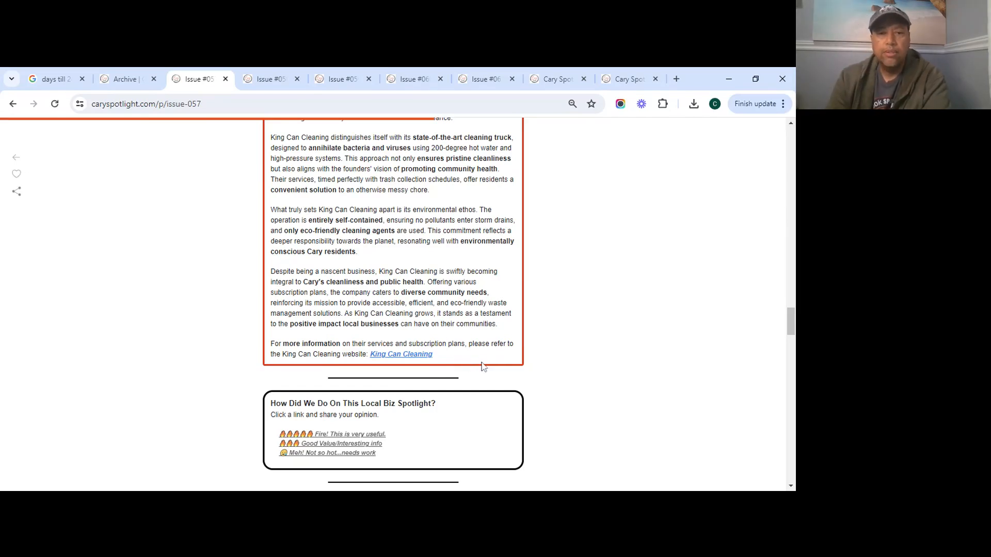
Step: Scroll Issue #057 through sports, viral meme, feedback and December 19–21 events to the trivia answer
scroll(down, 3)
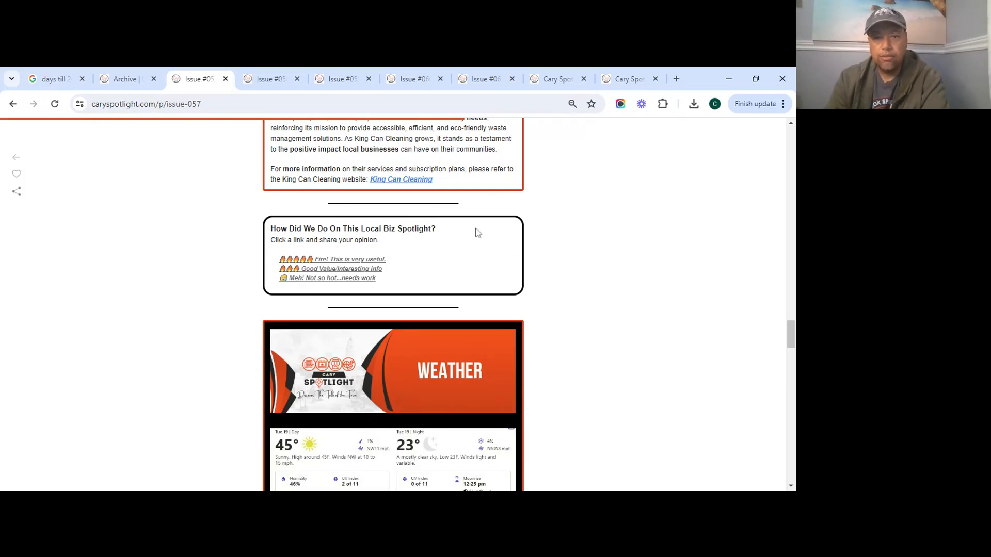
mouse_move(503, 276)
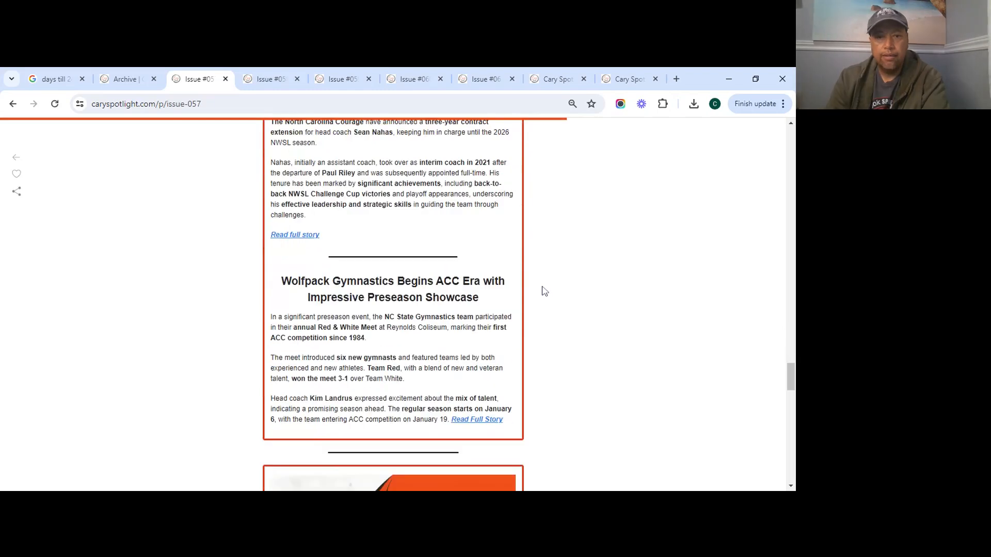
scroll(up, 3)
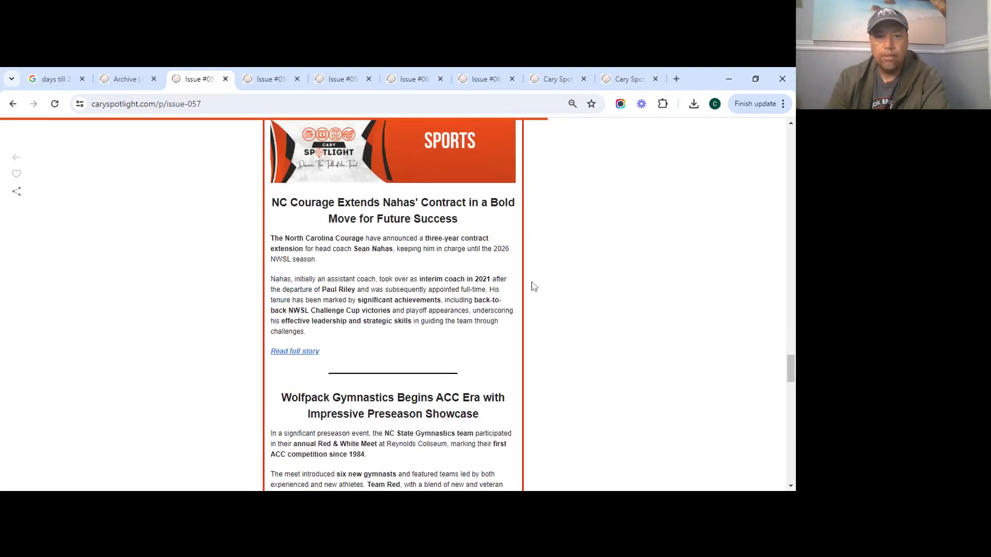
scroll(down, 3)
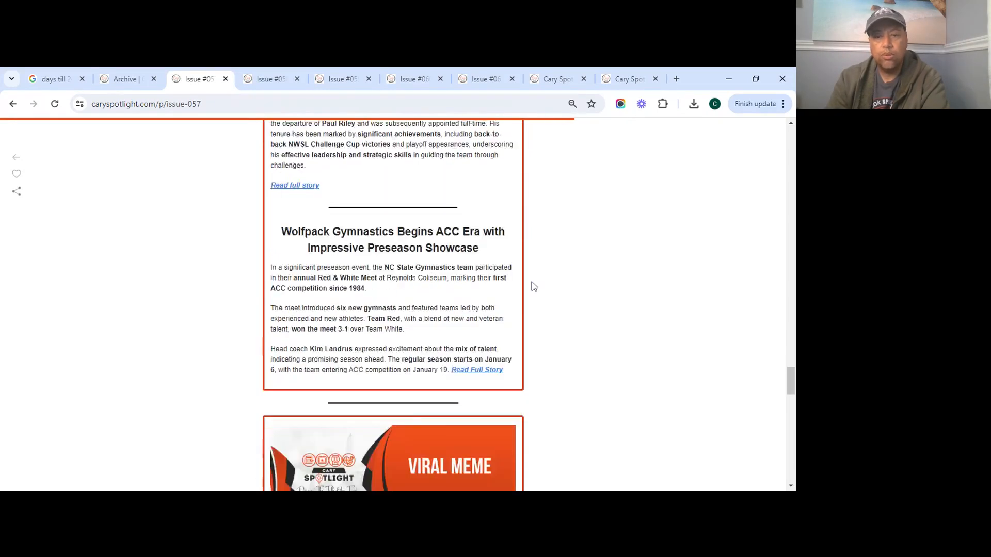
scroll(down, 3)
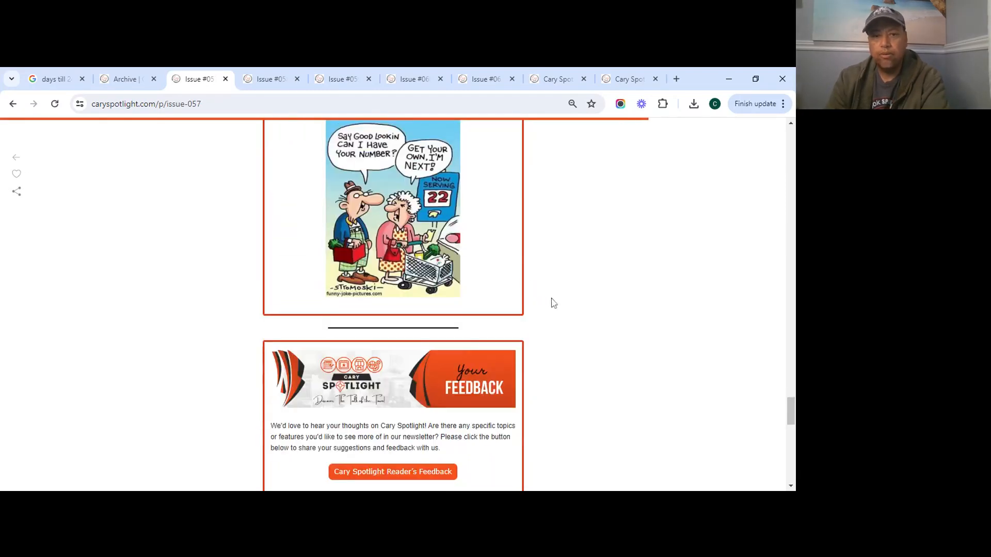
scroll(down, 3)
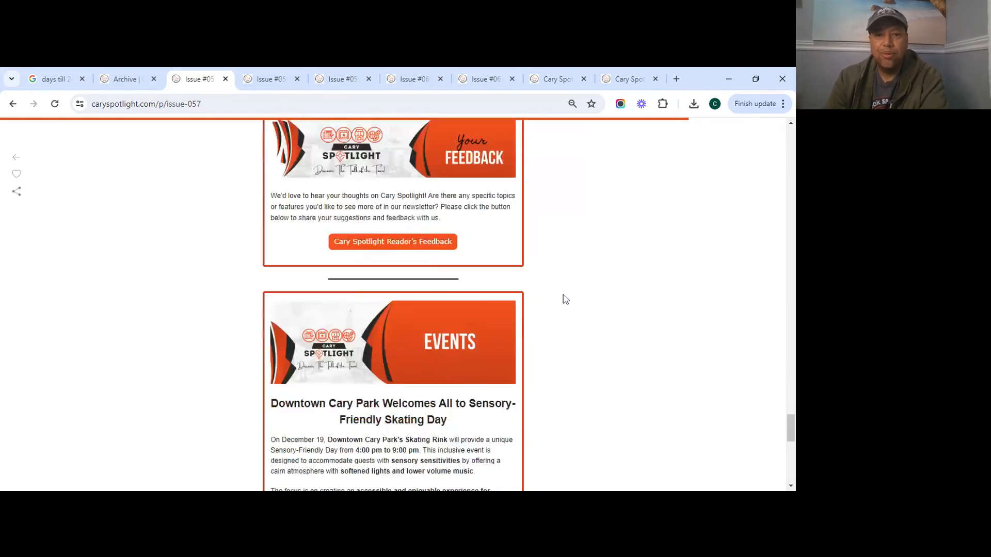
scroll(down, 3)
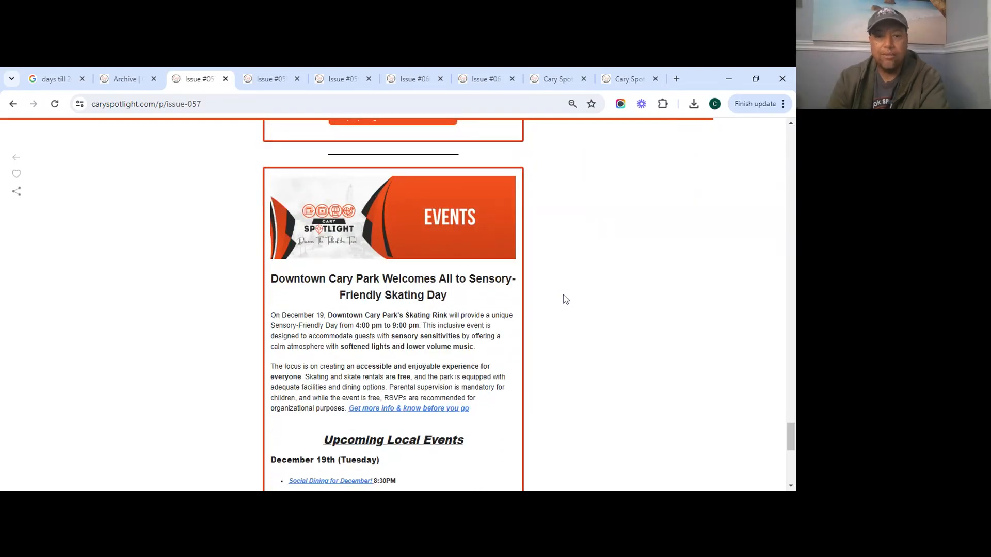
scroll(down, 3)
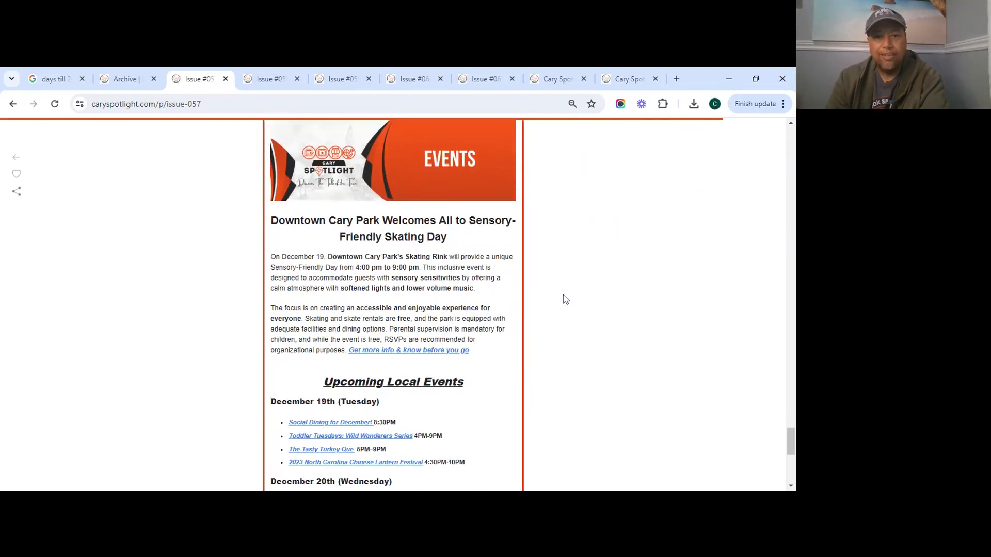
scroll(down, 3)
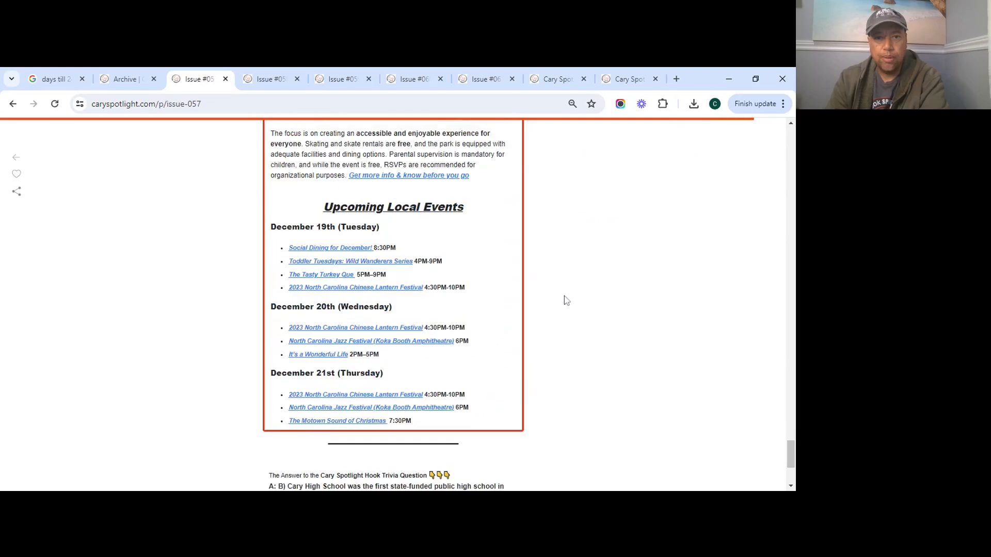
mouse_move(505, 241)
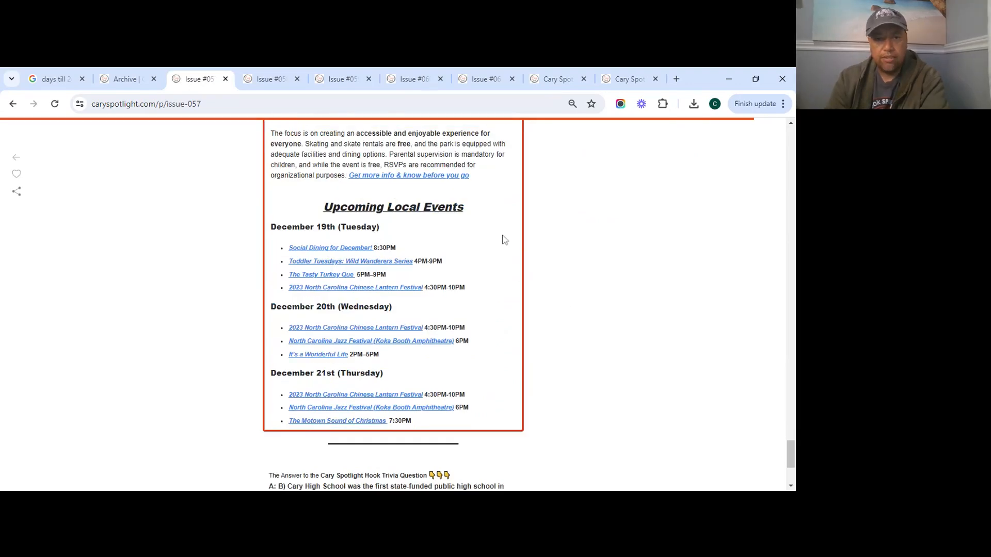
mouse_move(464, 218)
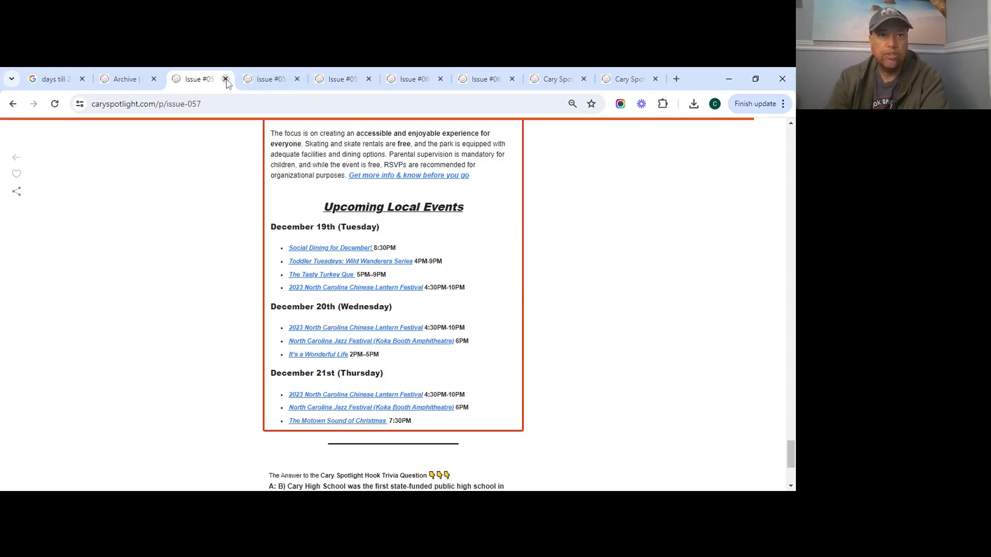
Step: Close the Issue #057 tab and highlight the NC State shooting words in Issue #058's subtitle
click(225, 79)
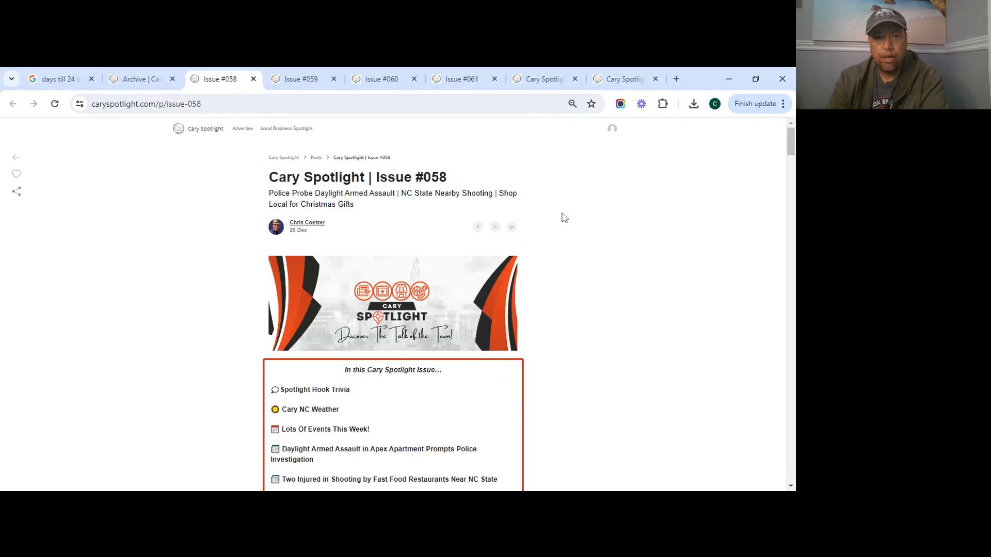
scroll(down, 3)
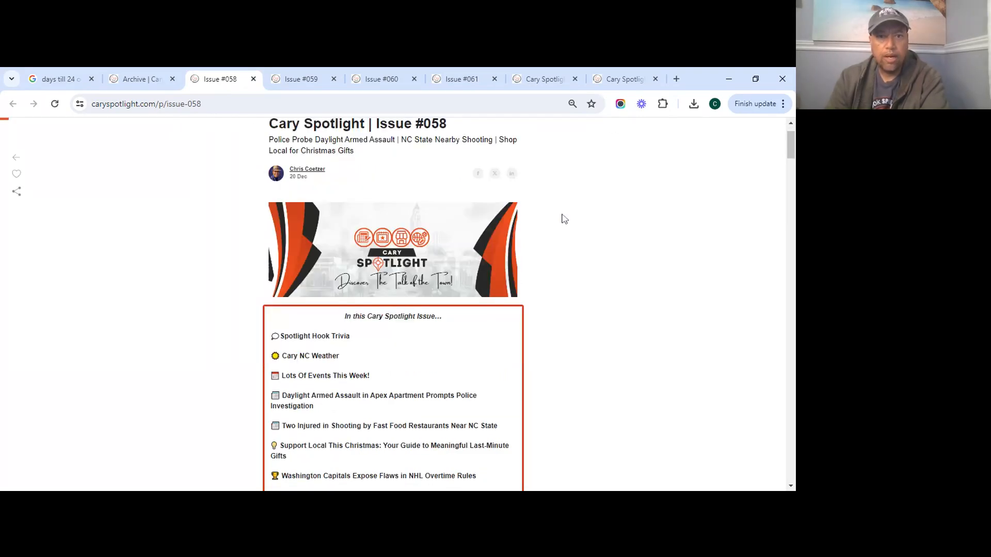
scroll(down, 3)
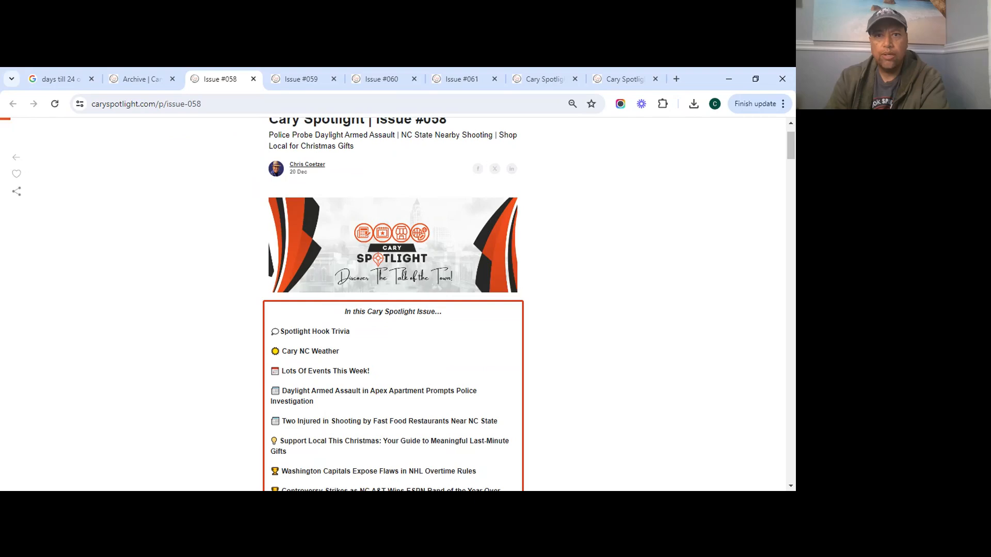
drag(407, 135, 493, 135)
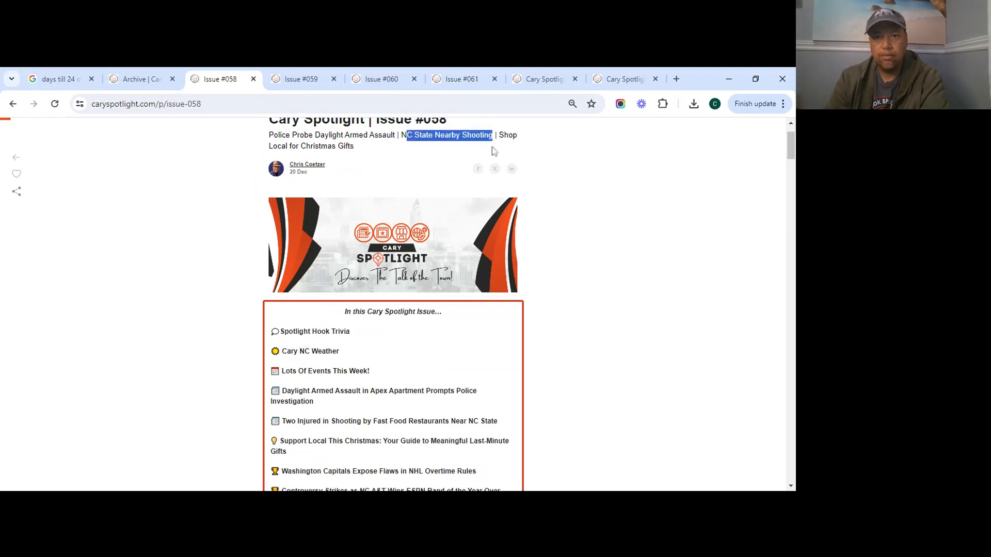
Step: Scroll Issue #058's contents and highlight the Apex apartment assault headline words
scroll(down, 3)
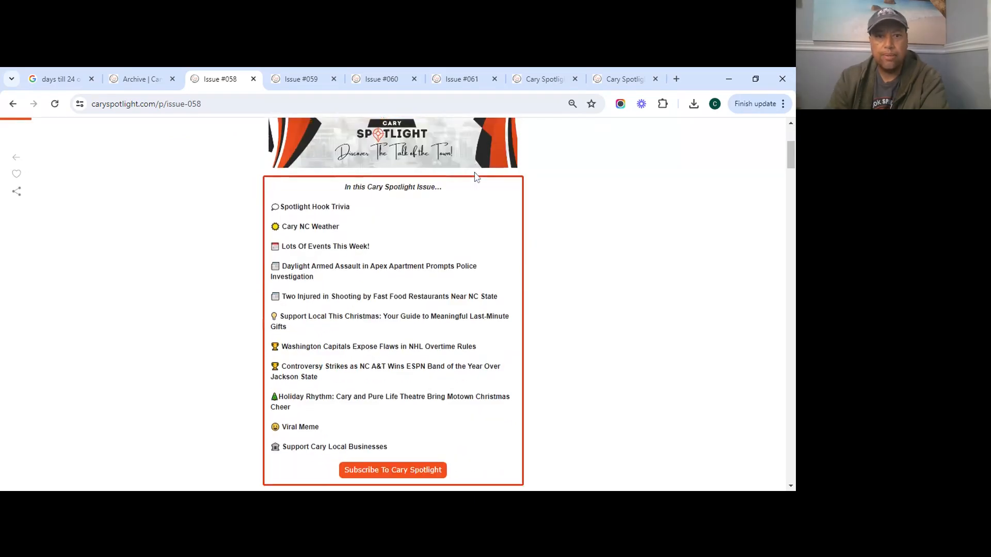
scroll(down, 3)
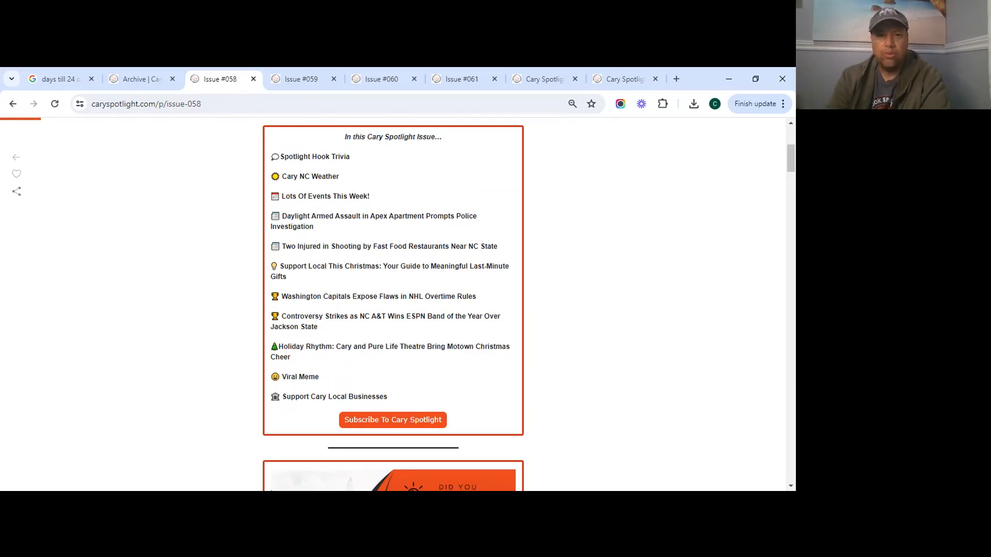
scroll(down, 3)
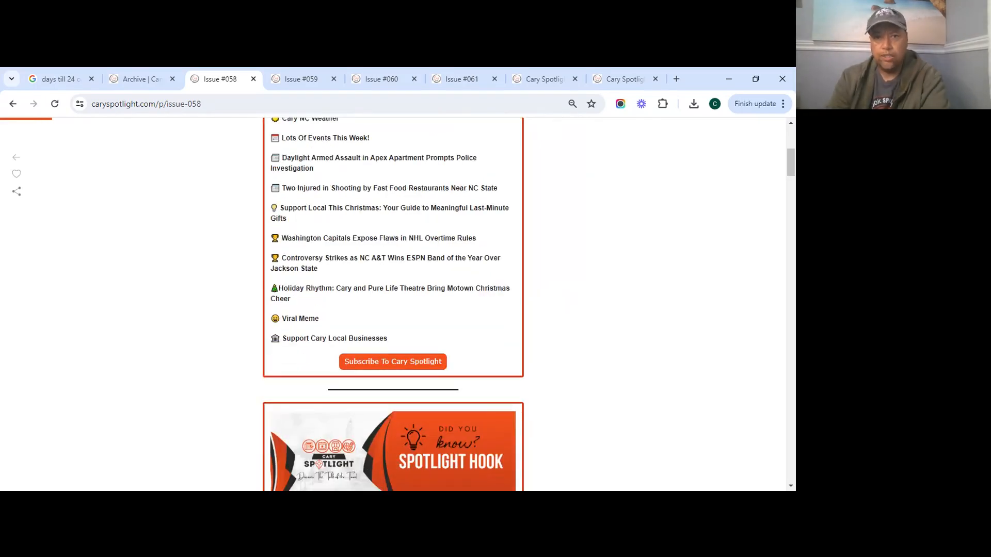
drag(373, 188, 492, 188)
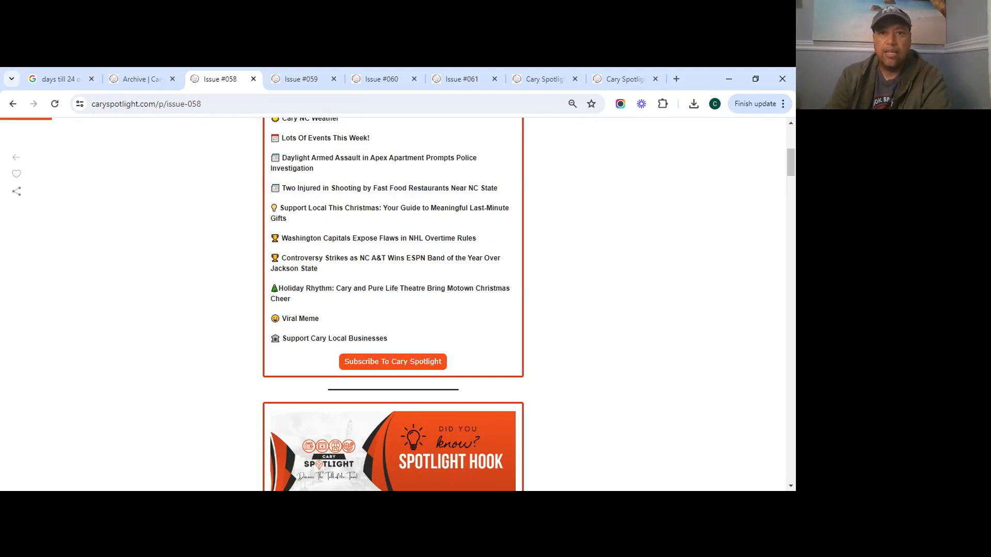
double_click(481, 188)
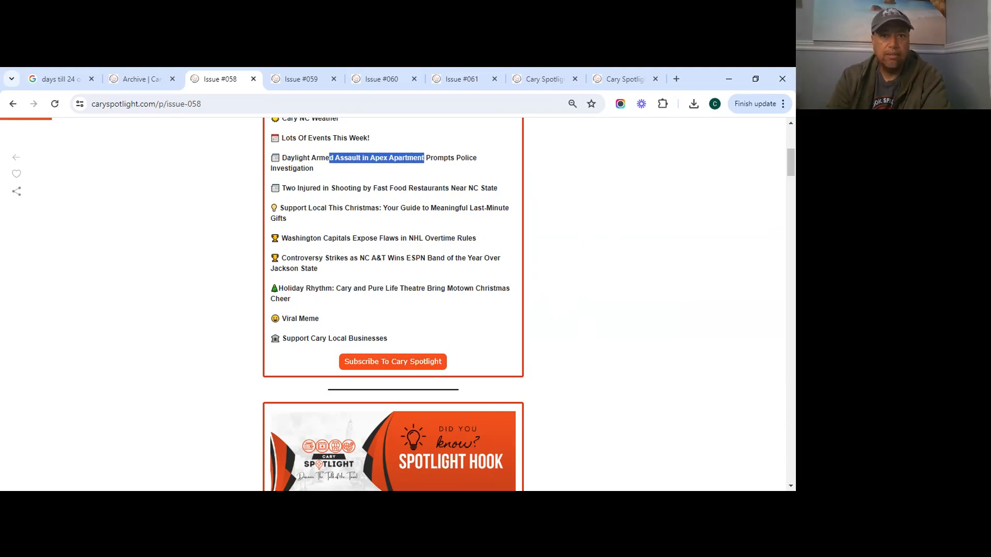
Step: Scroll Issue #058 past the trivia question, Spotlight Hook, news stories and business ads
scroll(down, 3)
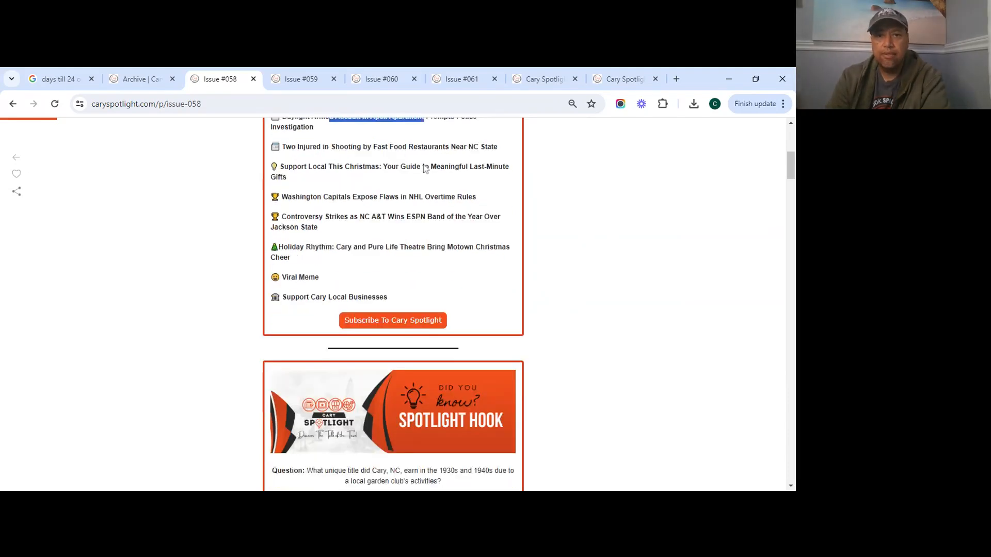
scroll(down, 3)
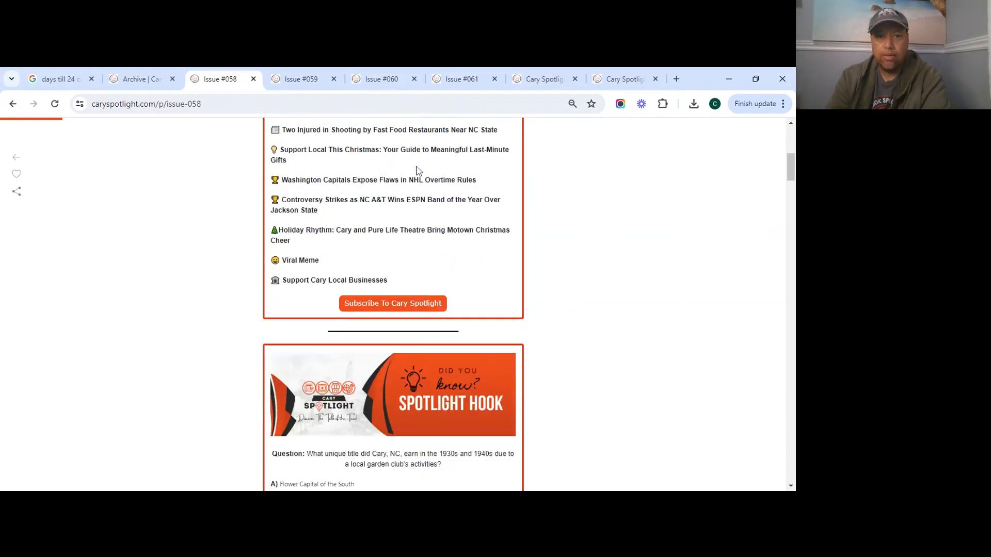
scroll(down, 3)
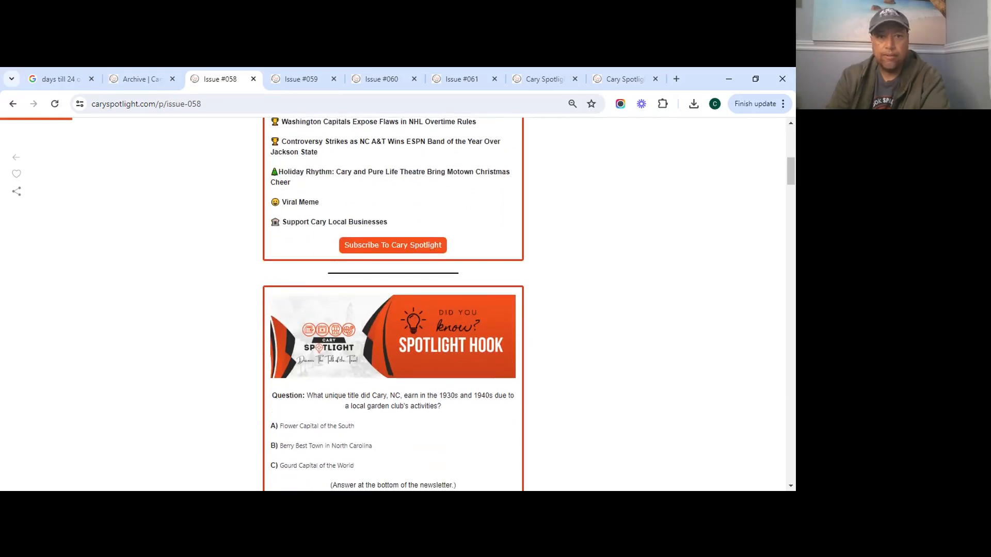
scroll(down, 3)
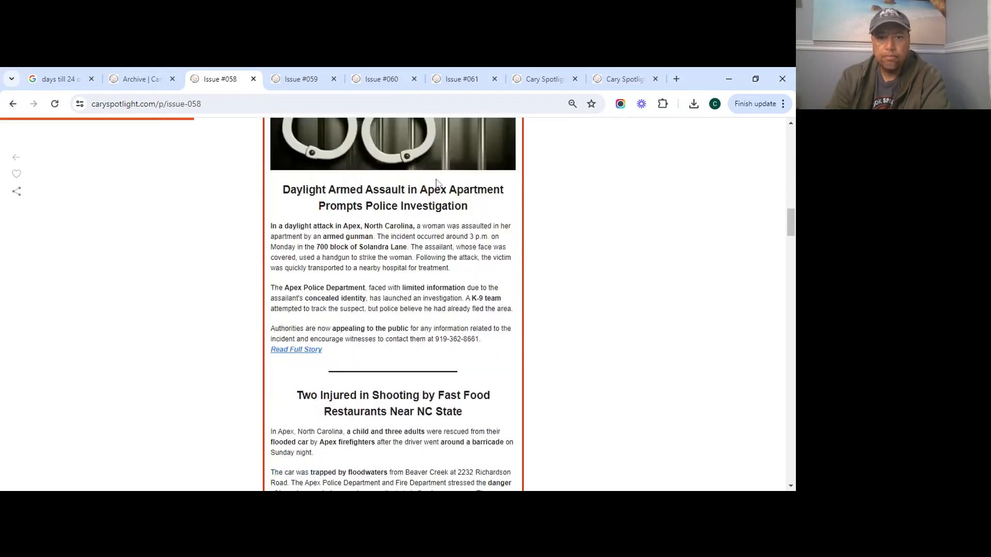
scroll(down, 3)
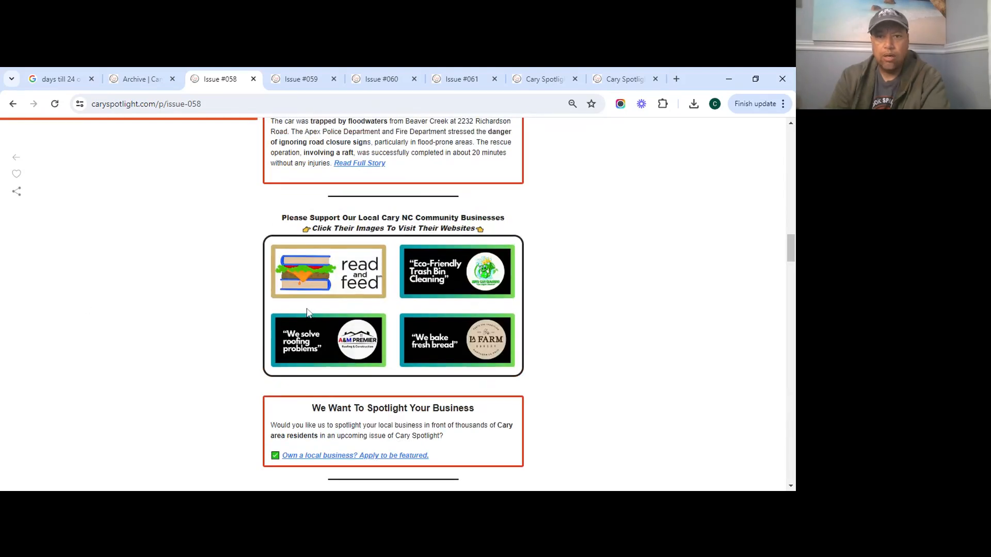
scroll(down, 3)
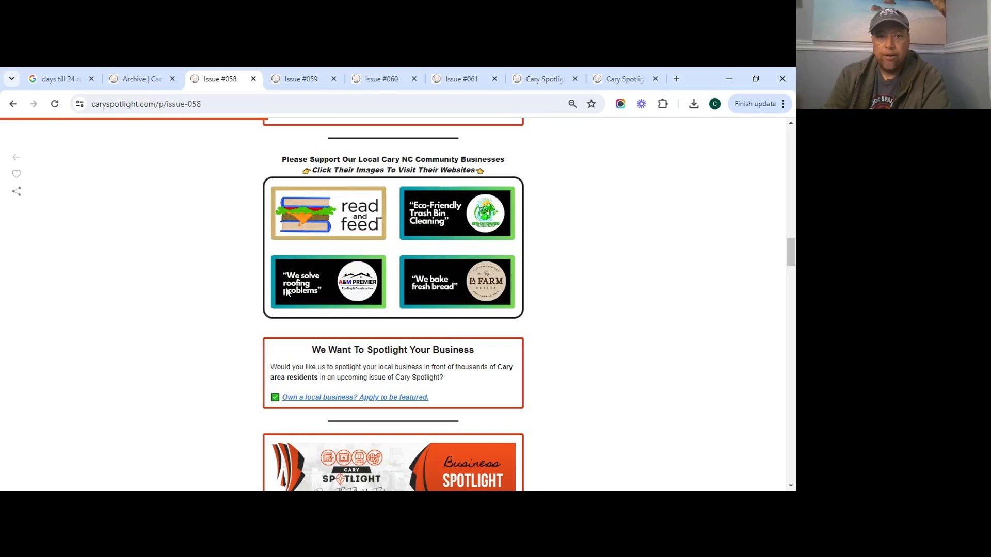
scroll(down, 3)
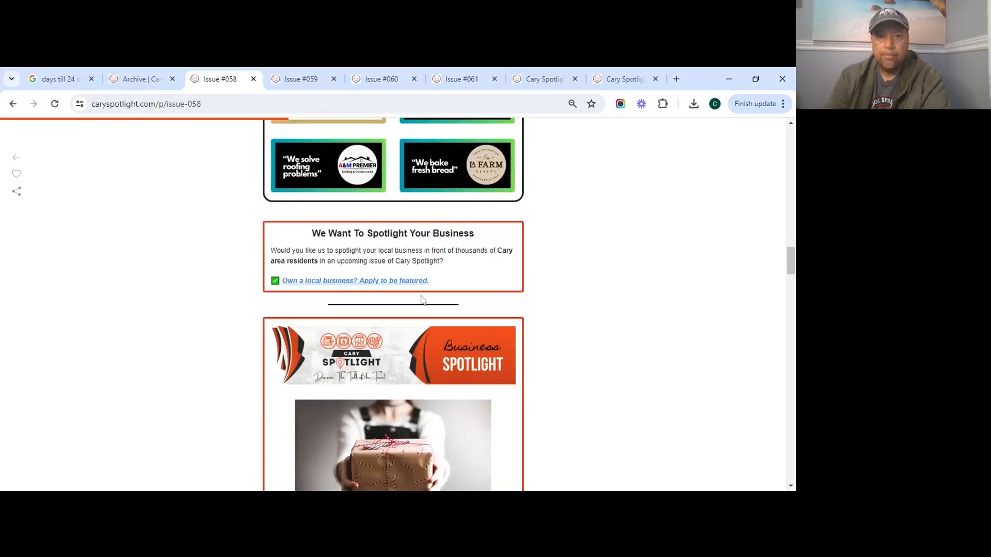
scroll(down, 3)
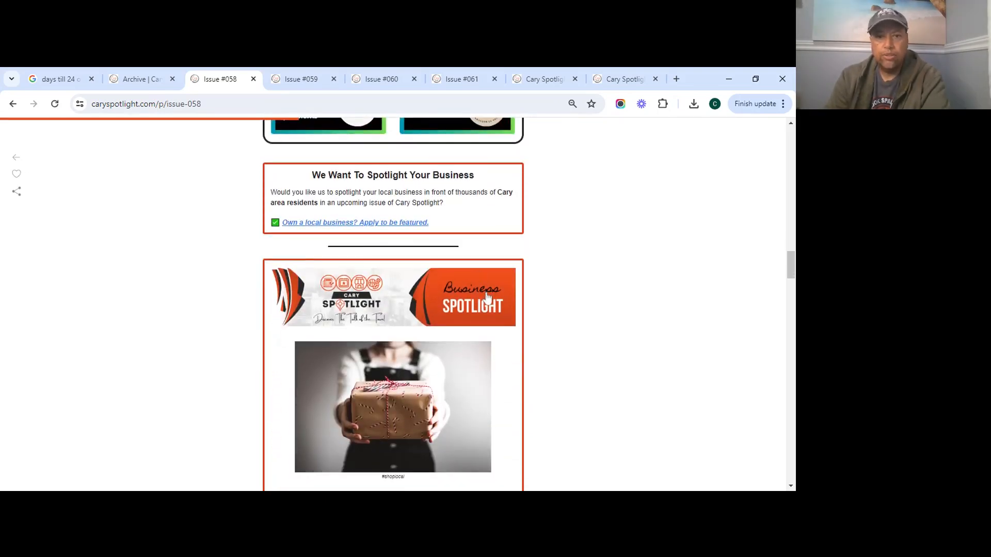
Step: Read the local-gift Christmas guide to its end, reaching the Weather section
scroll(down, 3)
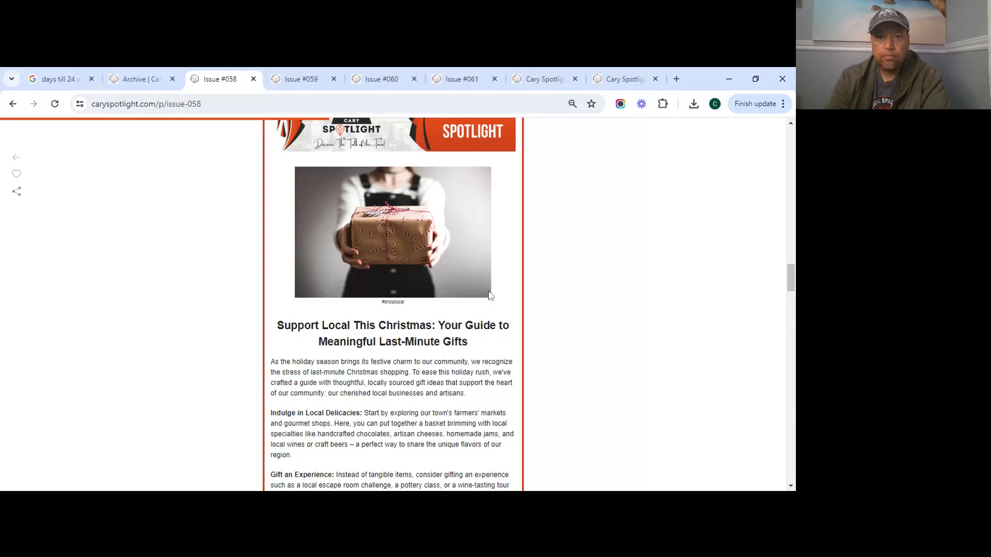
scroll(down, 3)
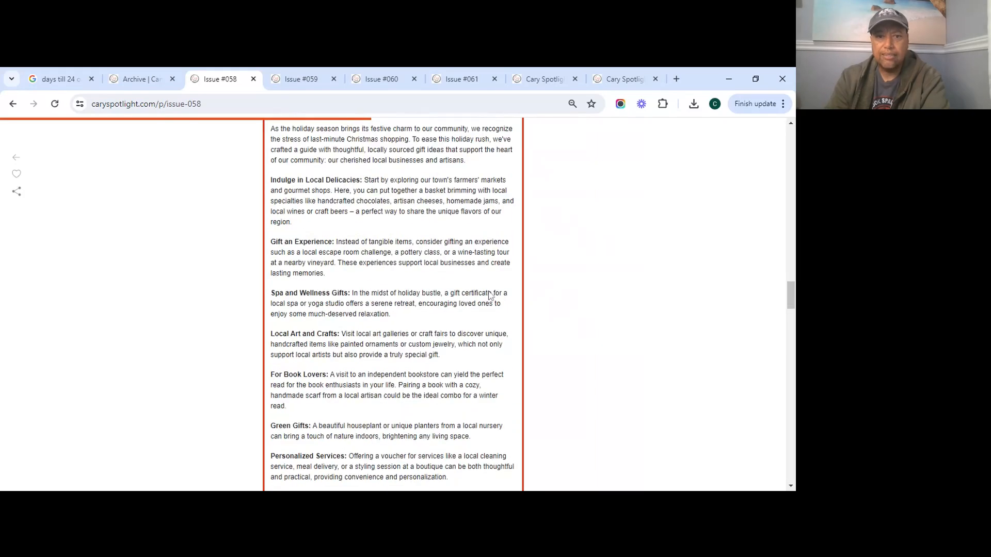
scroll(down, 3)
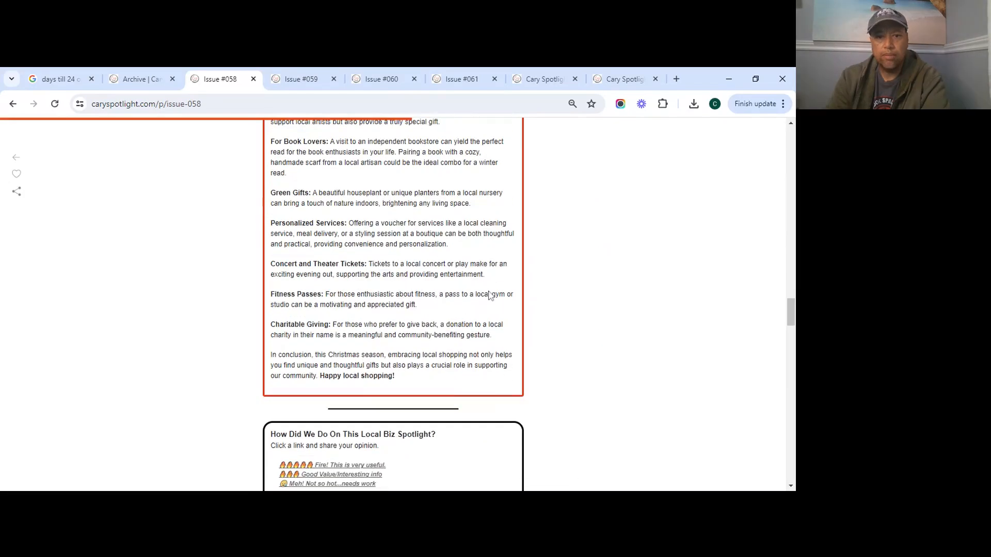
scroll(up, 3)
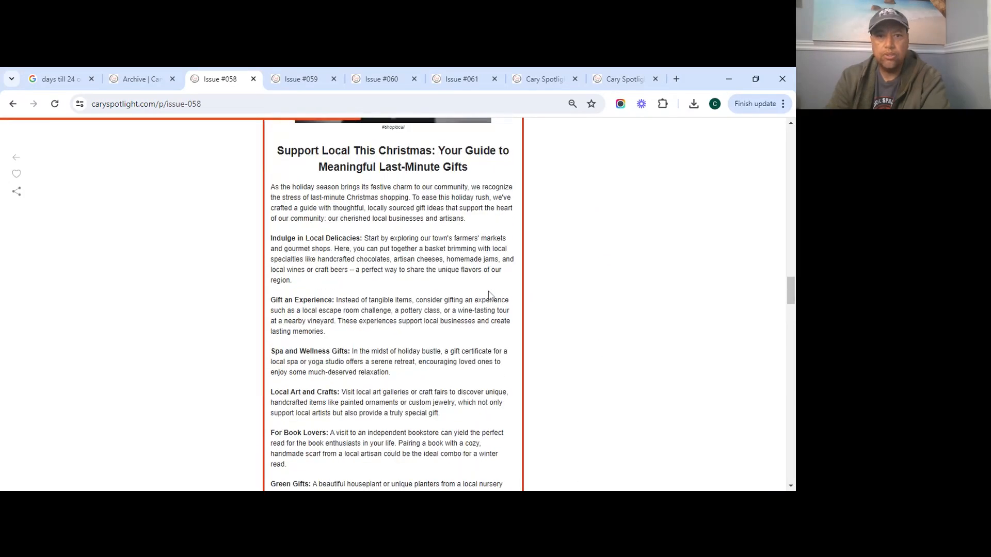
scroll(down, 3)
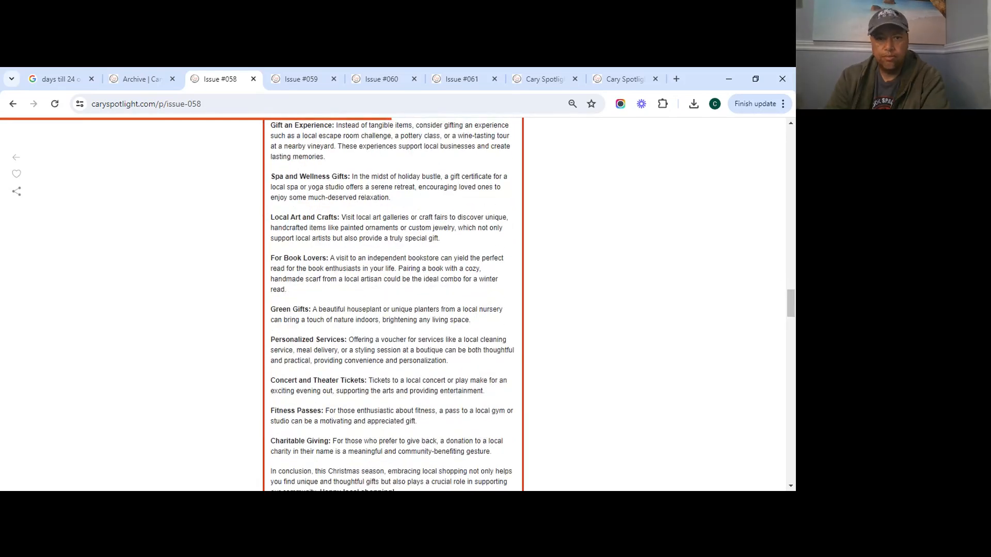
scroll(down, 3)
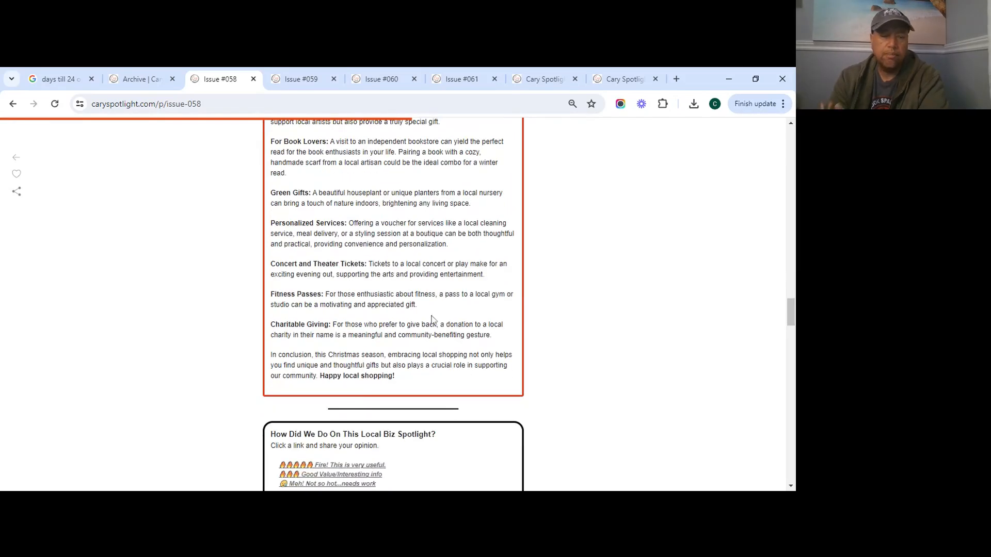
scroll(down, 3)
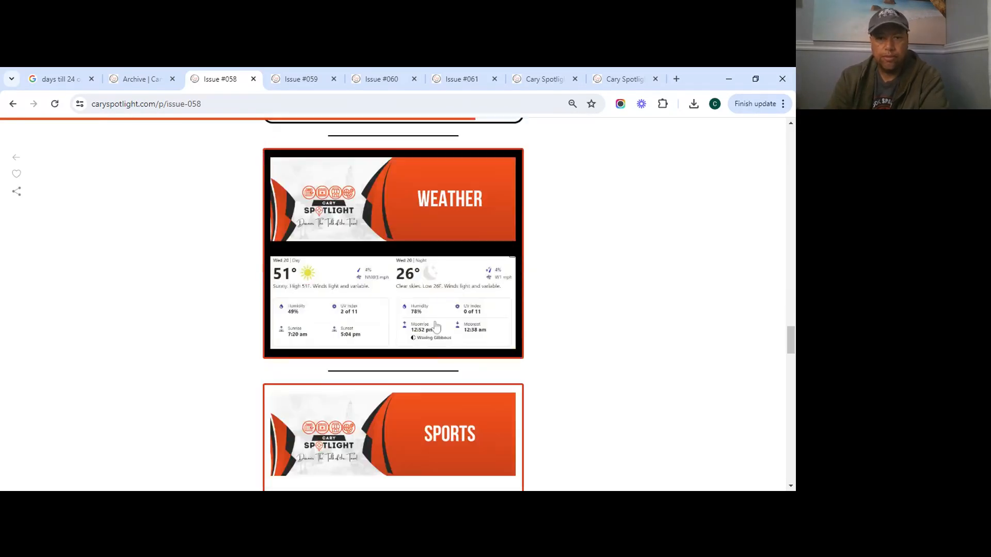
Step: Scroll Issue #058 past feedback and the Motown Christmas story through local events to the trivia answer
scroll(down, 3)
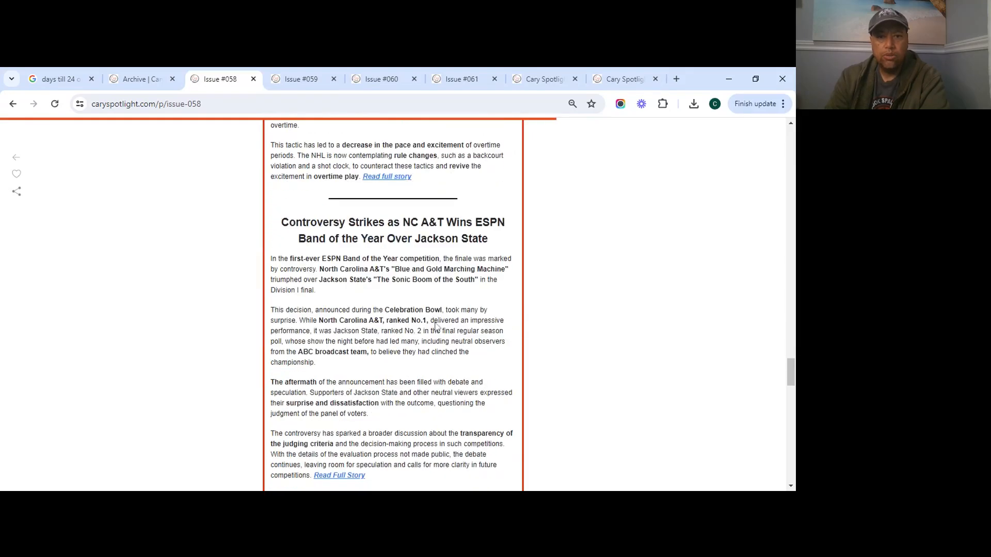
scroll(down, 3)
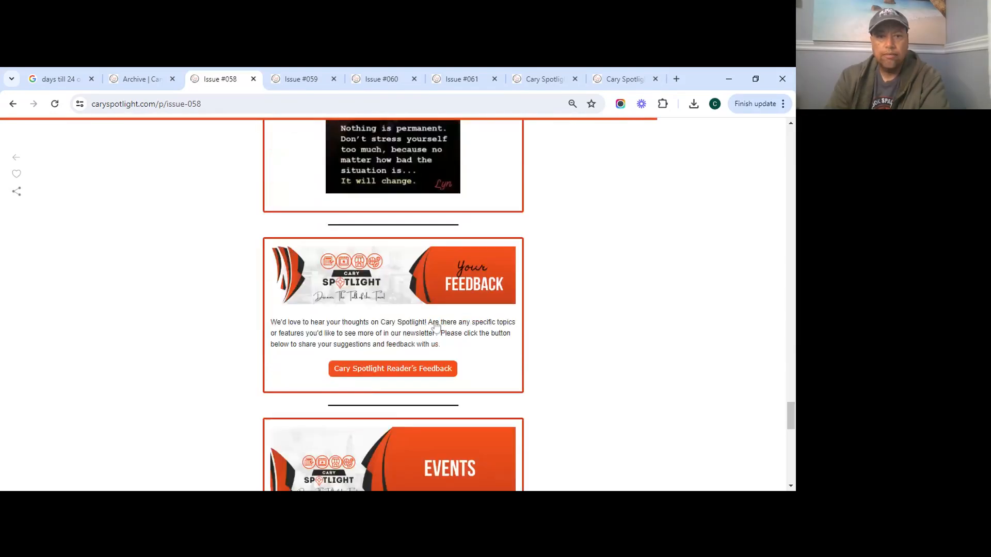
scroll(down, 3)
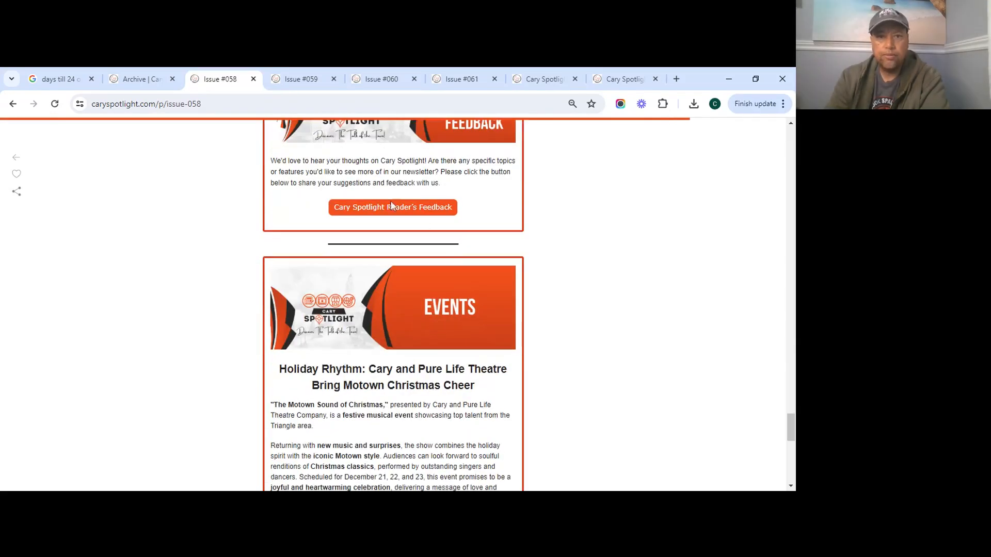
scroll(down, 3)
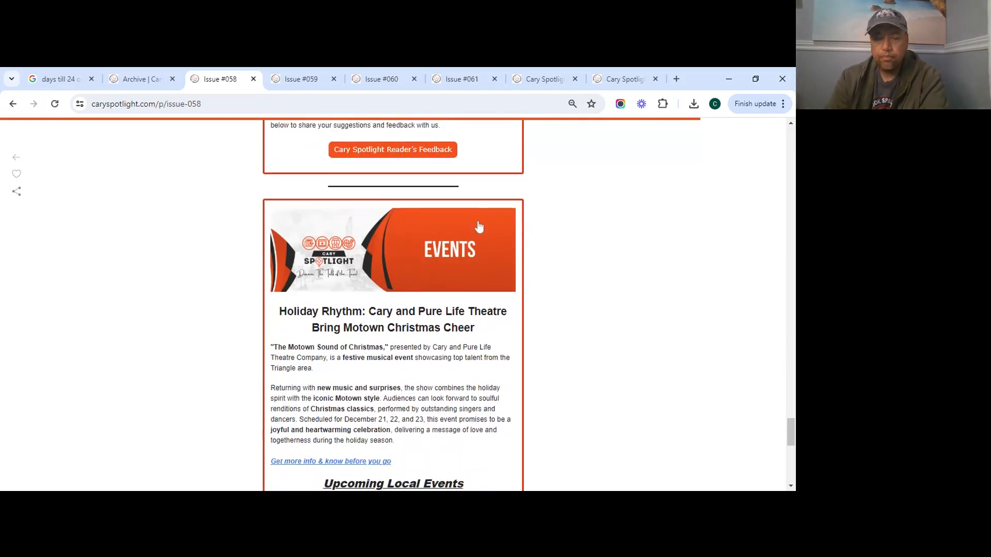
scroll(up, 3)
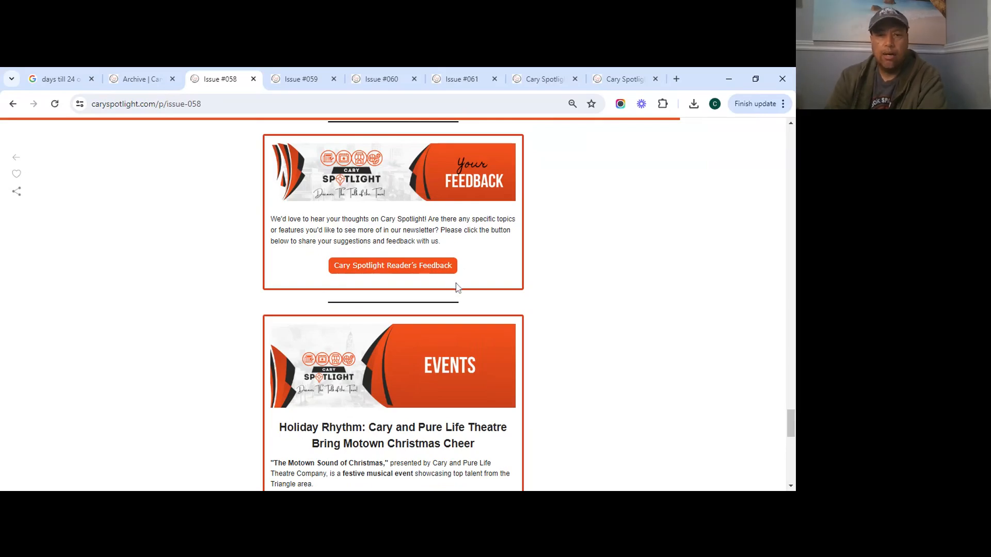
mouse_move(447, 249)
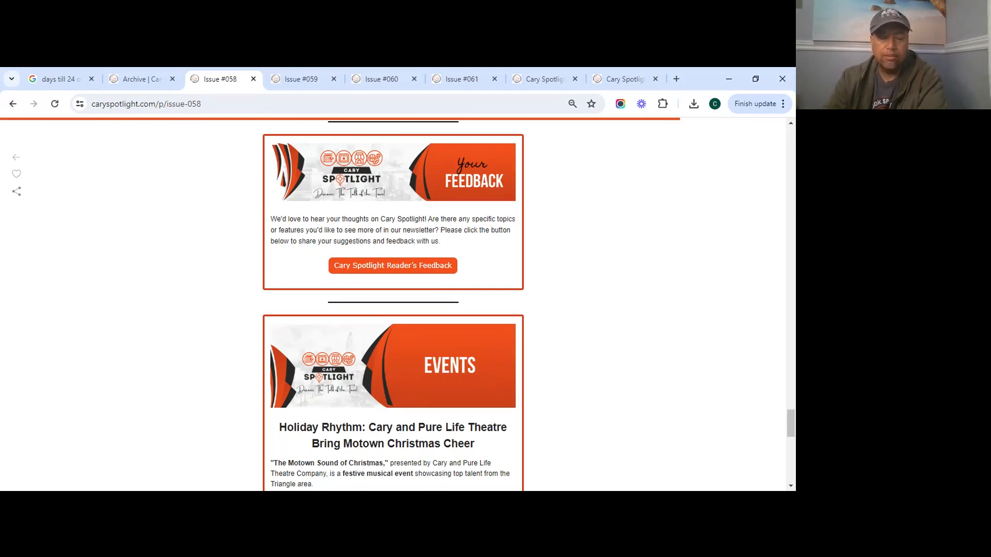
scroll(down, 3)
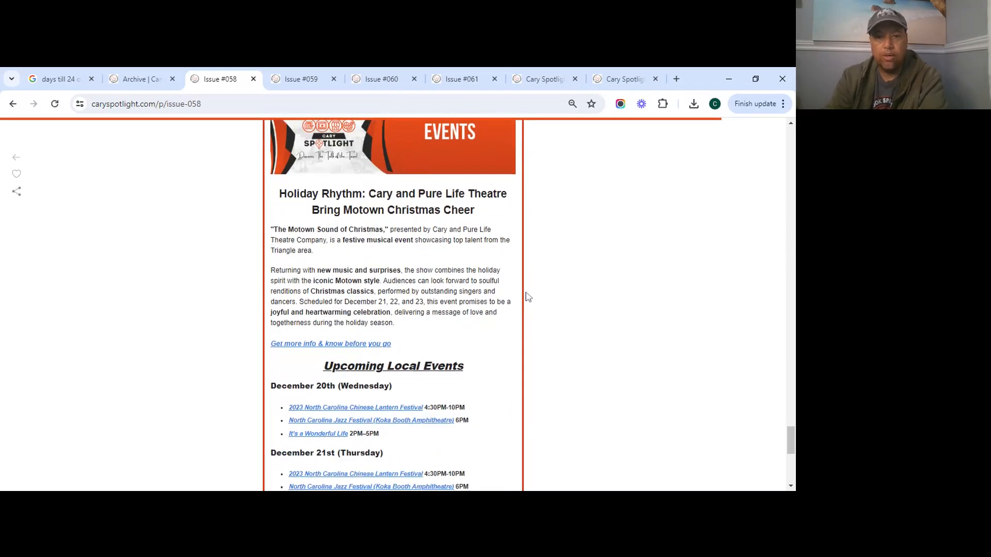
scroll(up, 3)
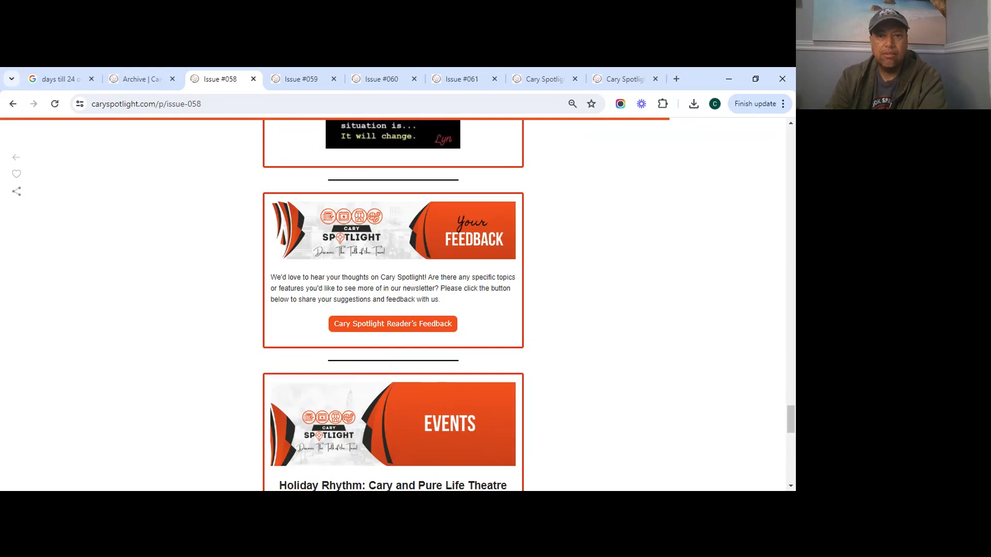
scroll(down, 3)
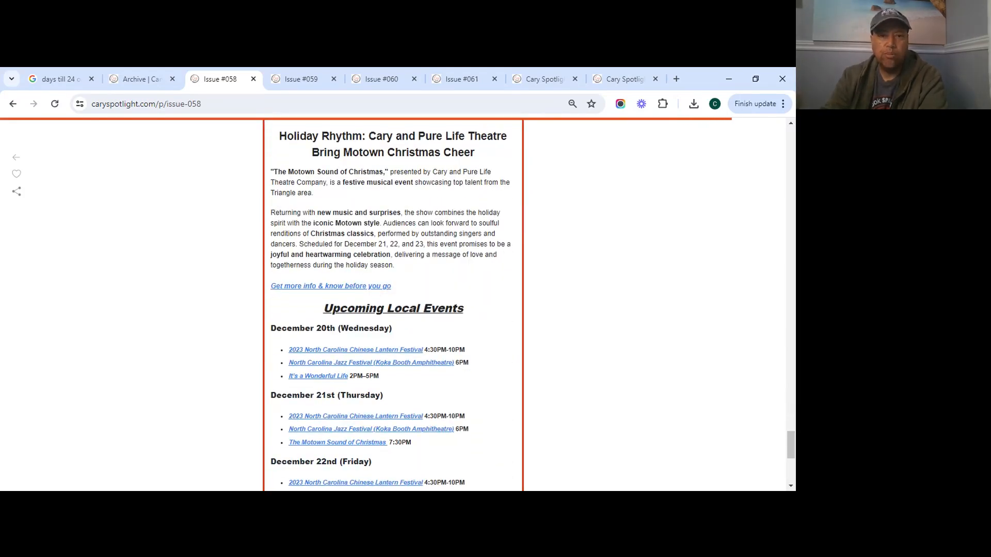
mouse_move(483, 323)
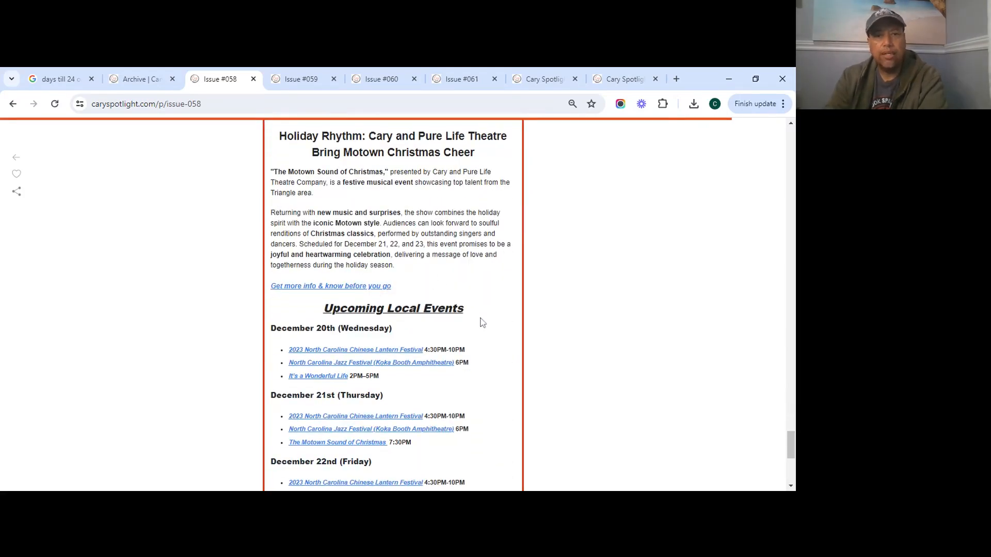
mouse_move(486, 333)
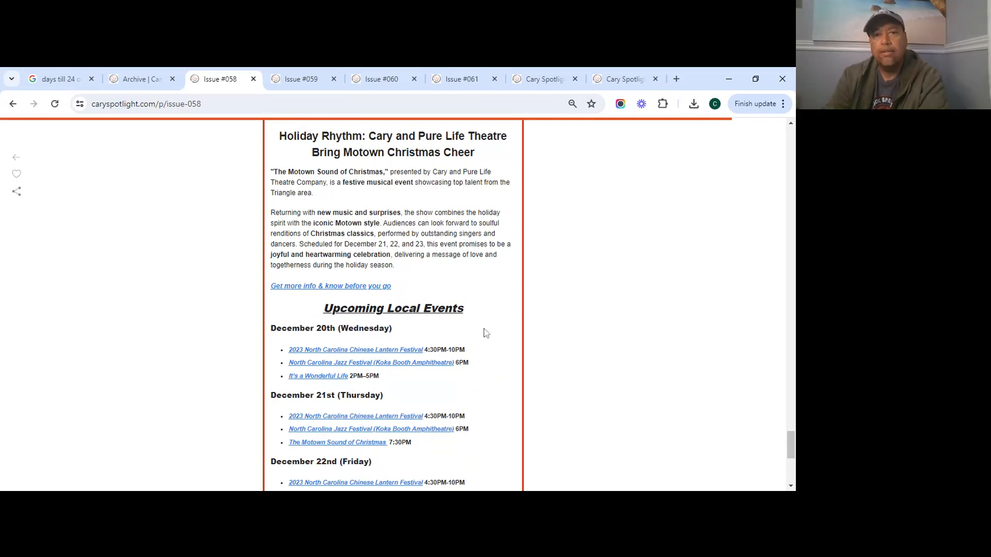
scroll(down, 3)
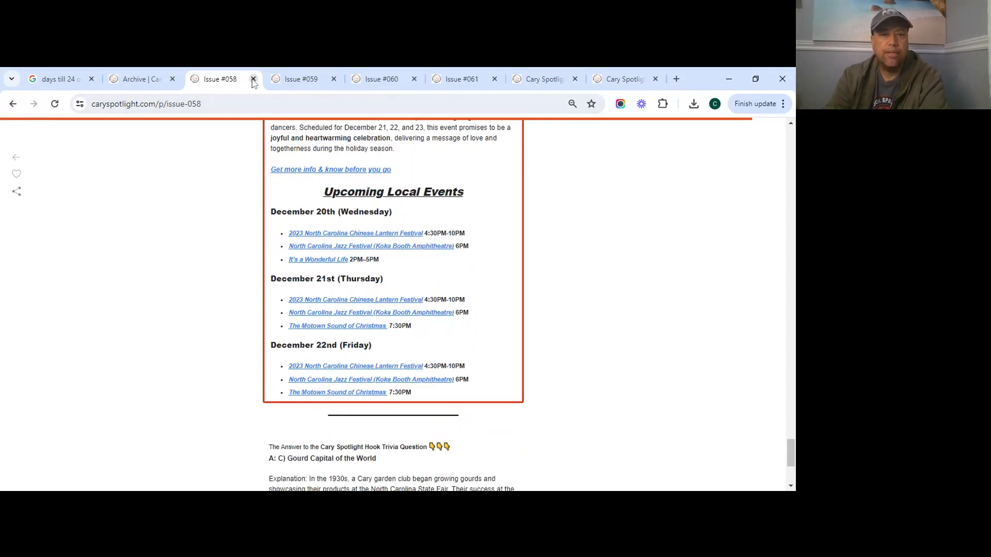
Step: Close the Issue #058 tab and scroll Issue #059's contents list to the Spotlight Hook question
click(252, 79)
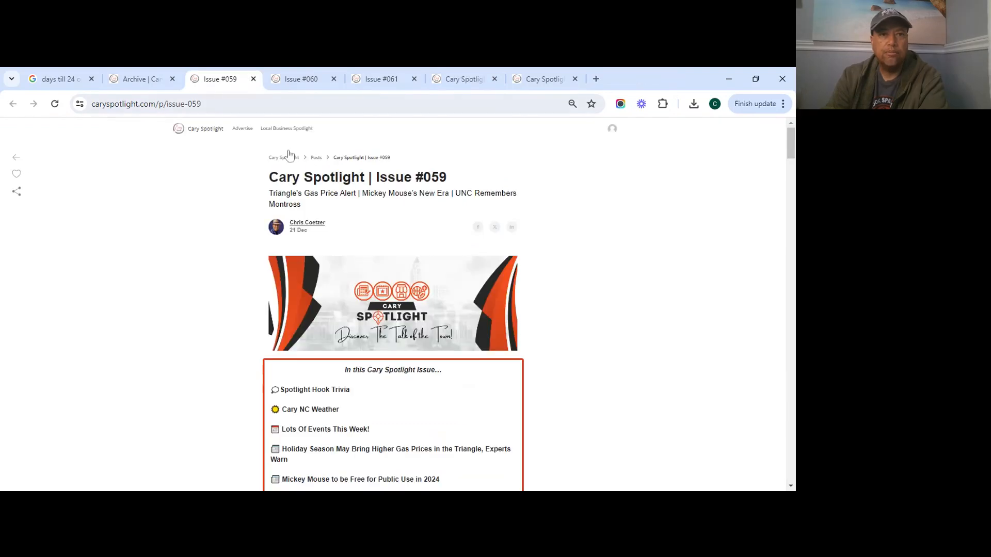
scroll(down, 3)
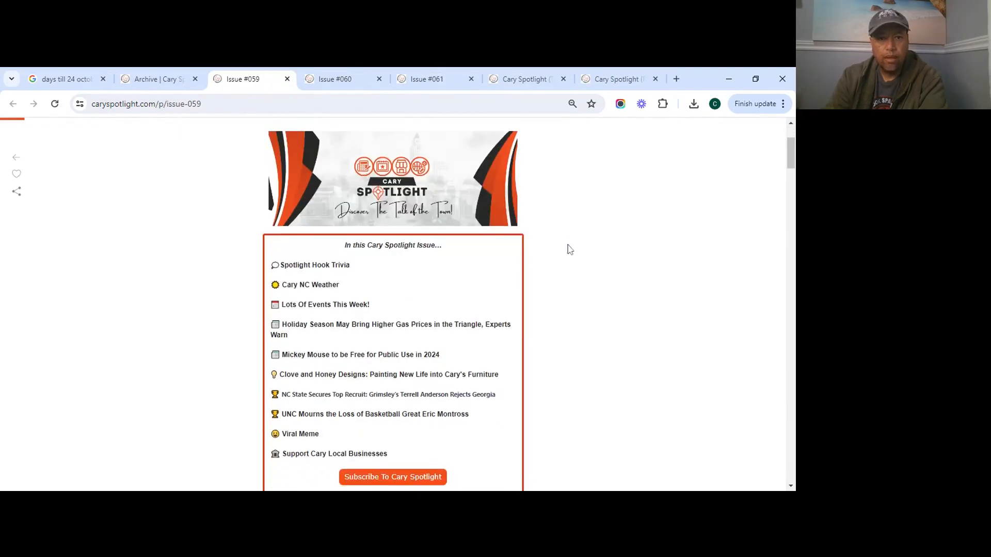
scroll(up, 3)
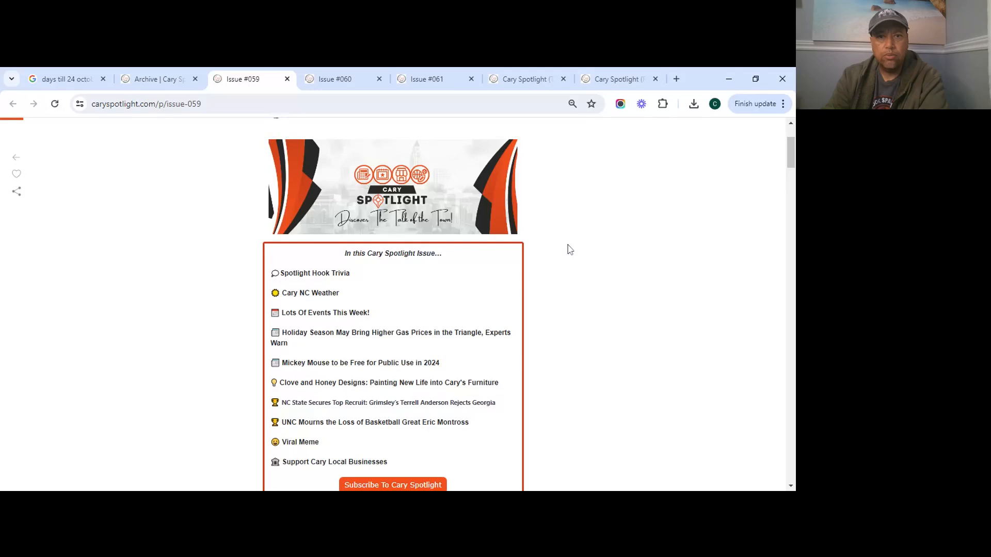
scroll(down, 3)
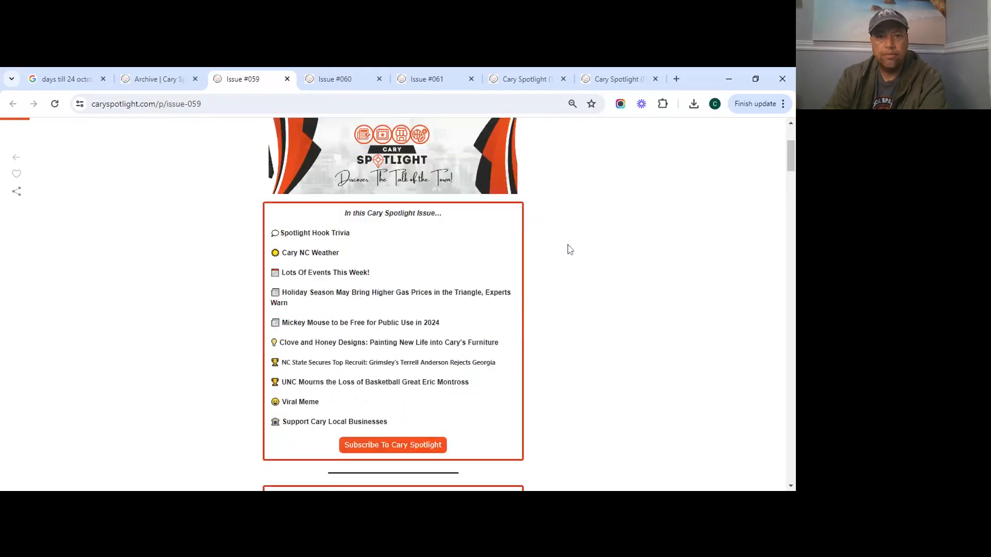
scroll(down, 3)
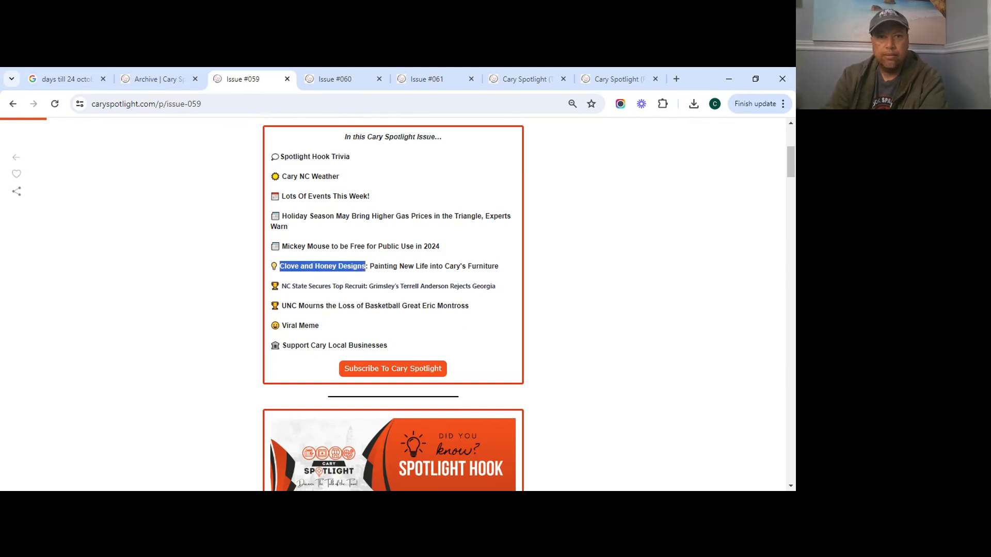
scroll(down, 3)
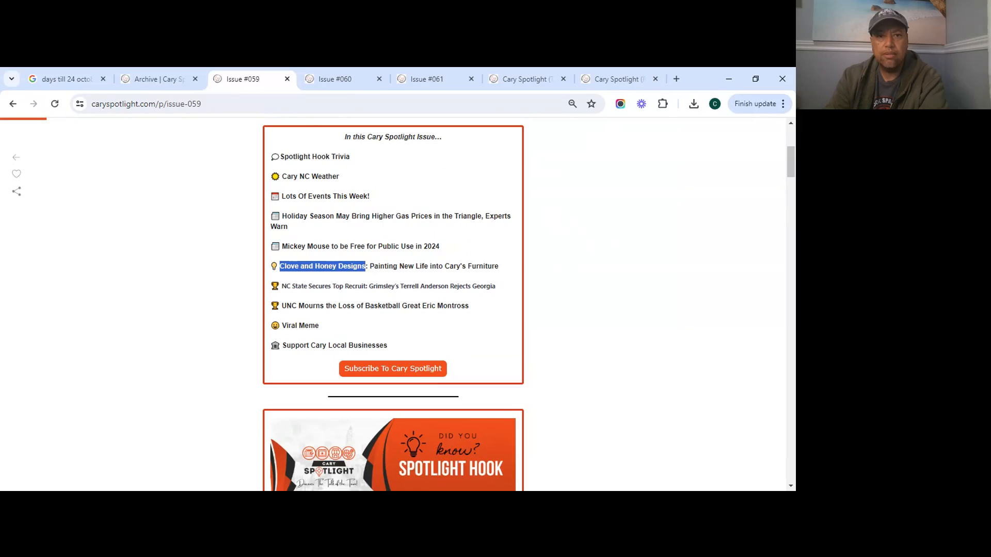
scroll(down, 3)
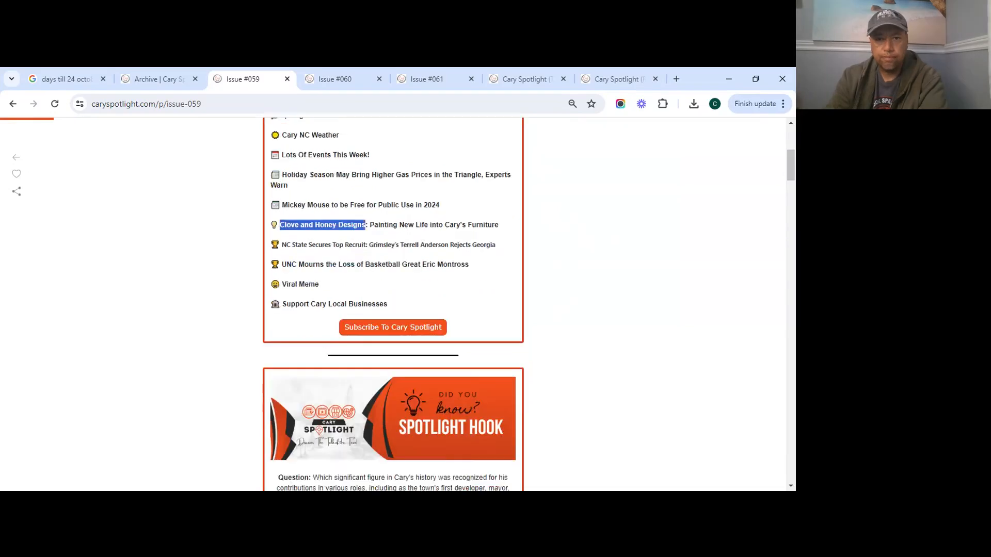
scroll(down, 3)
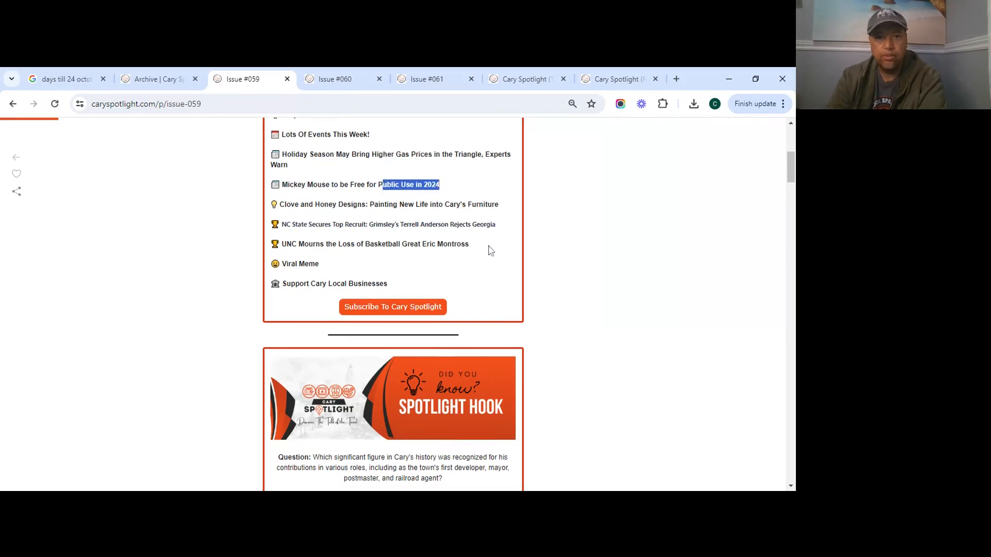
Step: Scroll Issue #059 through the gas prices story and Clove and Honey Designs feature to the feedback poll
scroll(down, 3)
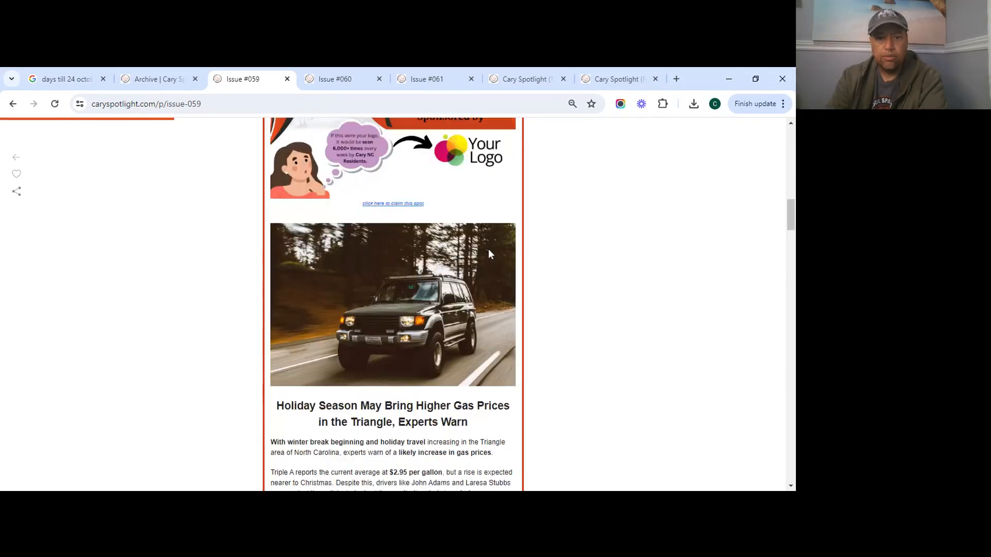
scroll(down, 3)
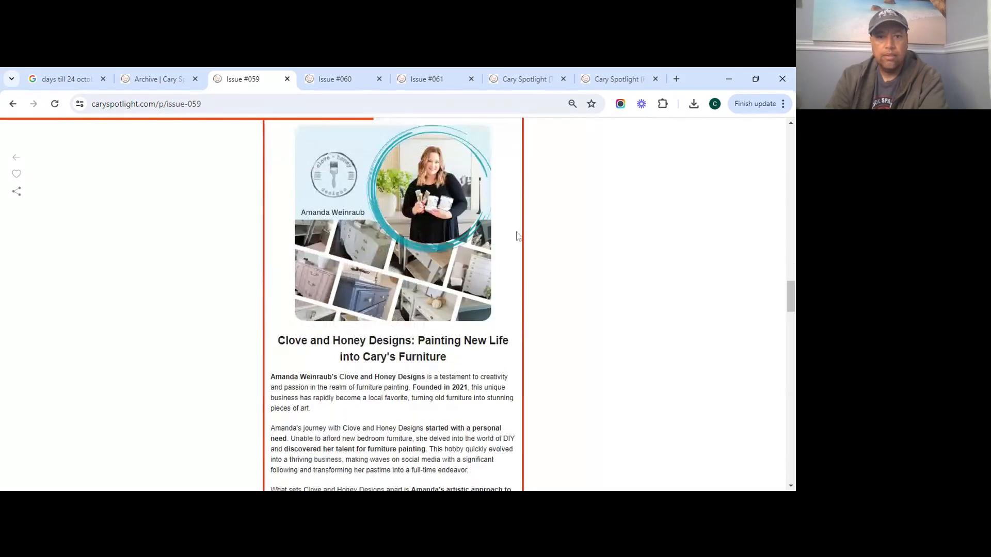
mouse_move(509, 259)
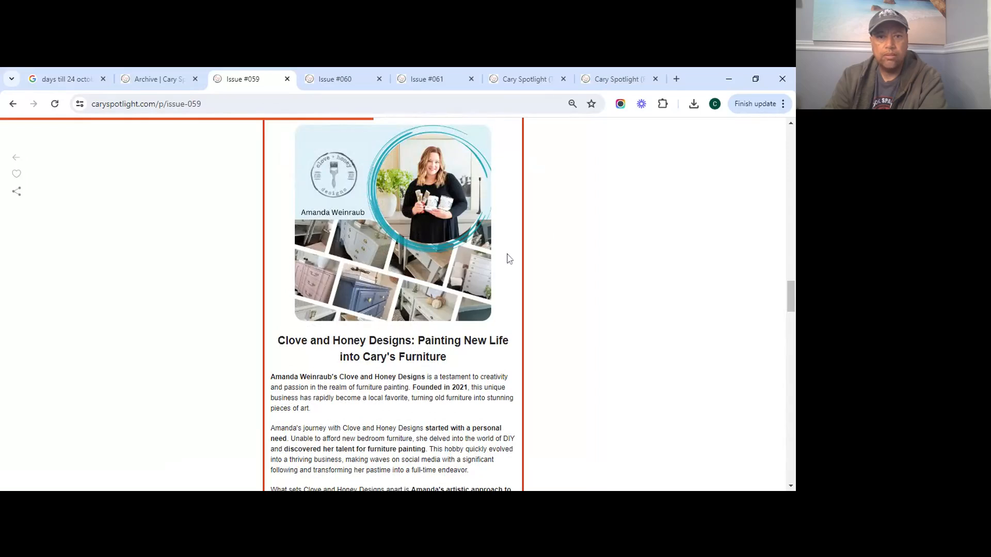
scroll(down, 3)
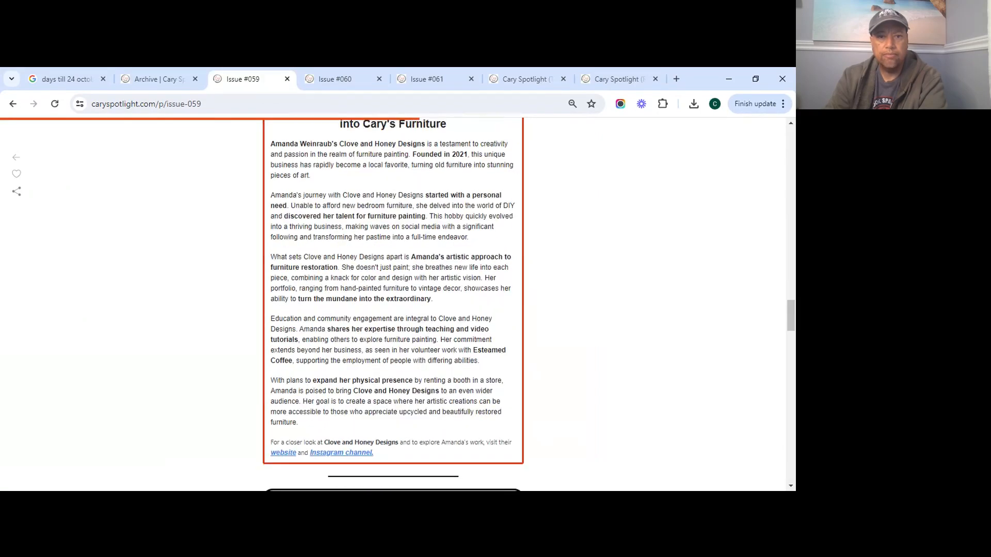
scroll(down, 3)
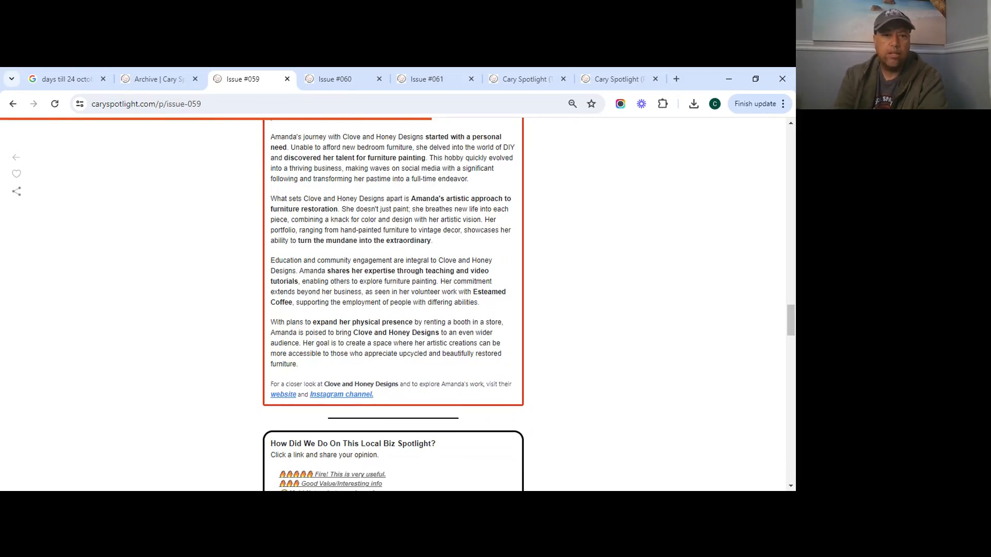
mouse_move(388, 400)
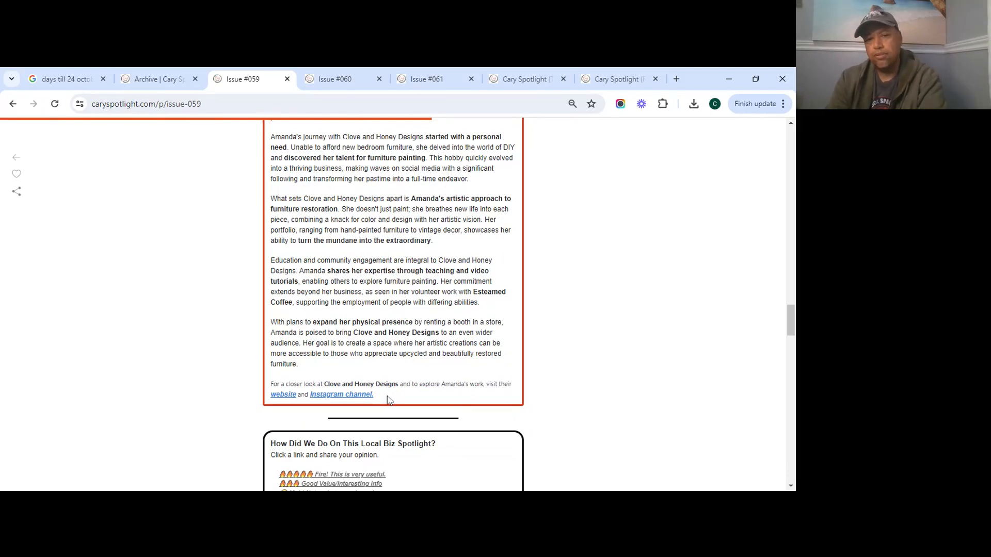
Step: Scroll Issue #059 down to the 'How Did We Do' poll and the Weather banner
scroll(down, 3)
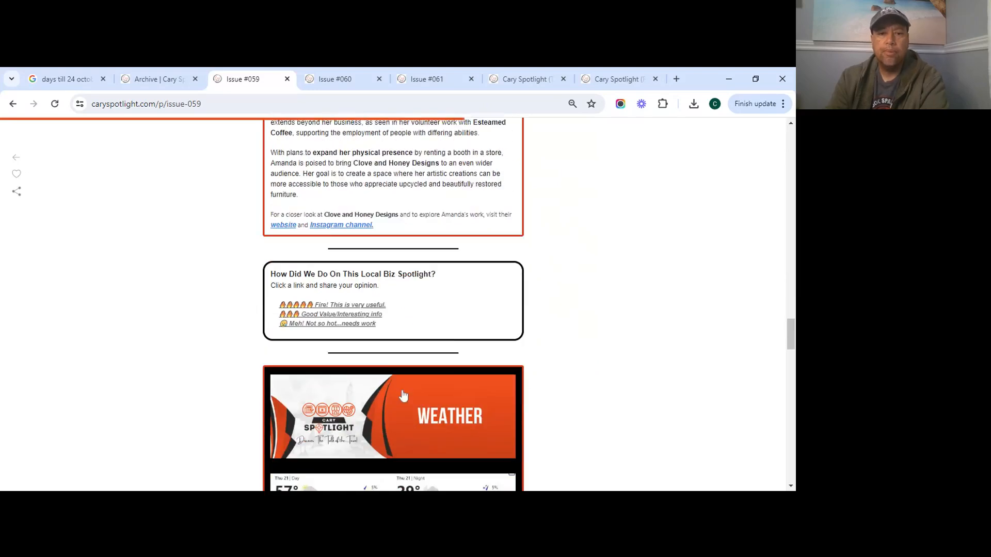
scroll(down, 3)
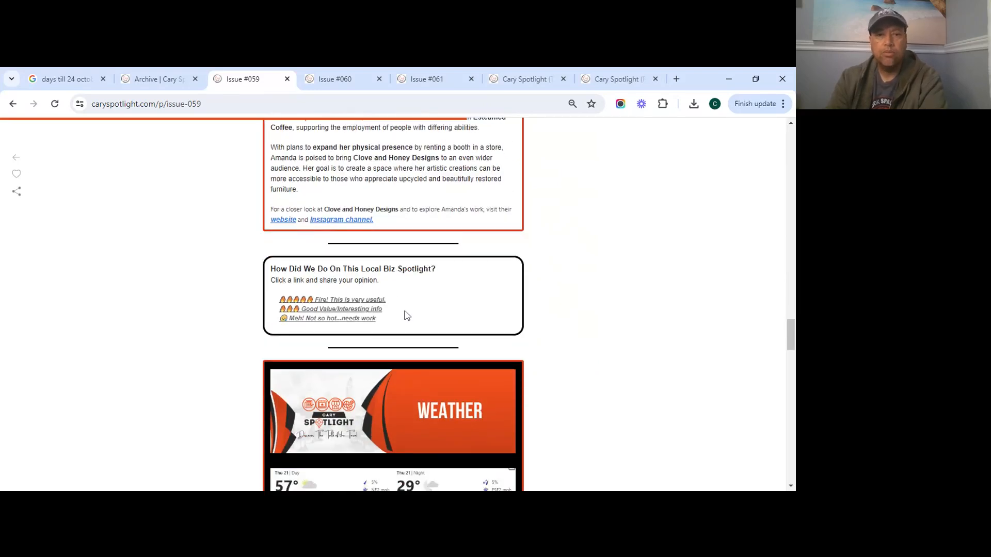
scroll(down, 3)
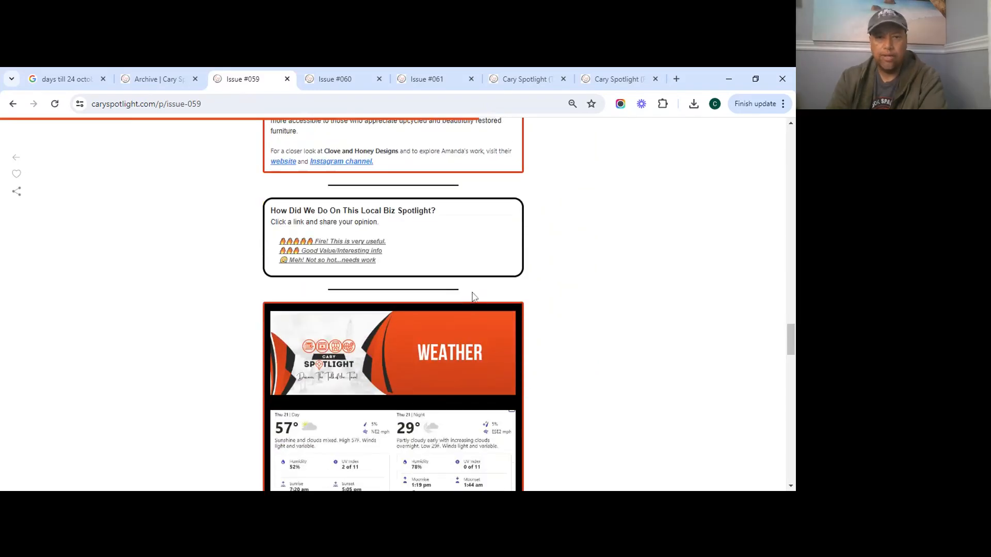
mouse_move(466, 231)
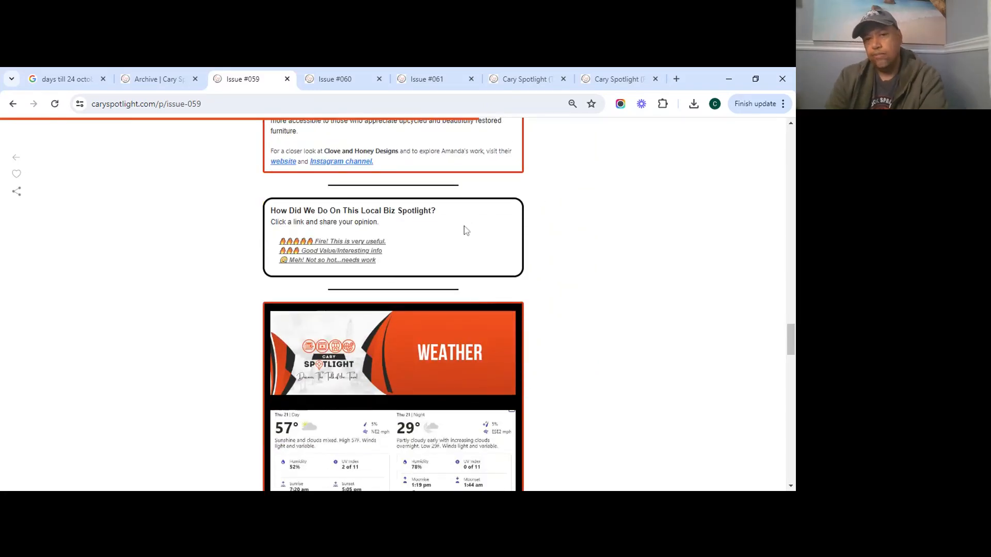
mouse_move(352, 269)
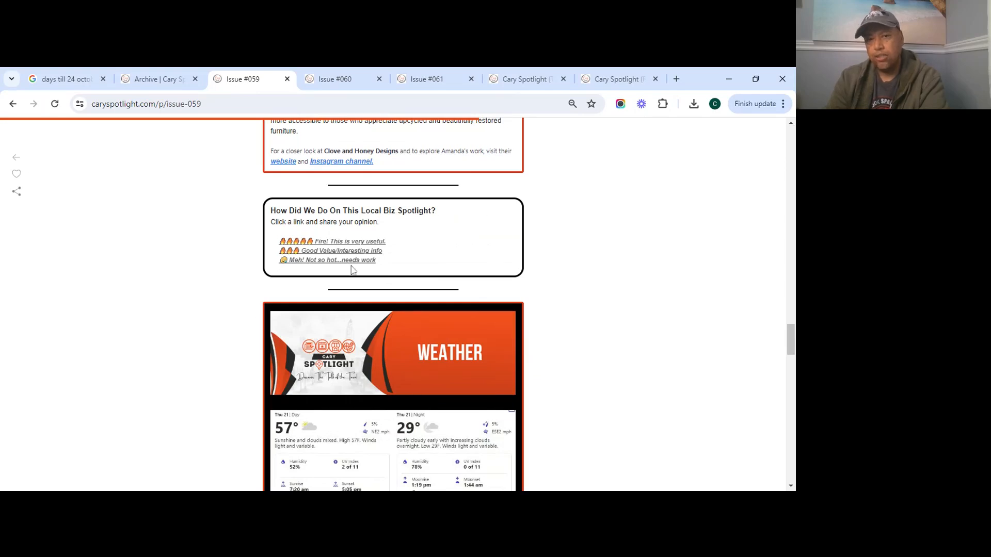
mouse_move(458, 248)
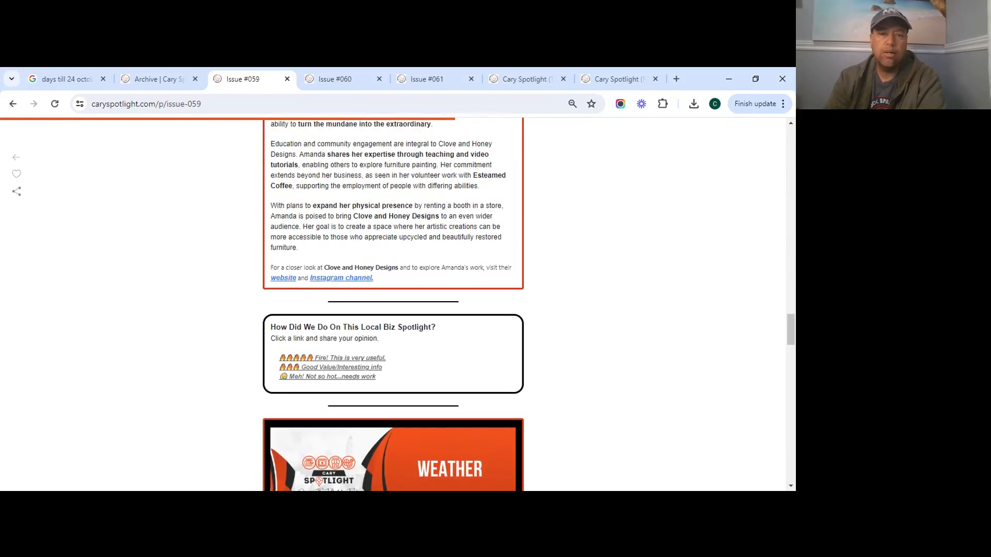
scroll(down, 3)
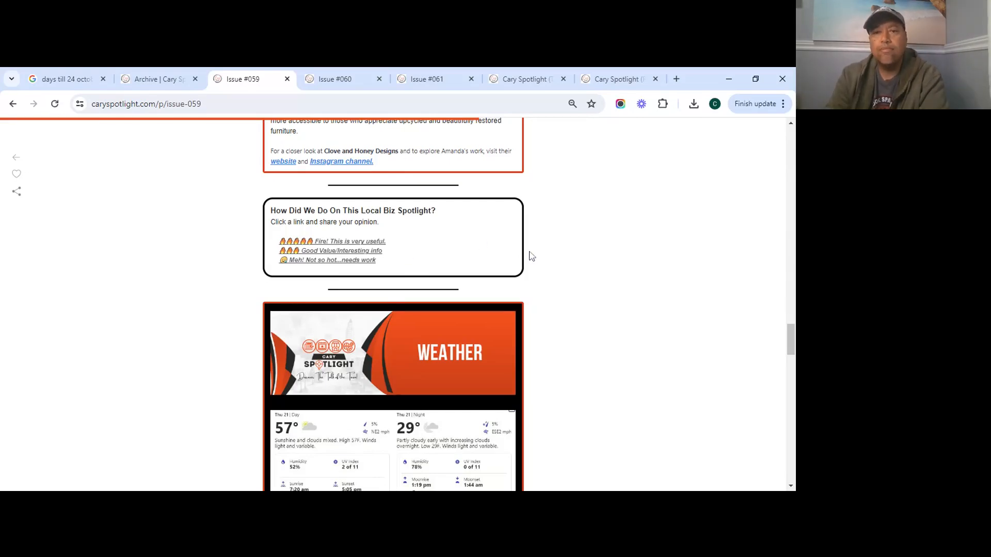
mouse_move(525, 258)
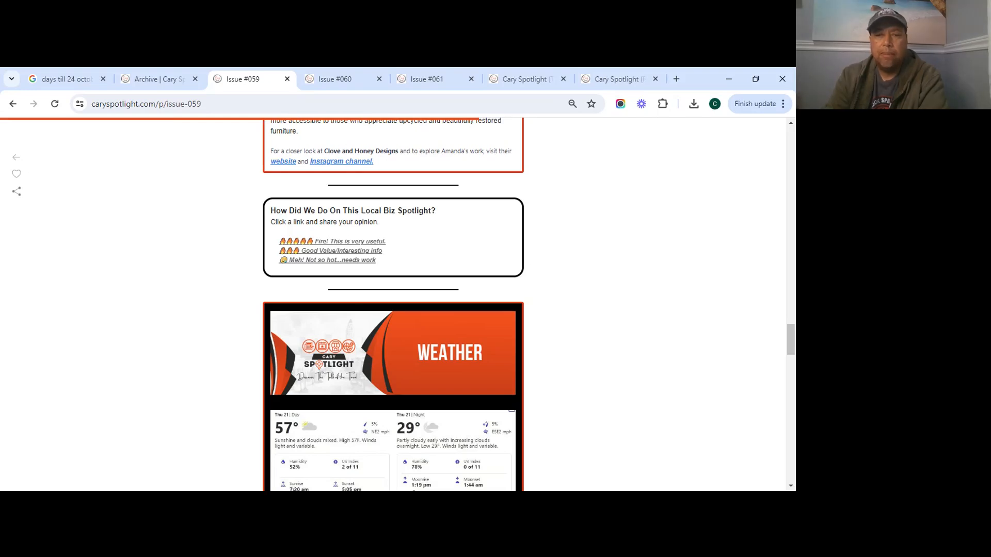
Step: Scroll Issue #059 through the weather forecast, NC State and UNC sports stories, and viral meme
scroll(down, 3)
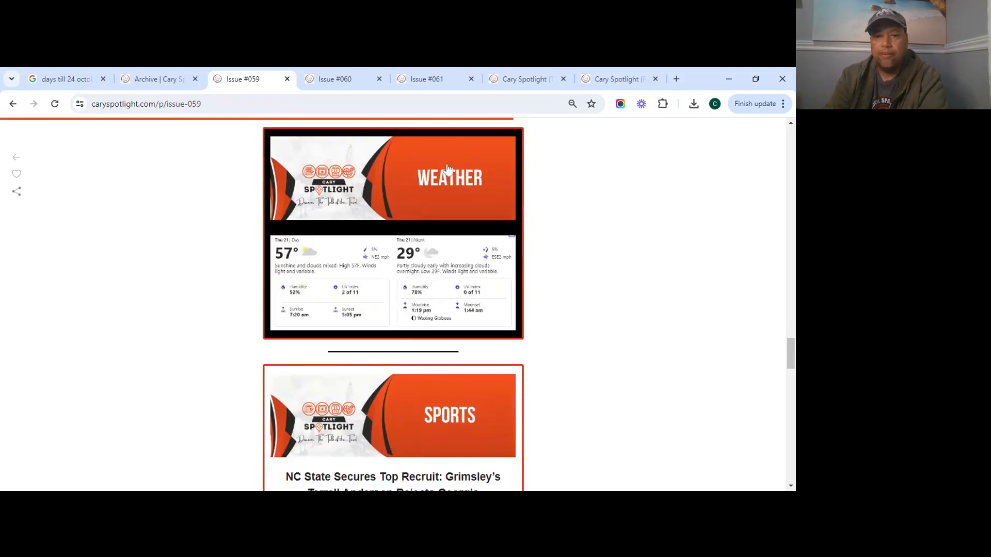
scroll(down, 3)
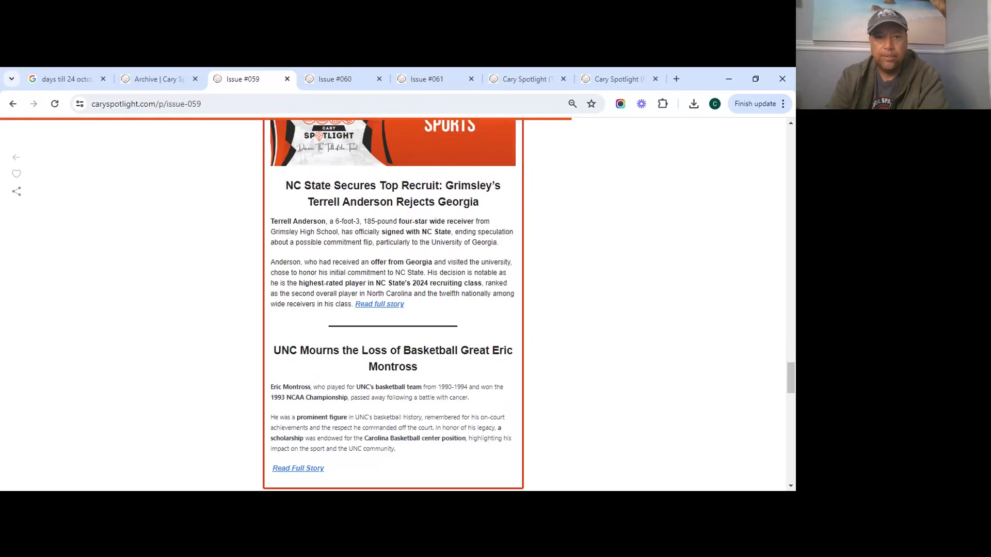
scroll(down, 3)
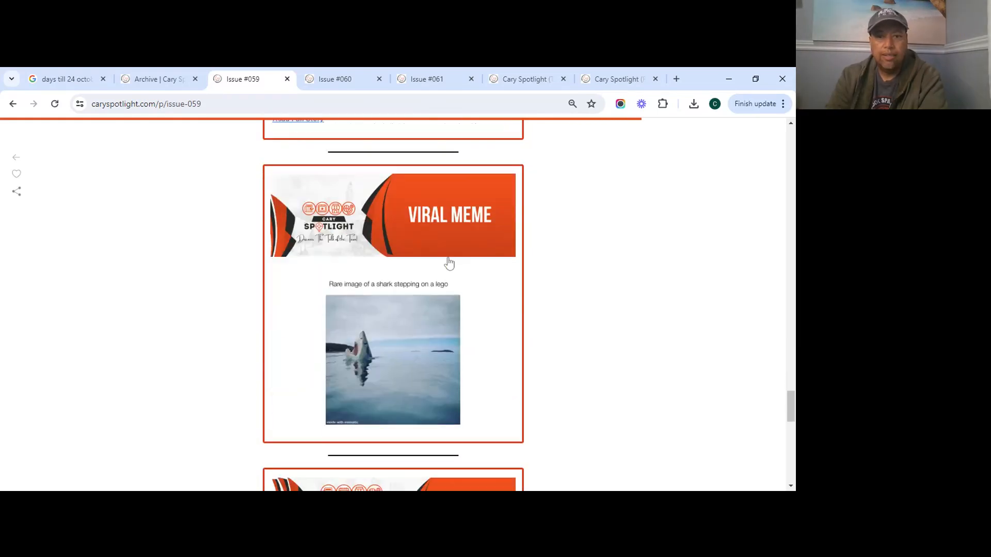
scroll(down, 3)
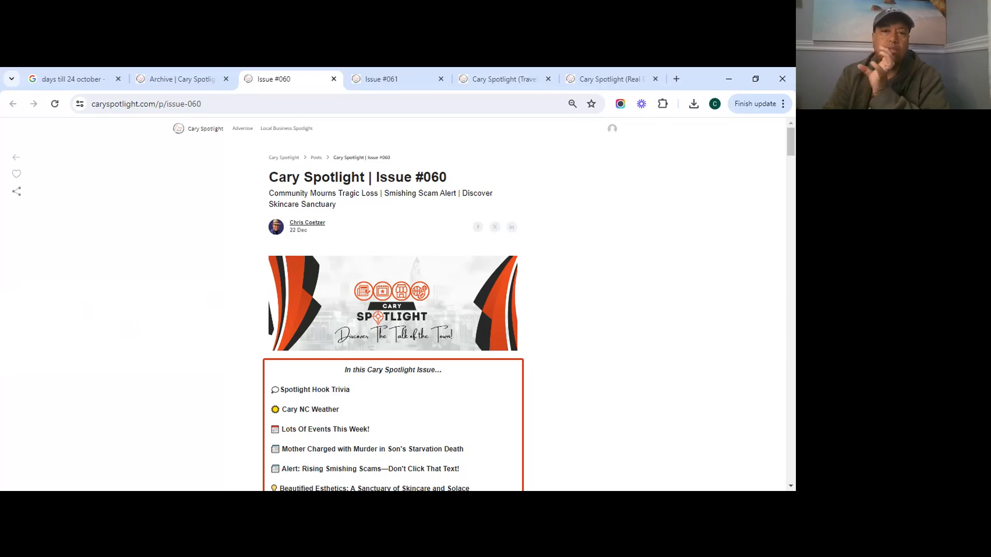
Step: Scroll Issue #060 past its contents list and Spotlight Hook trivia to the Local News sponsor ad
scroll(down, 3)
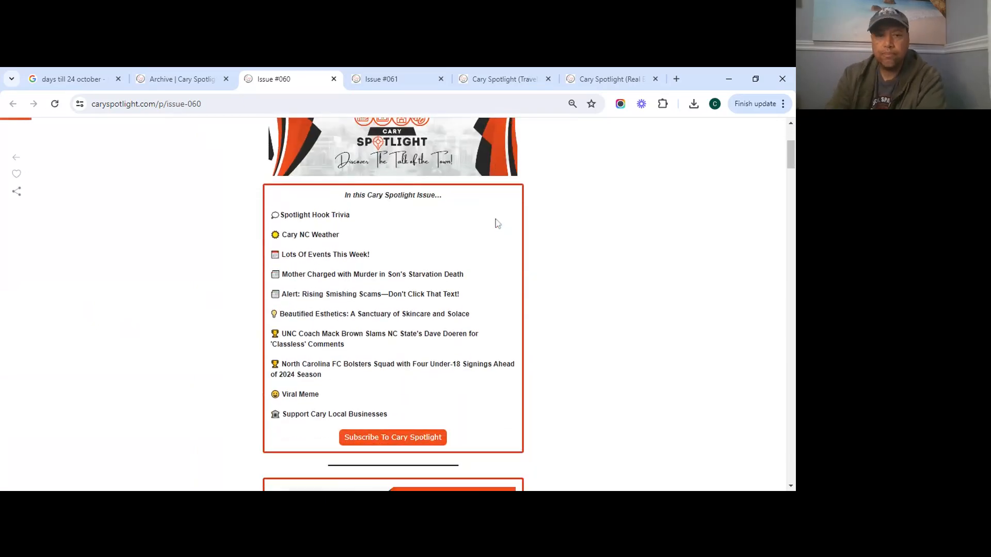
scroll(down, 3)
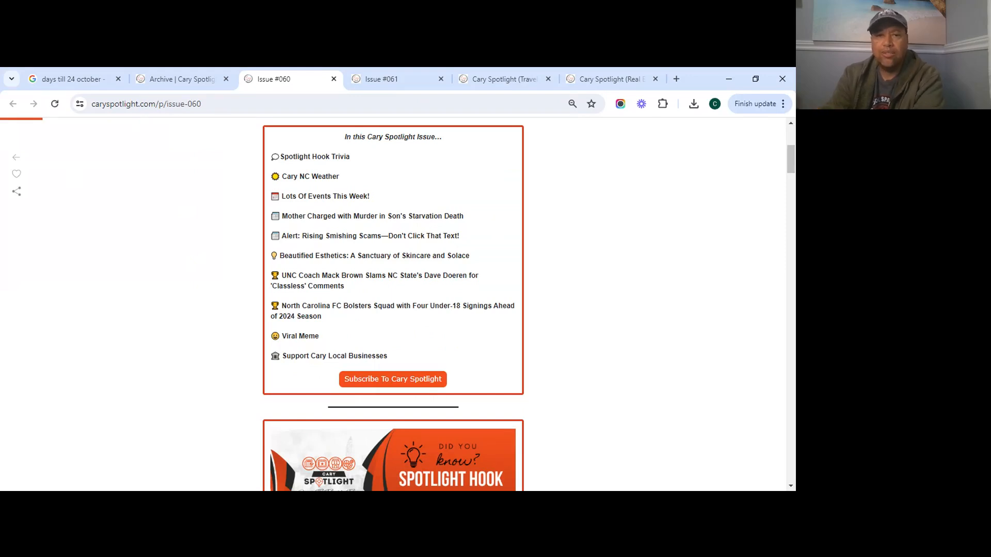
scroll(down, 3)
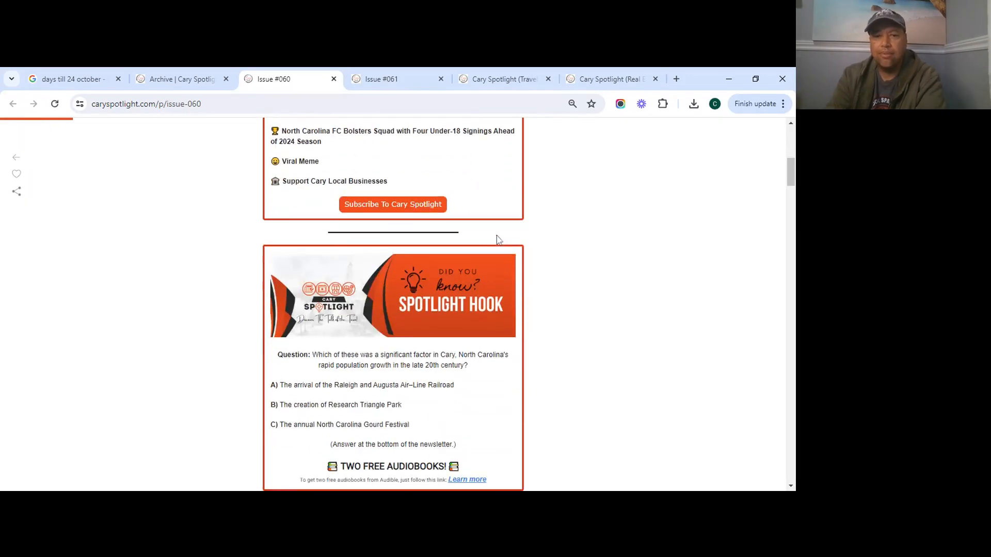
scroll(down, 3)
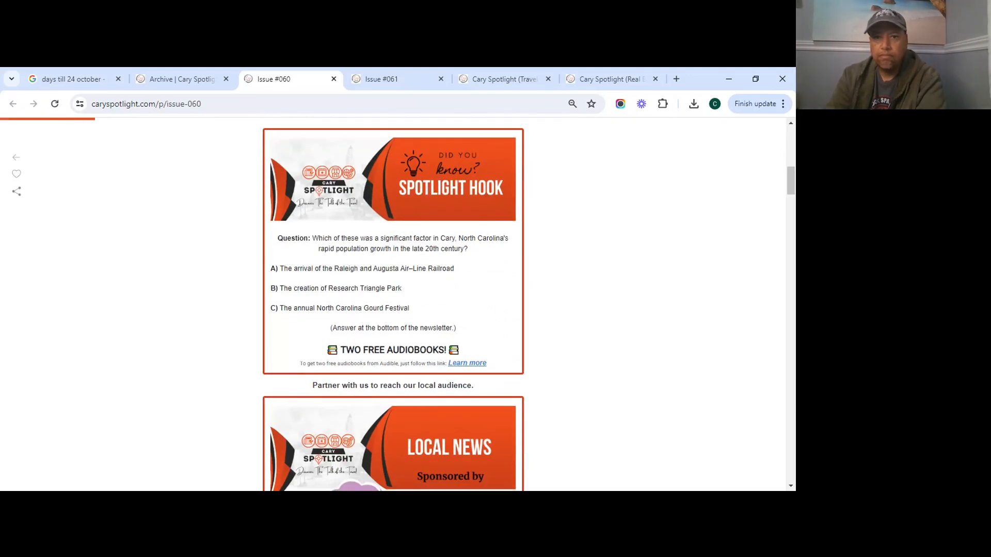
scroll(down, 3)
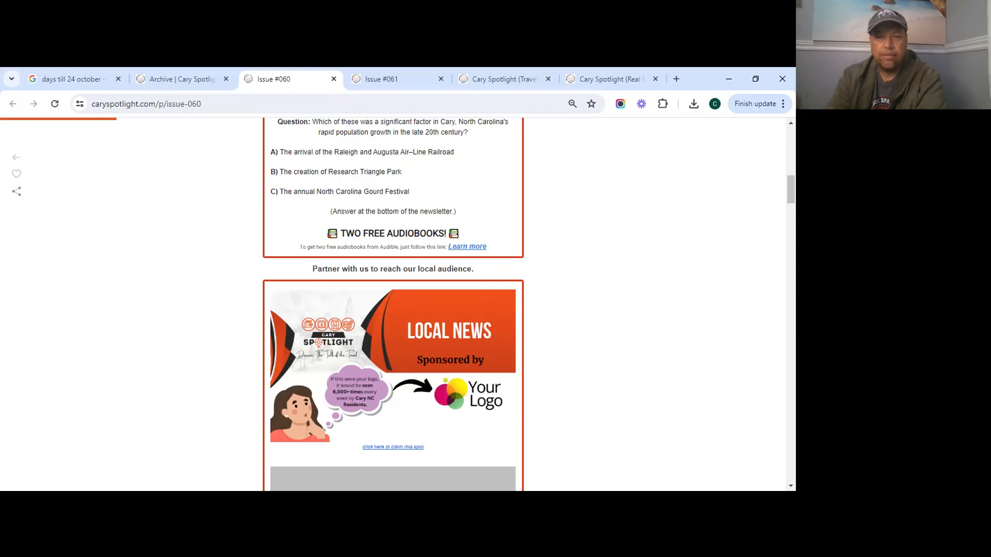
mouse_move(514, 232)
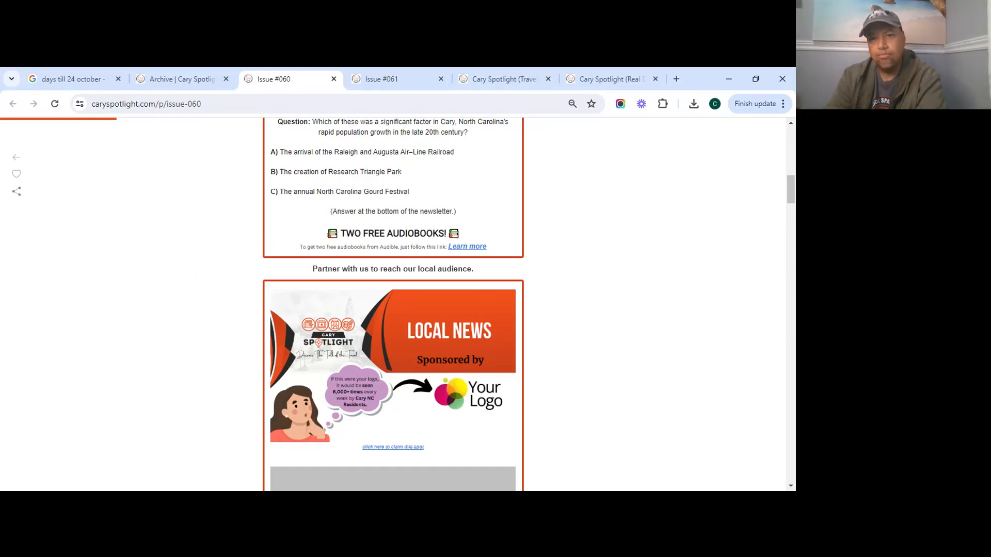
scroll(down, 3)
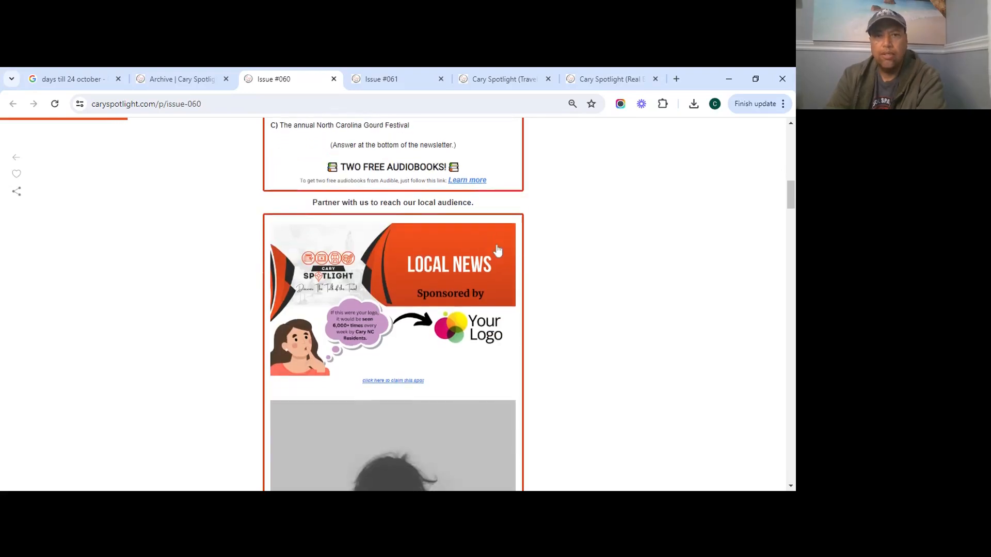
scroll(down, 3)
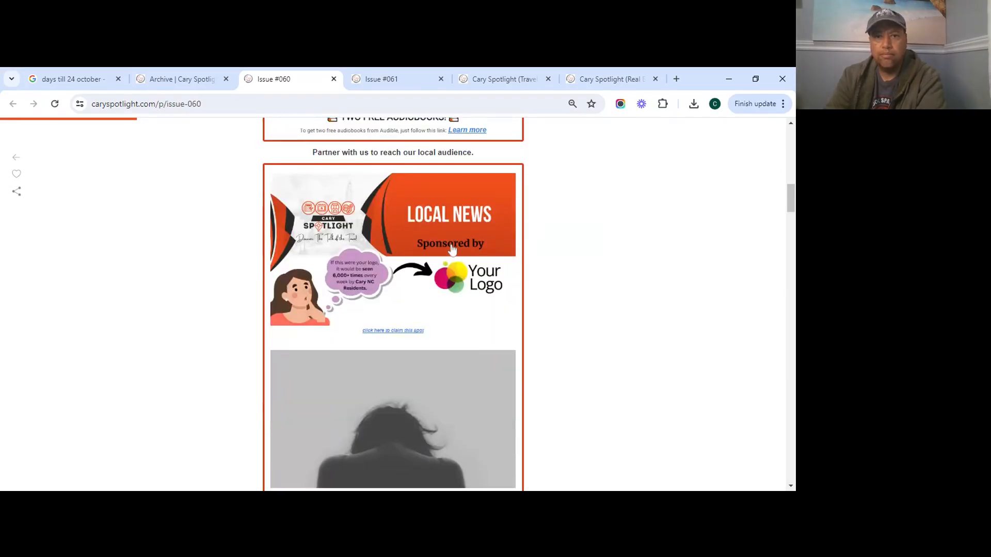
scroll(down, 3)
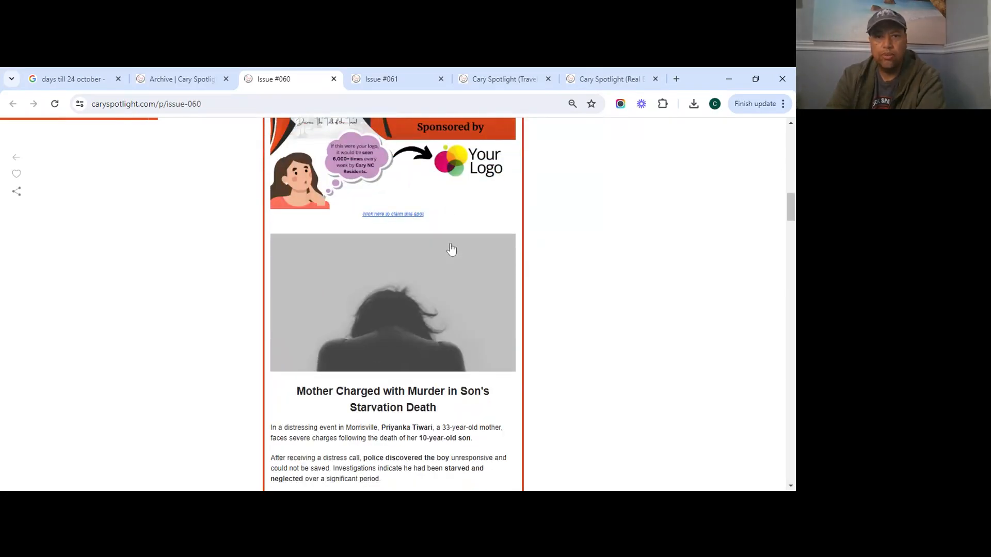
Step: Read Issue #060's Mother Charged with murder story, highlighting part of its headline
scroll(down, 3)
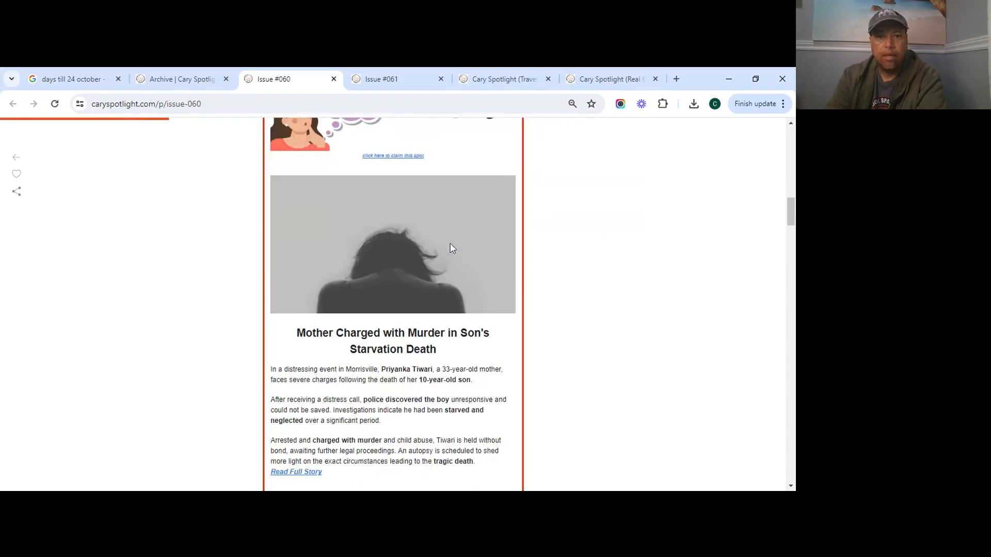
scroll(down, 3)
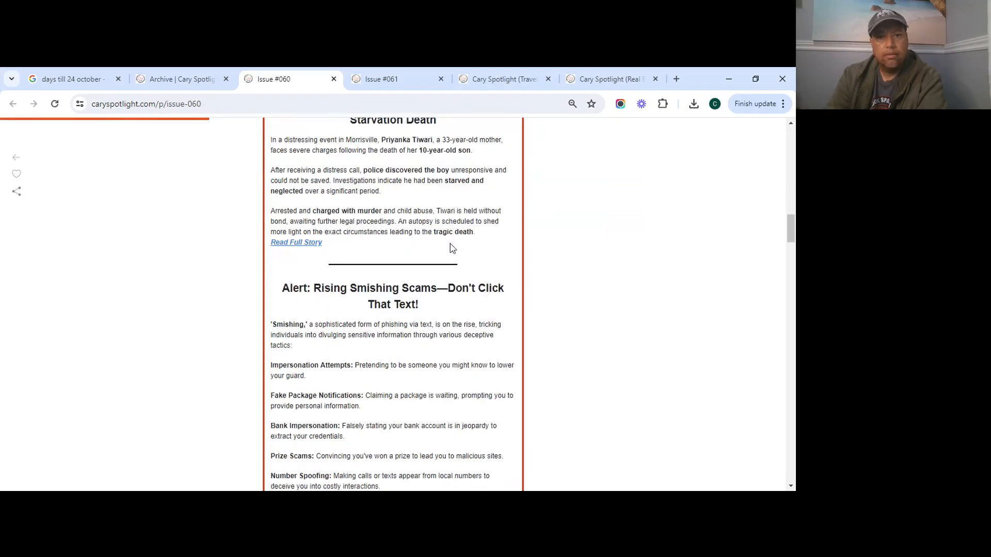
scroll(up, 3)
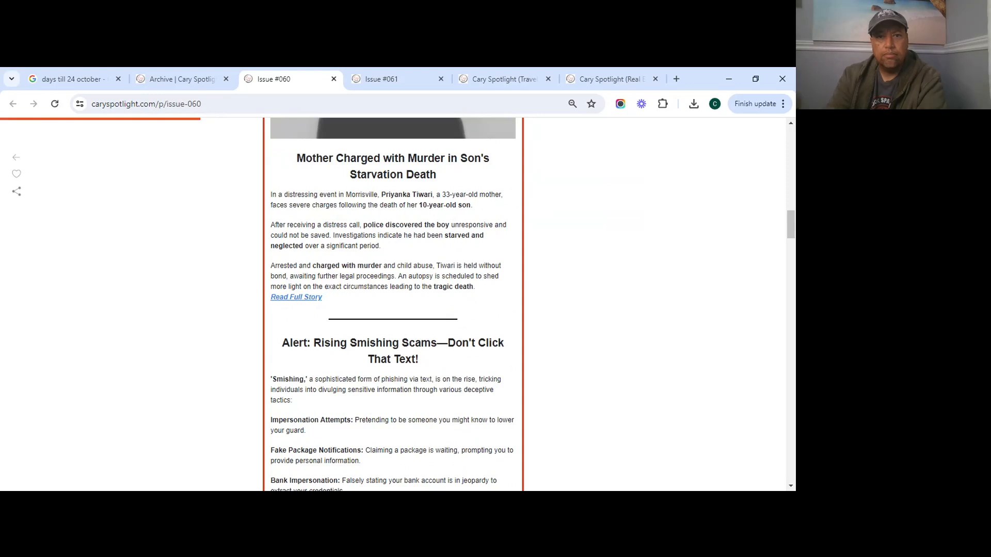
drag(355, 157, 396, 174)
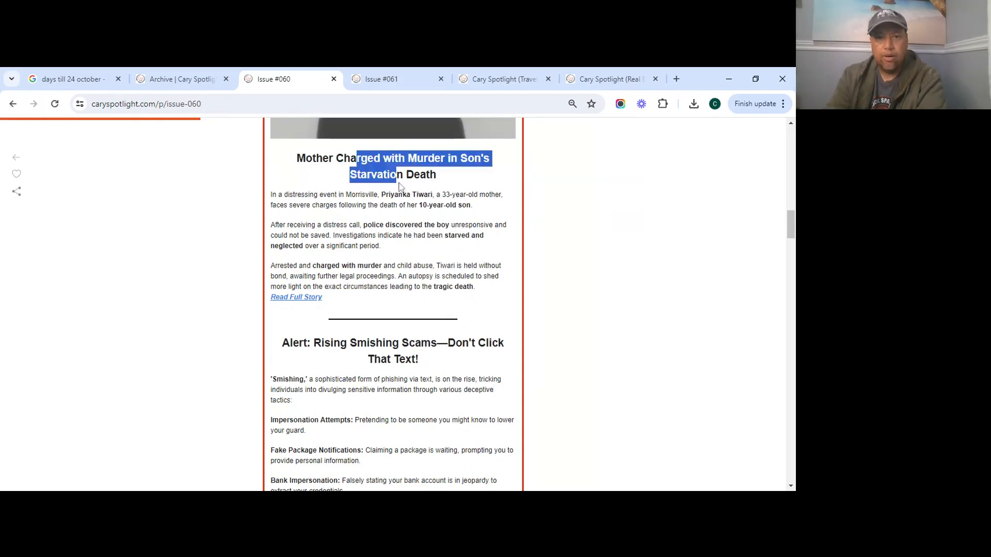
scroll(down, 3)
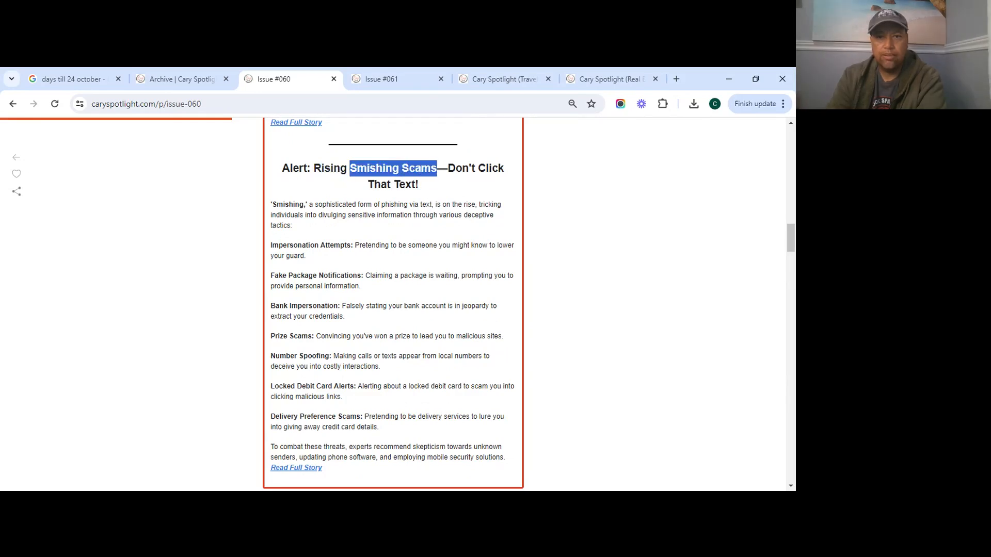
mouse_move(404, 267)
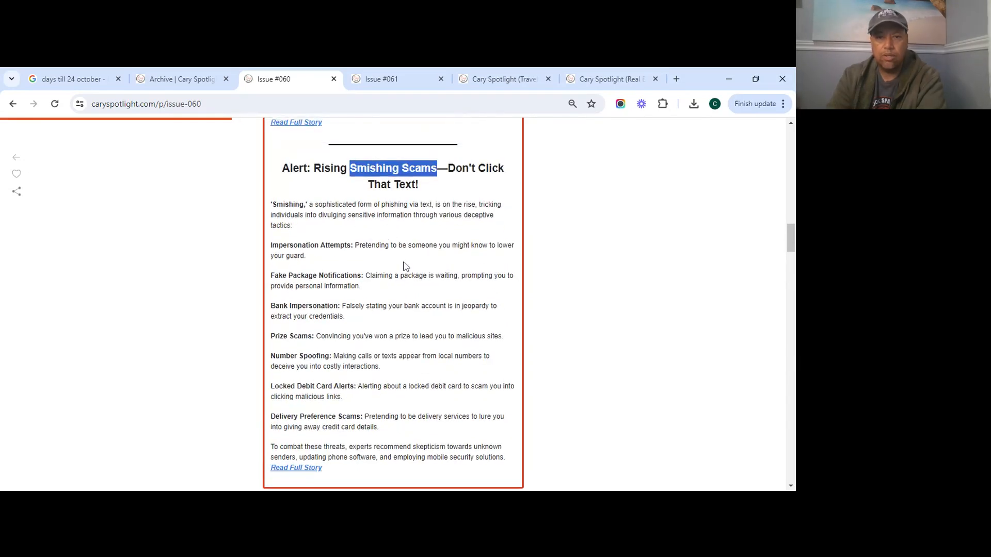
Step: Scroll past the Smishing Scams alert and local business ads to Beautified Esthetics
scroll(down, 3)
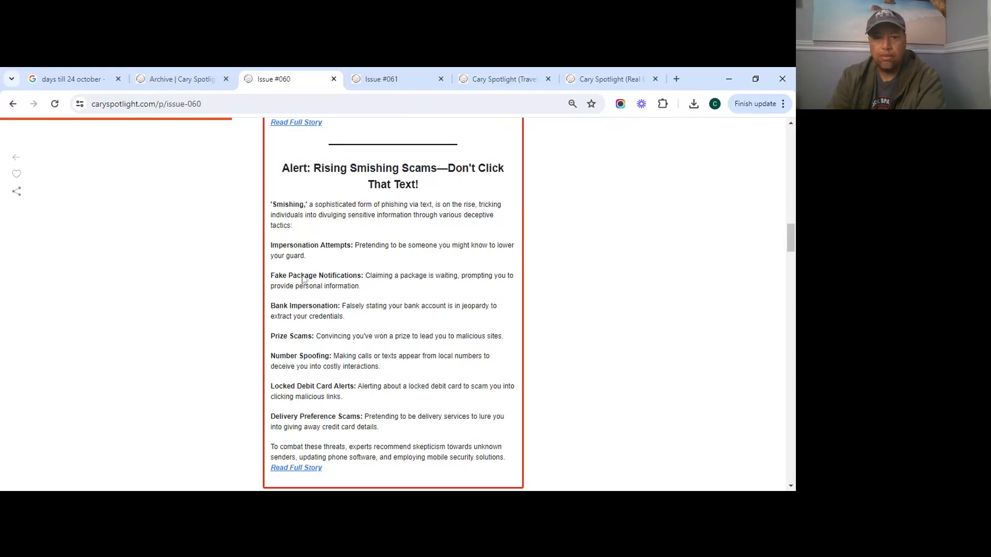
scroll(down, 3)
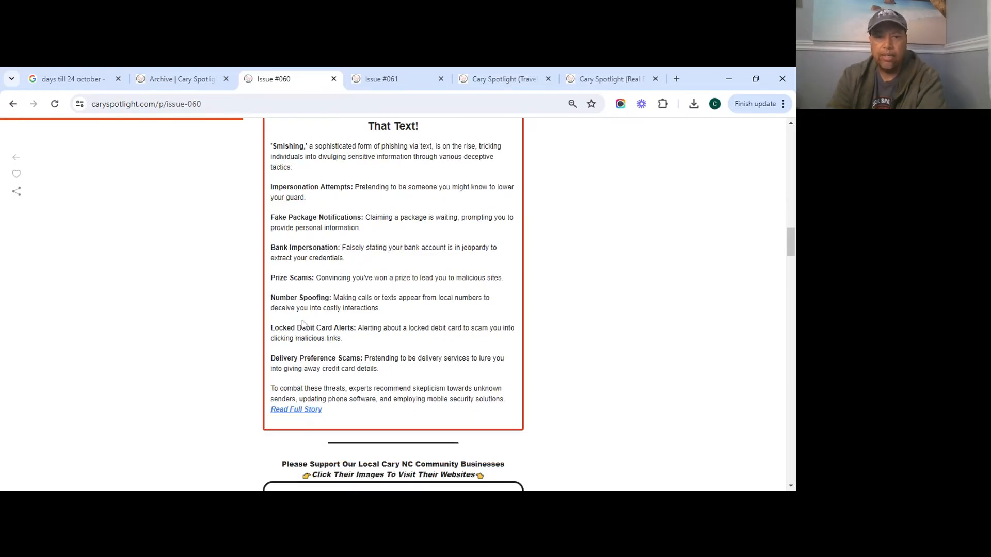
scroll(down, 3)
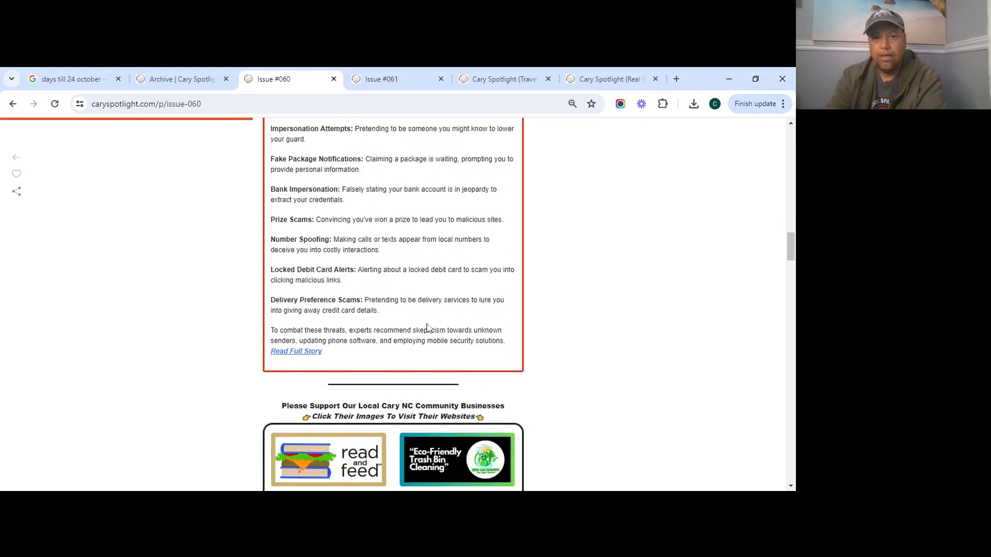
scroll(down, 3)
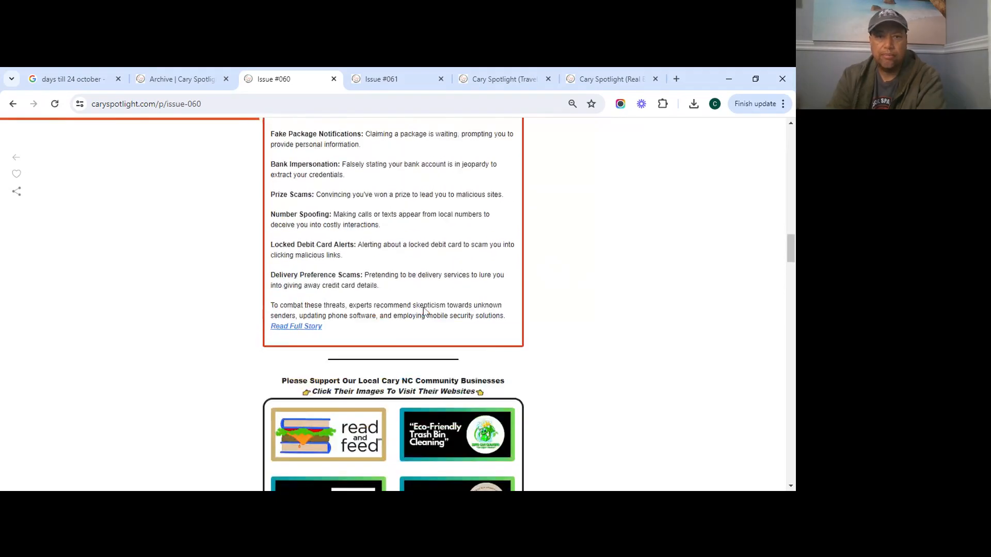
scroll(down, 3)
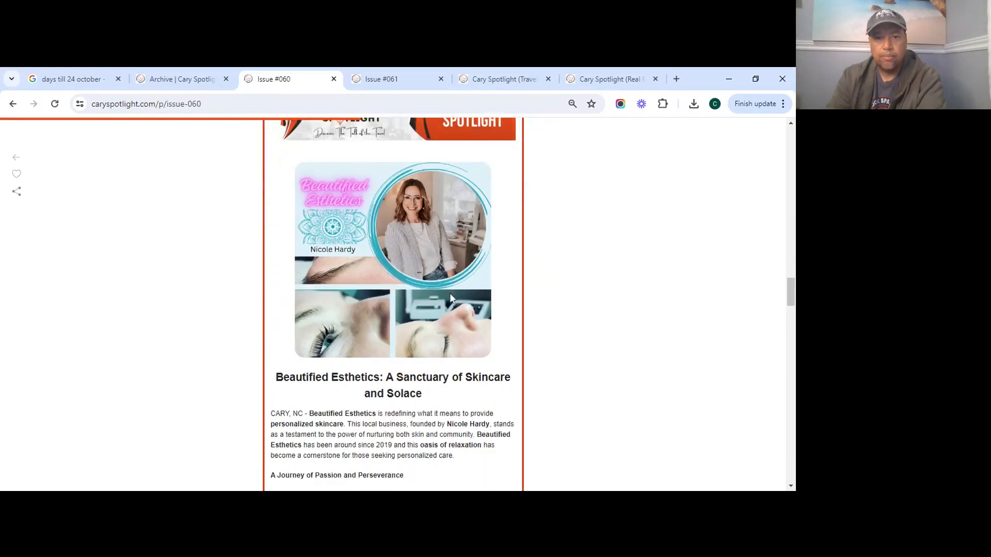
Step: Scroll past the Beautified Esthetics article and YouTube video to the feedback poll and Weather
scroll(down, 3)
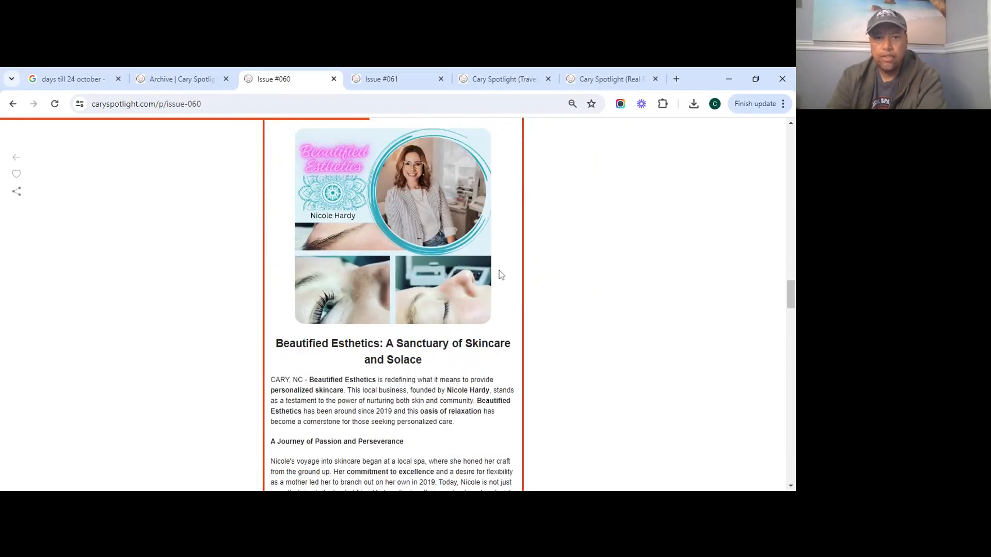
scroll(down, 3)
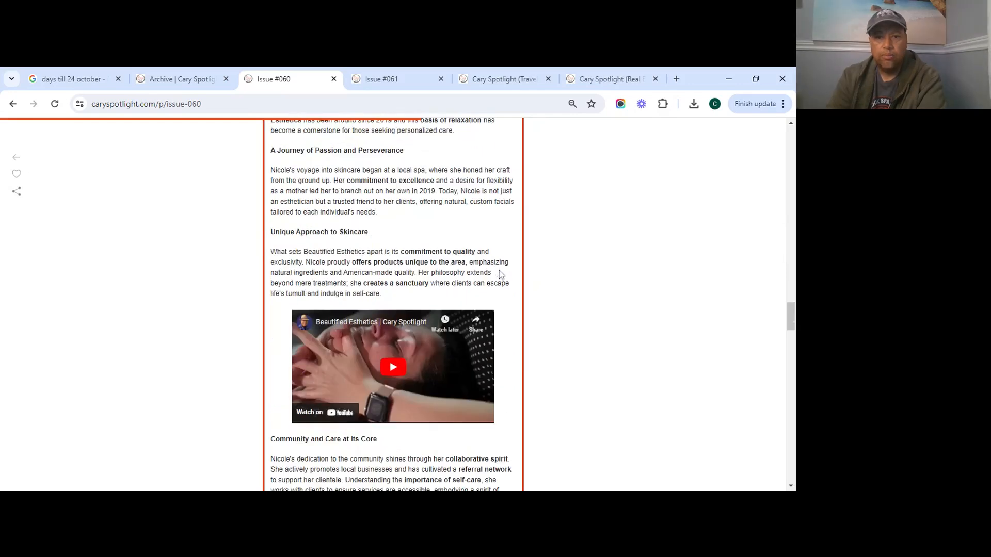
scroll(down, 3)
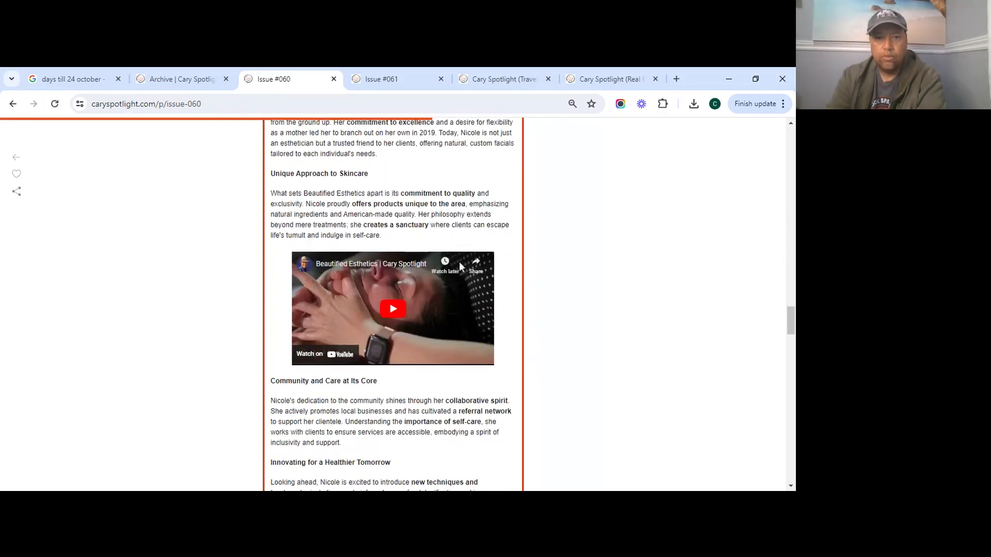
mouse_move(465, 316)
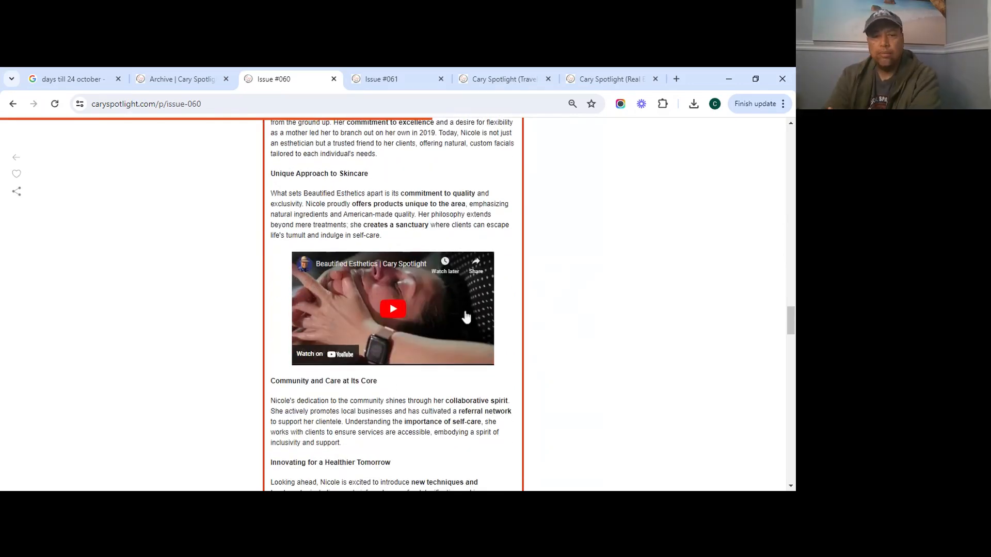
mouse_move(469, 348)
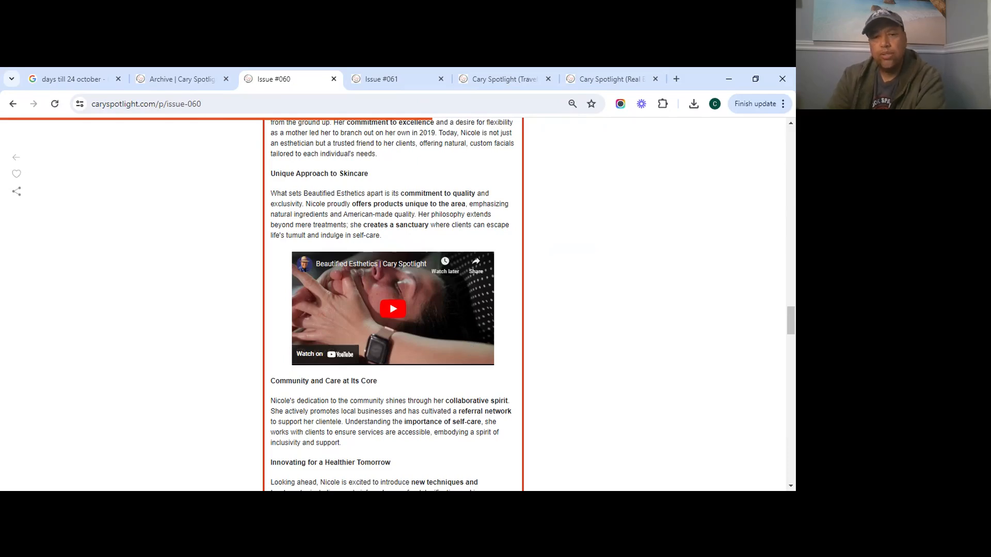
scroll(down, 3)
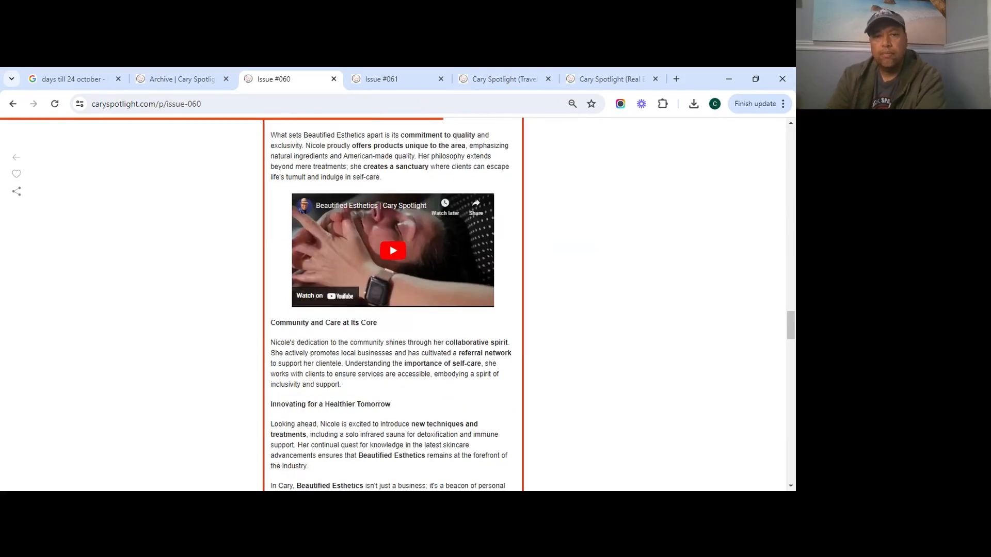
mouse_move(307, 279)
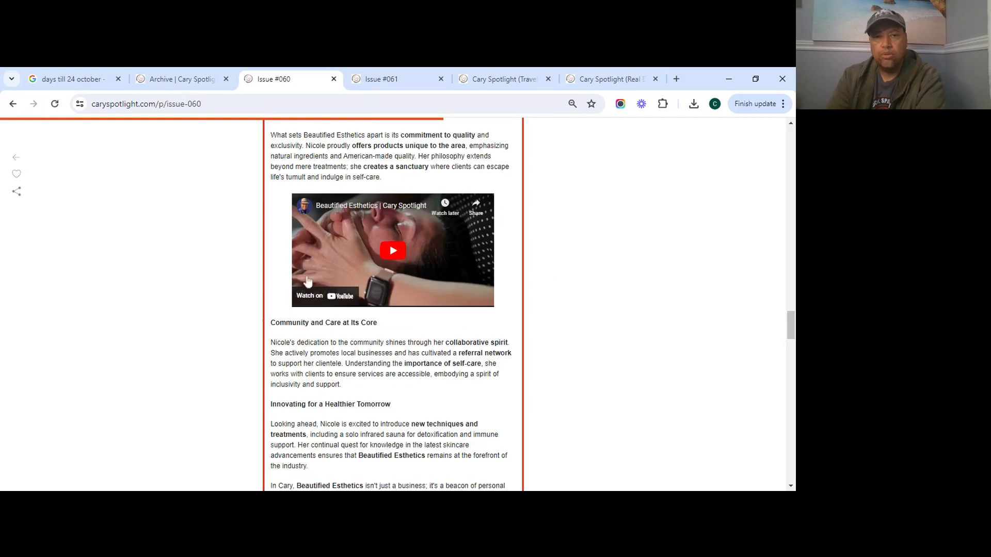
scroll(down, 3)
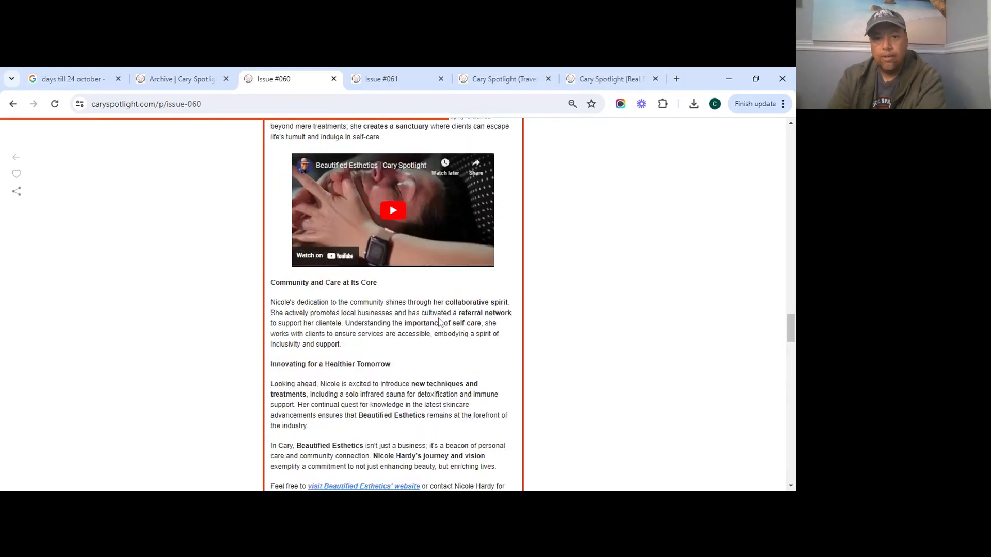
scroll(down, 3)
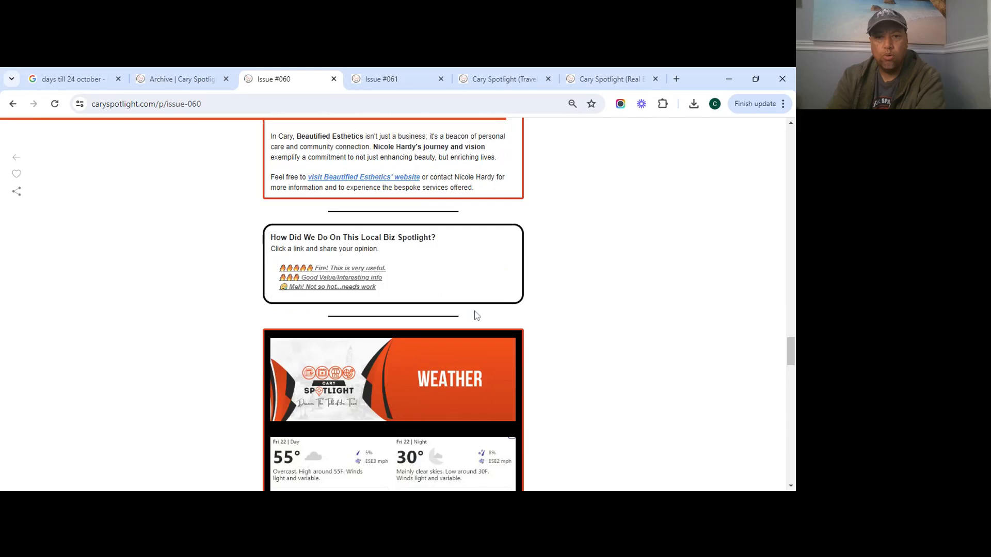
Step: Scroll Issue #060 through sports, events and the trivia answer, then close its tab
scroll(down, 3)
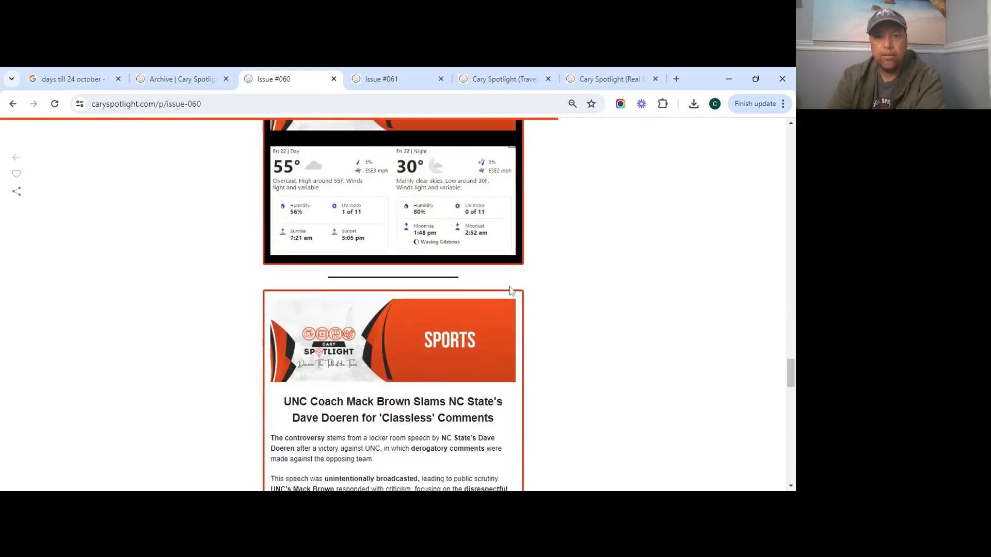
scroll(down, 3)
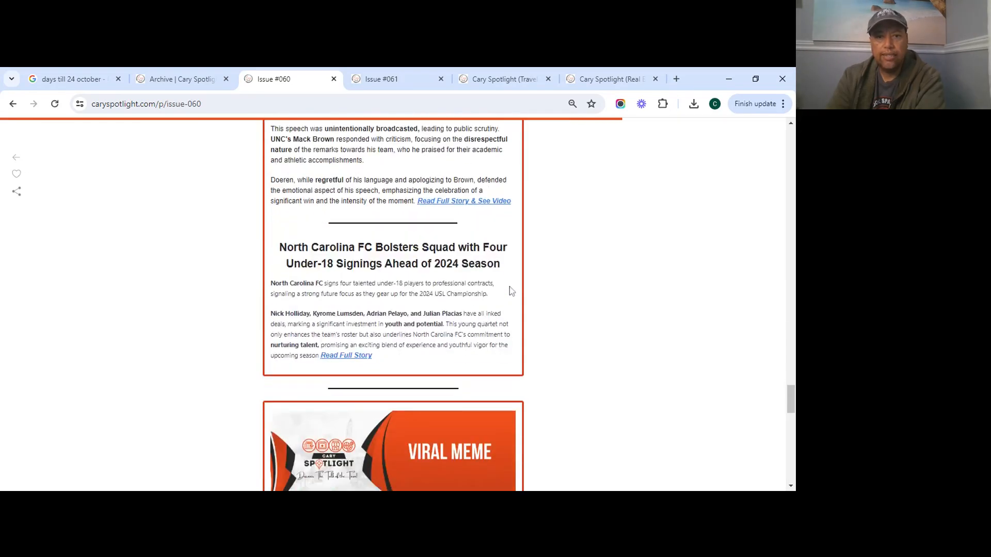
scroll(down, 3)
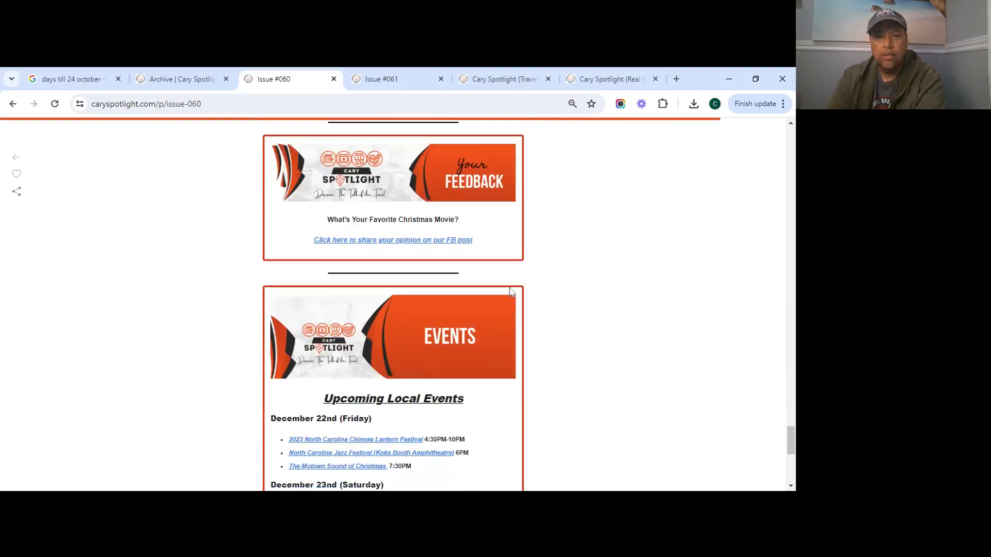
scroll(down, 3)
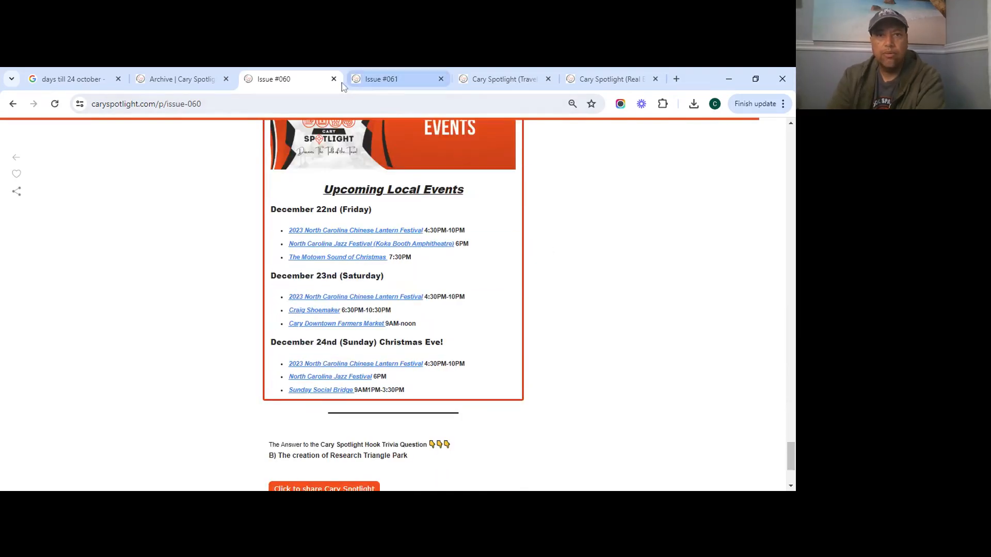
click(334, 79)
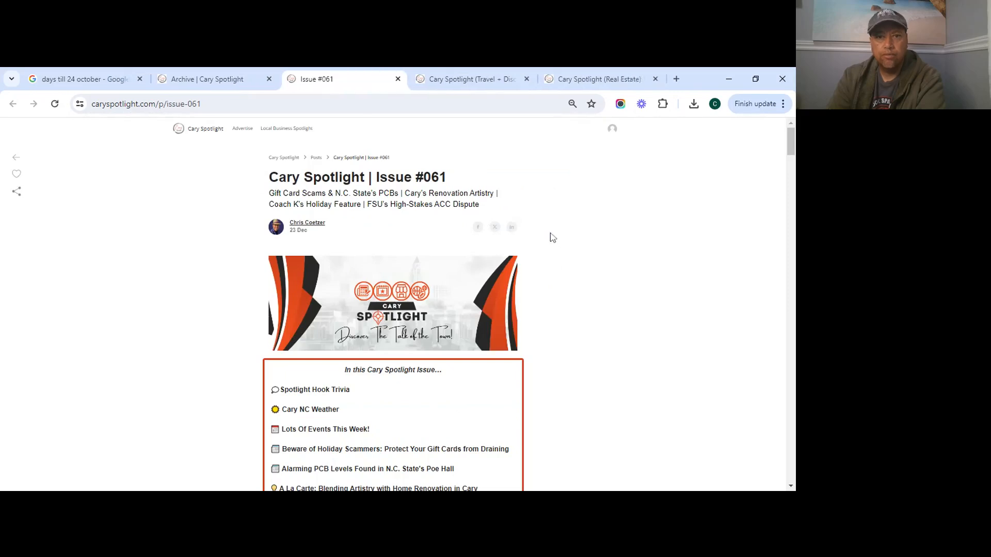
Step: Review Issue #061's contents, highlighting the holiday scammers and PCB levels headlines, to Spotlight Hook
scroll(down, 3)
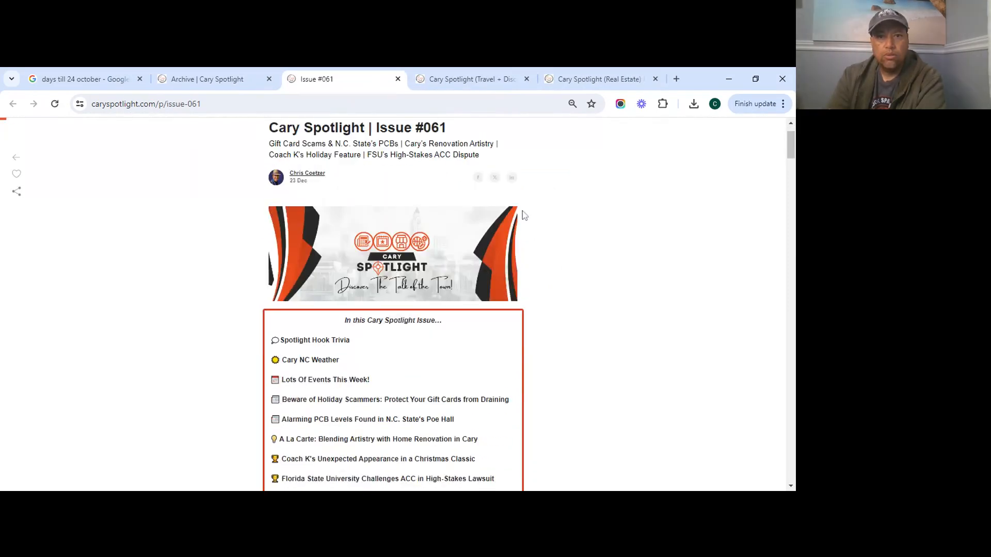
scroll(down, 3)
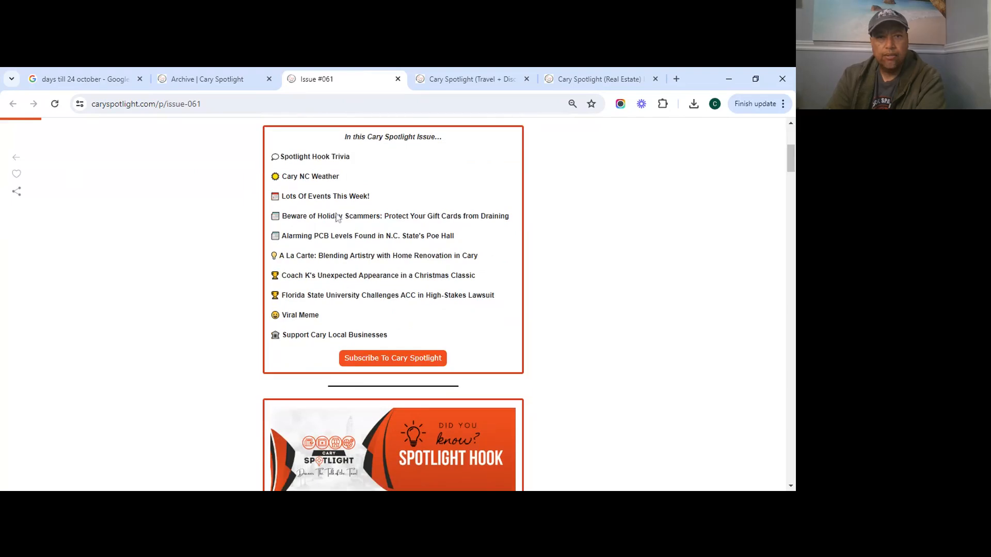
drag(320, 215, 388, 216)
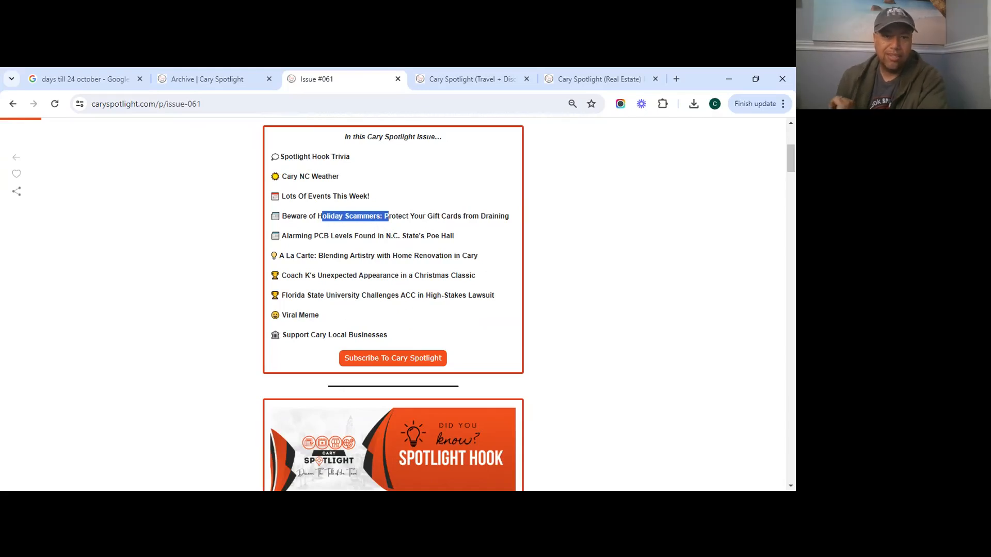
scroll(down, 3)
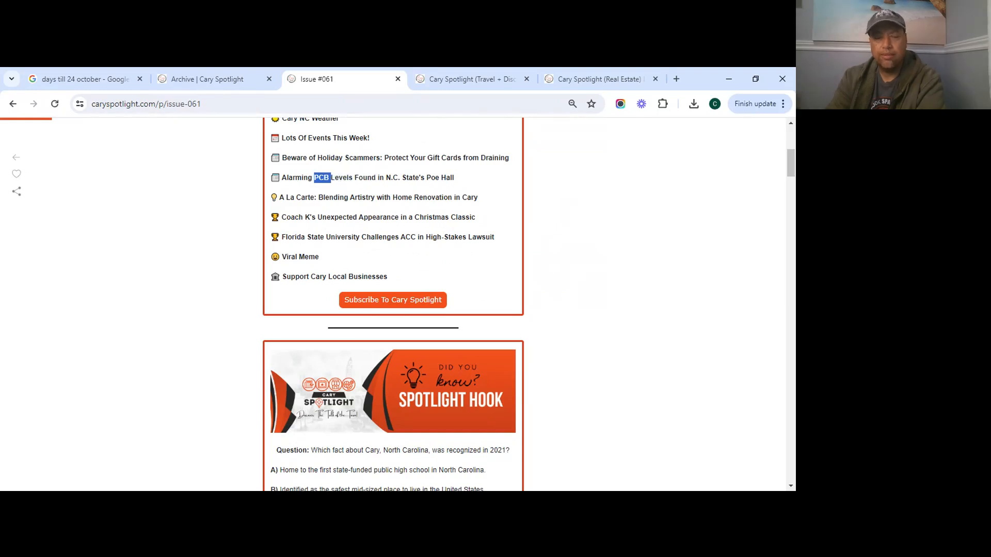
drag(312, 178, 392, 178)
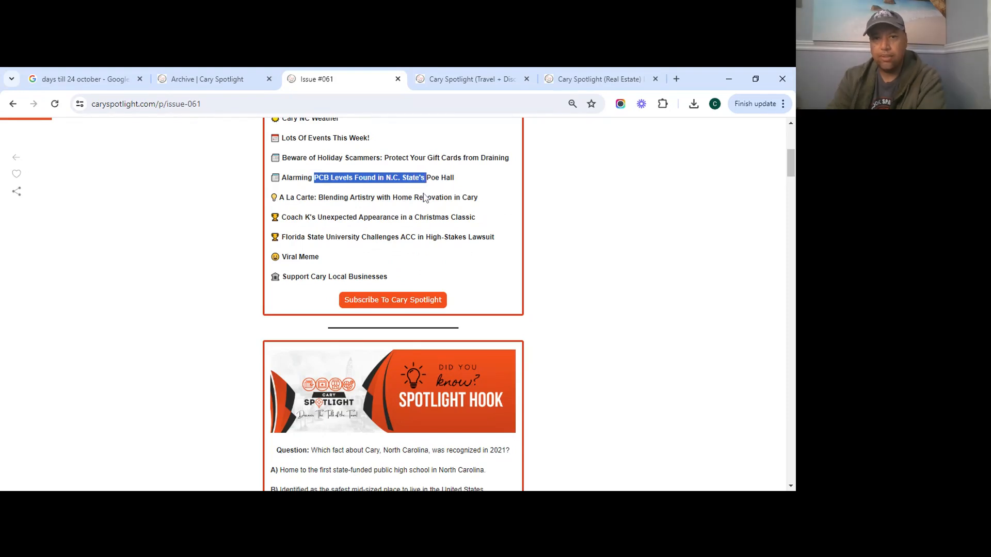
scroll(down, 3)
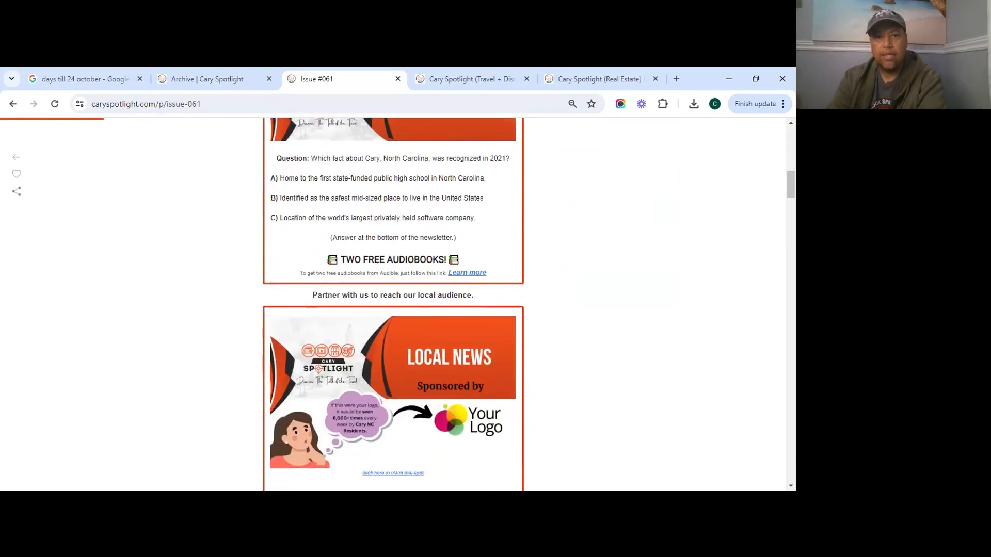
Step: Scroll Issue #061 from the gift card scams article past A La Carte video and weather to Viral Meme
scroll(down, 3)
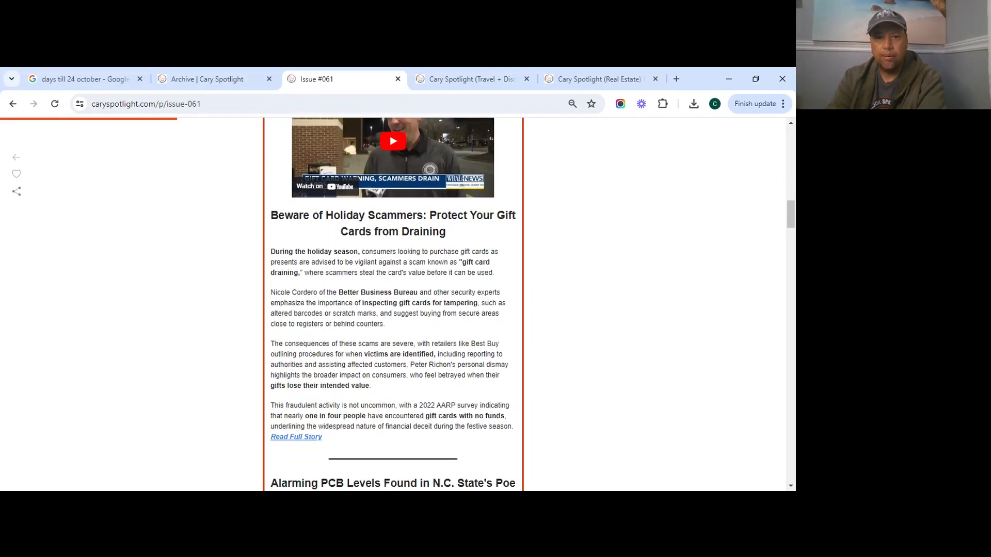
scroll(down, 3)
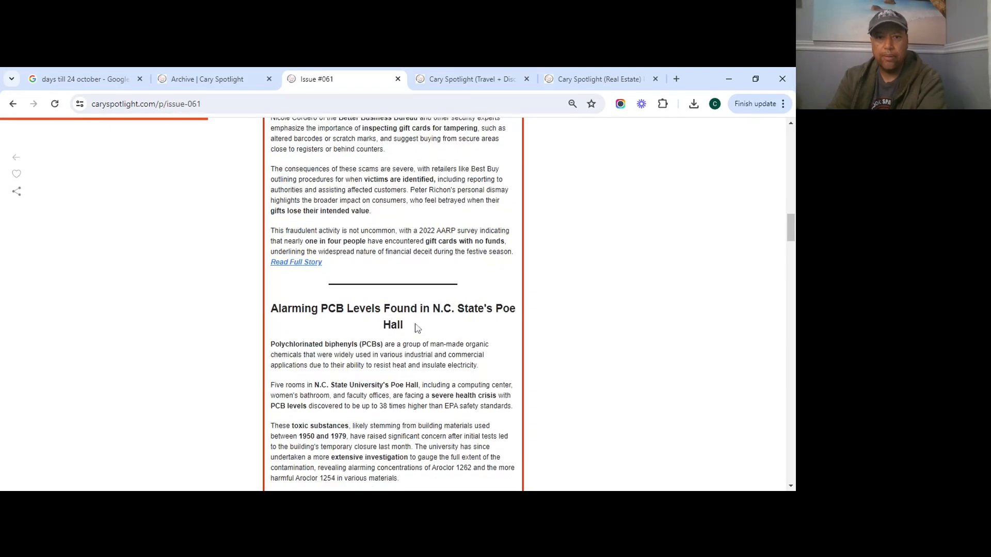
scroll(down, 3)
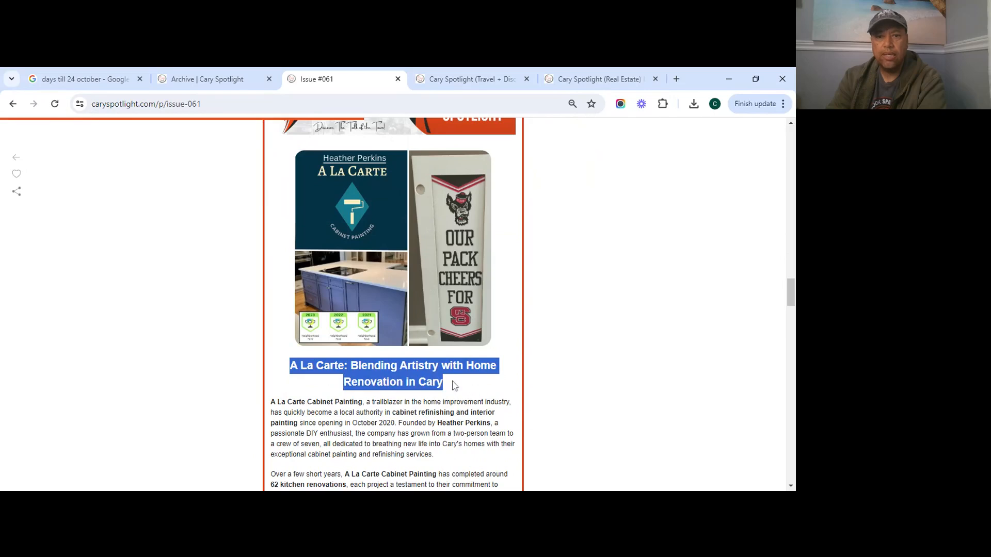
scroll(down, 3)
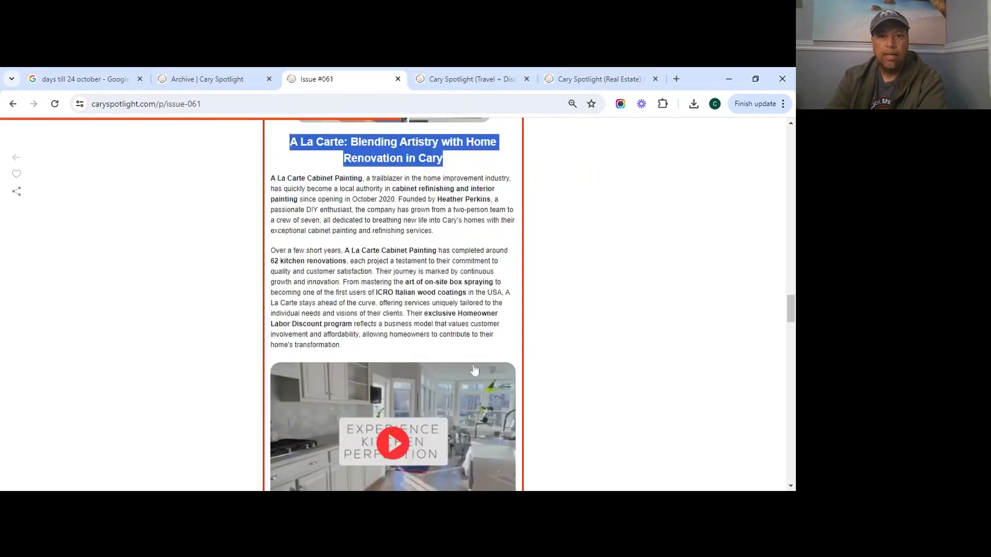
scroll(down, 3)
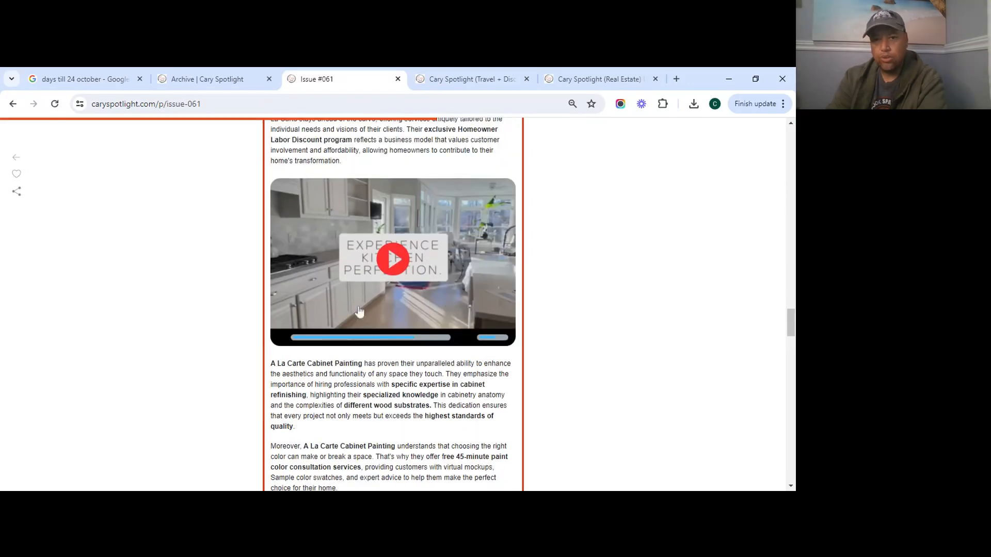
mouse_move(534, 266)
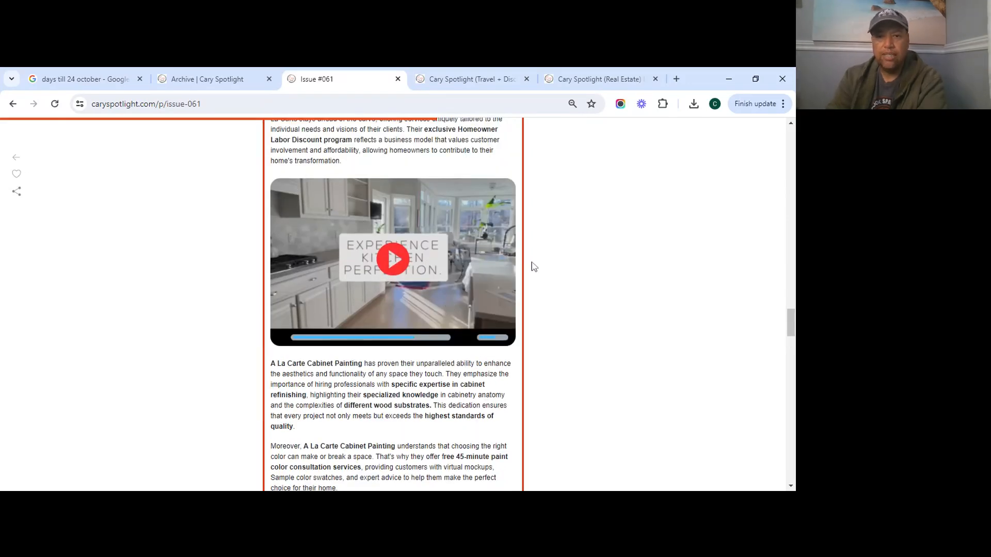
mouse_move(467, 271)
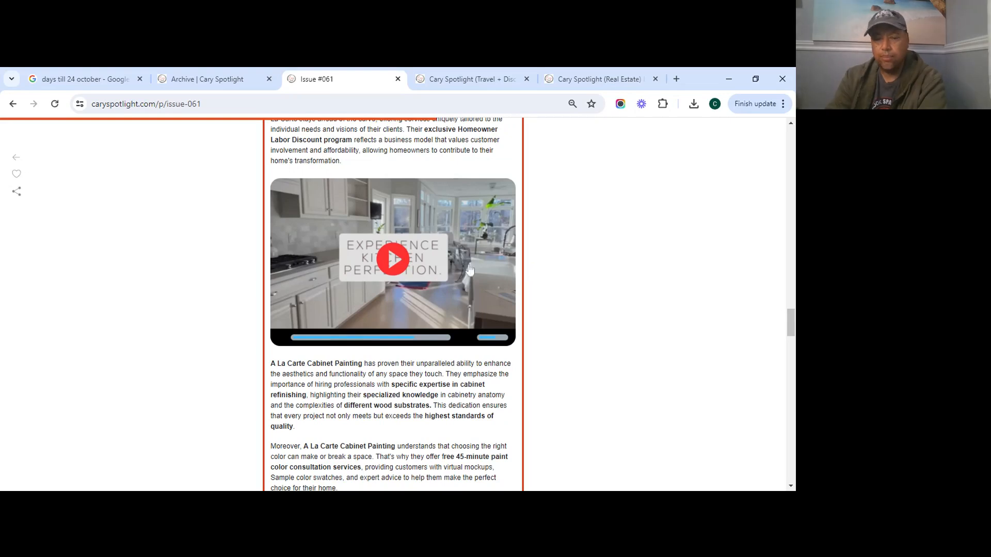
scroll(down, 3)
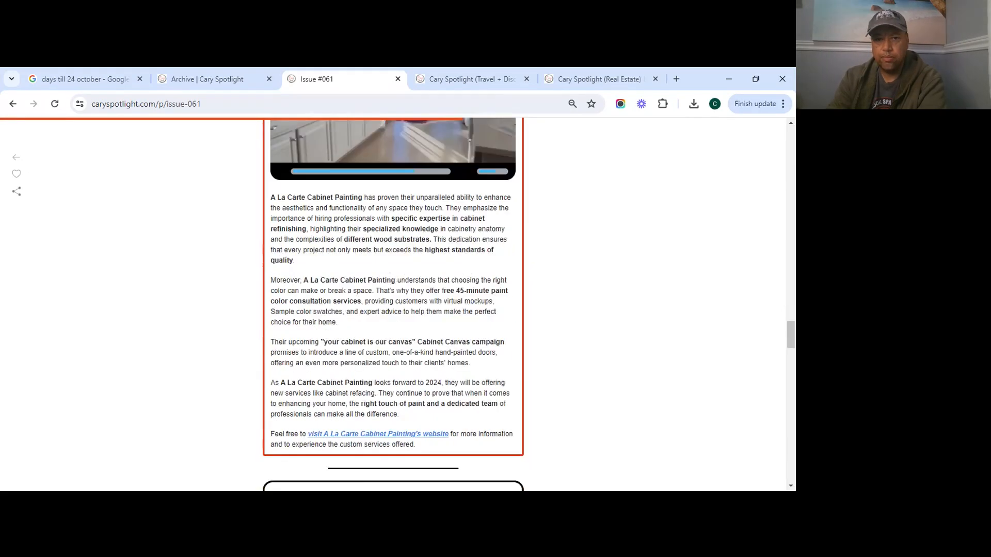
scroll(down, 3)
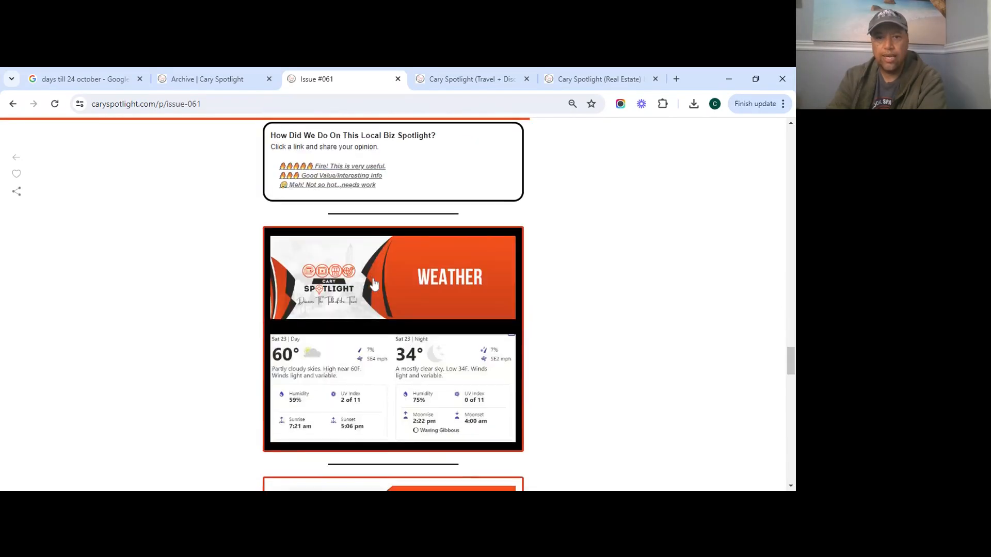
scroll(down, 3)
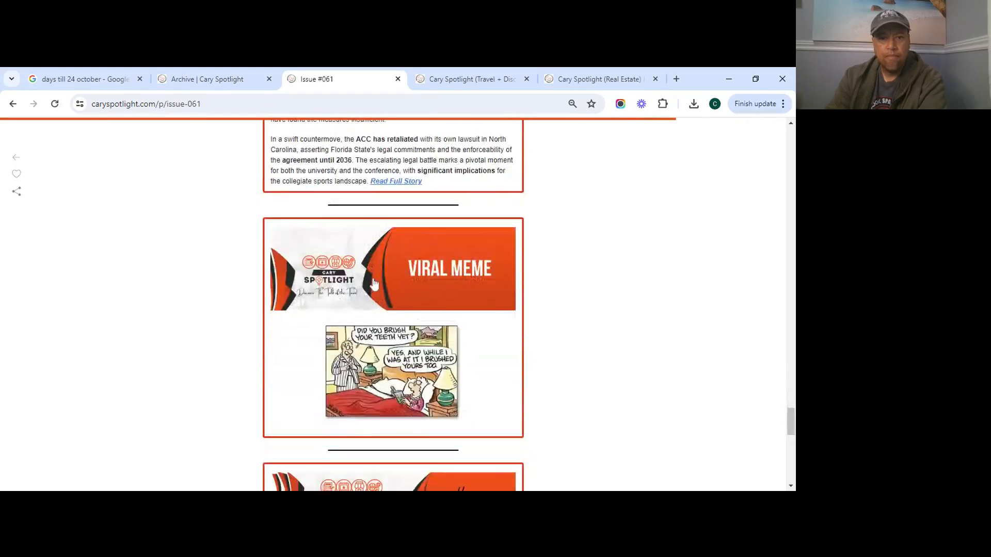
scroll(down, 3)
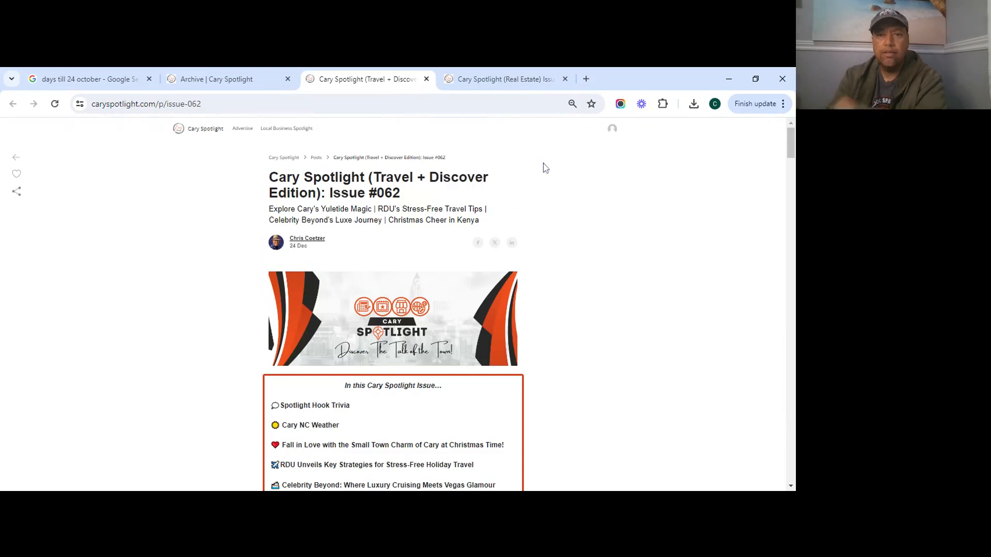
Step: Review Issue #062's contents, highlighting the RDU holiday travel headline, down to the Spotlight Hook
scroll(down, 3)
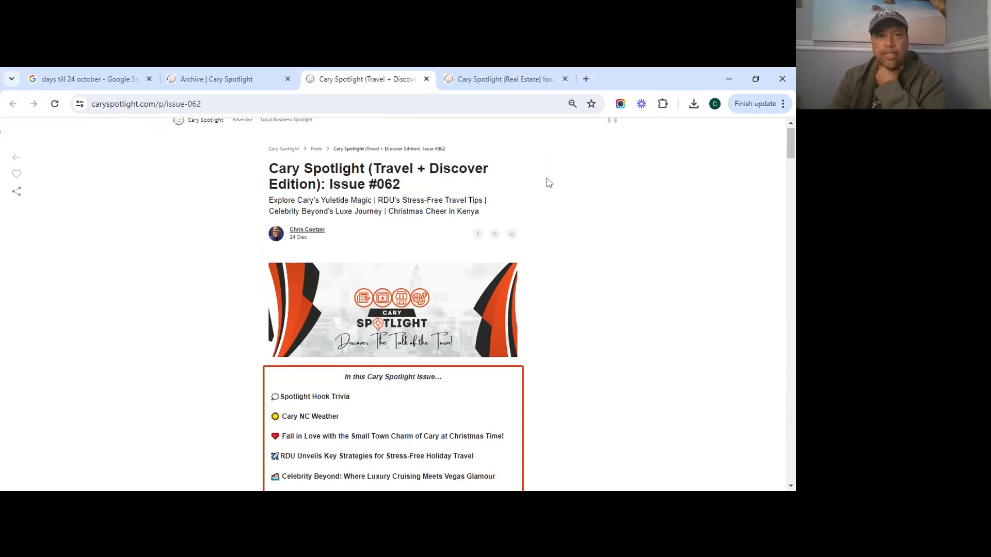
scroll(down, 3)
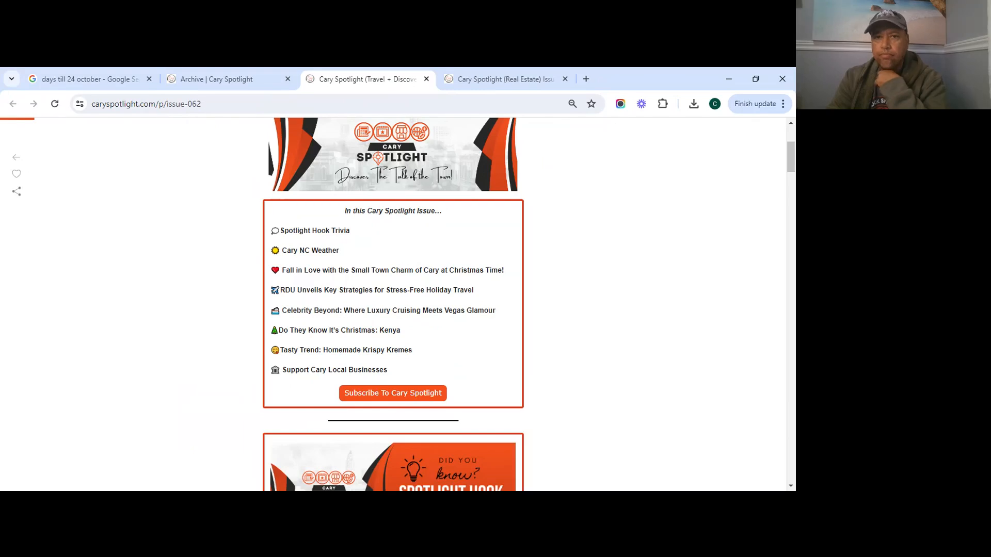
drag(352, 270, 439, 270)
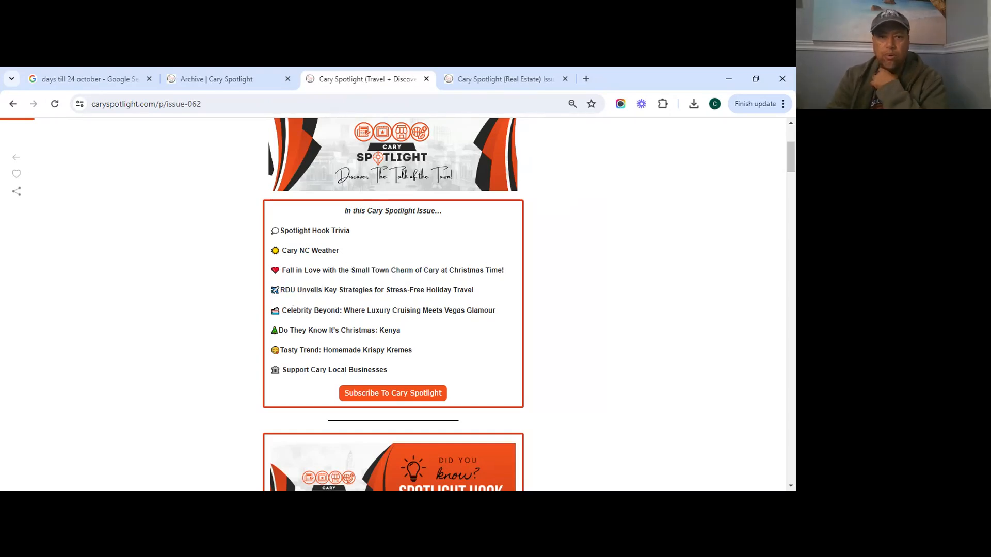
drag(302, 290, 468, 290)
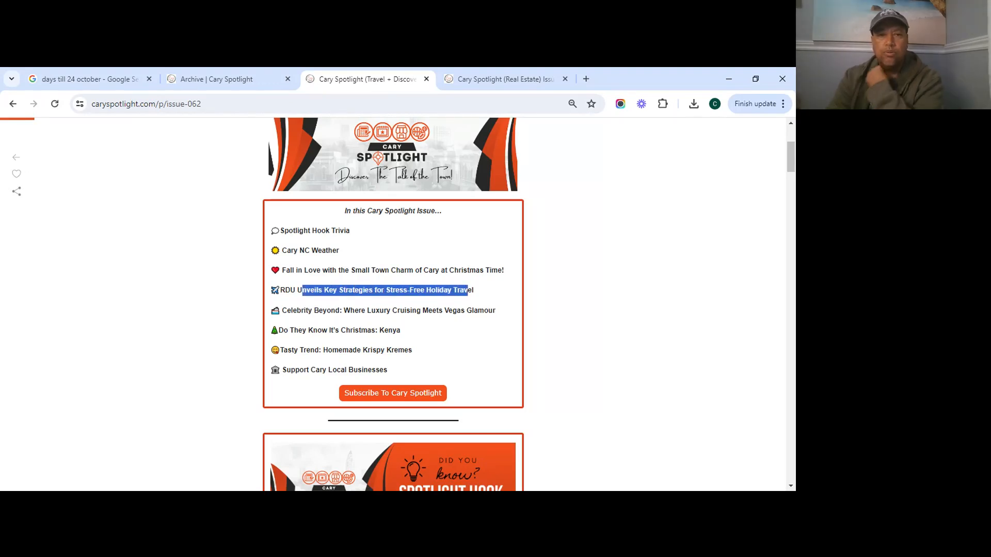
scroll(down, 3)
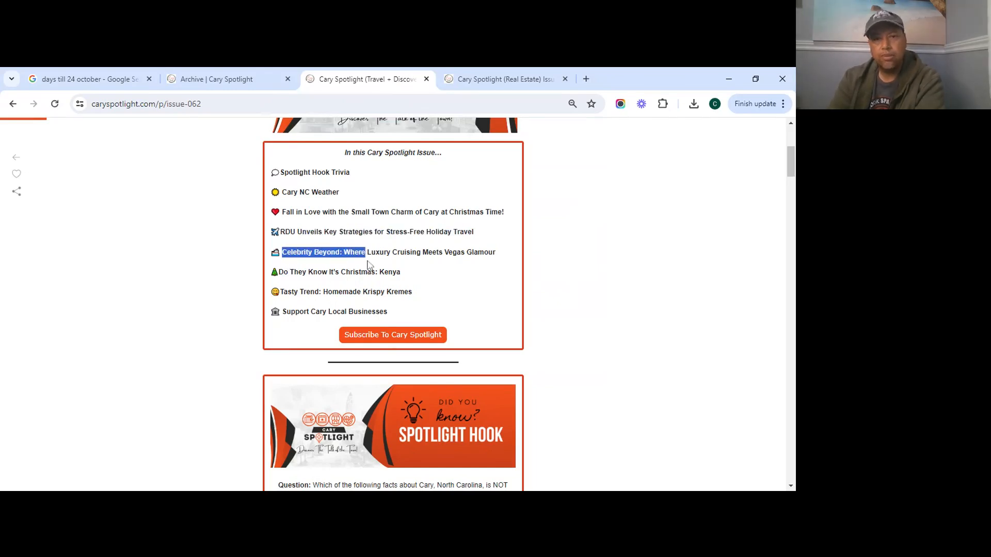
scroll(down, 3)
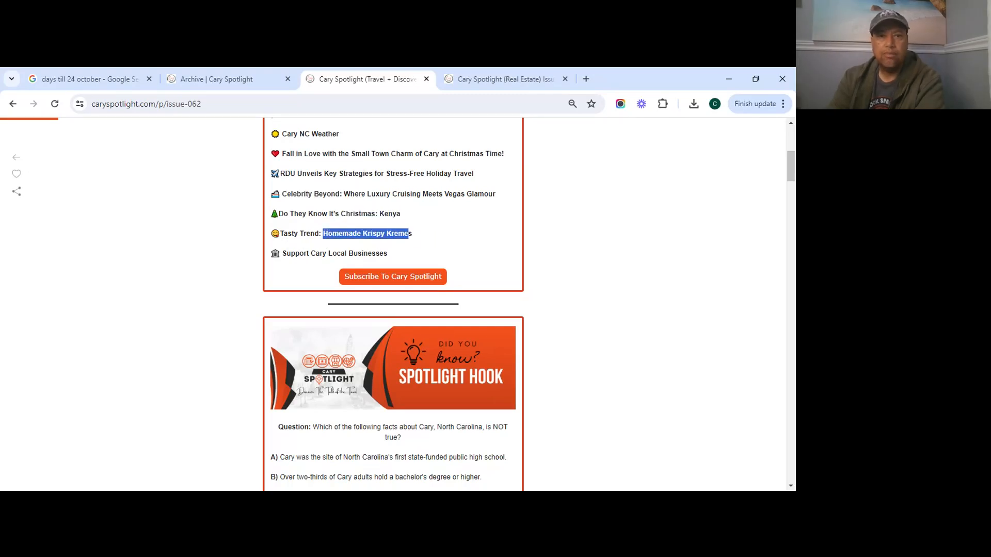
Step: Scroll Issue #062 through the RDU holiday travel tips, Kenya and Celebrity Beyond cruise stories
scroll(down, 3)
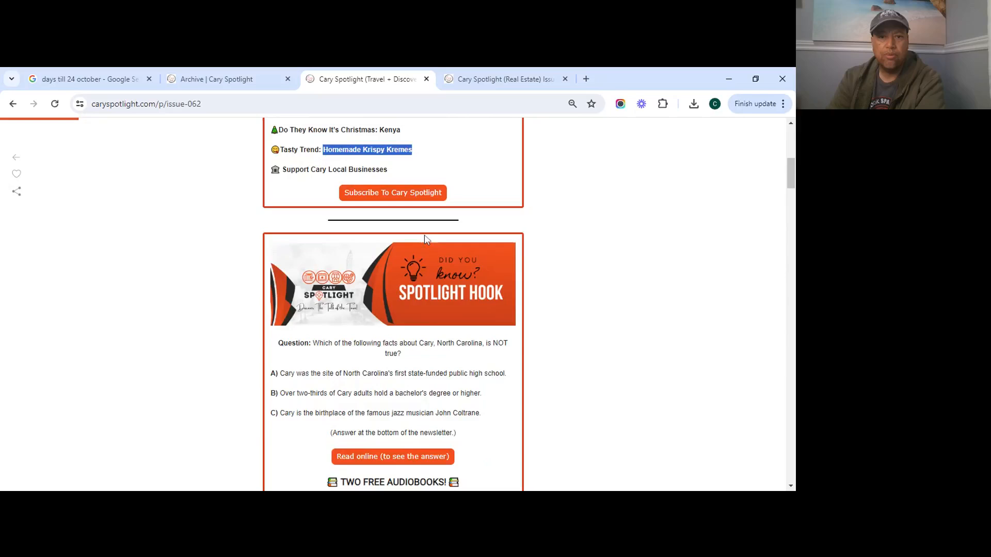
scroll(down, 3)
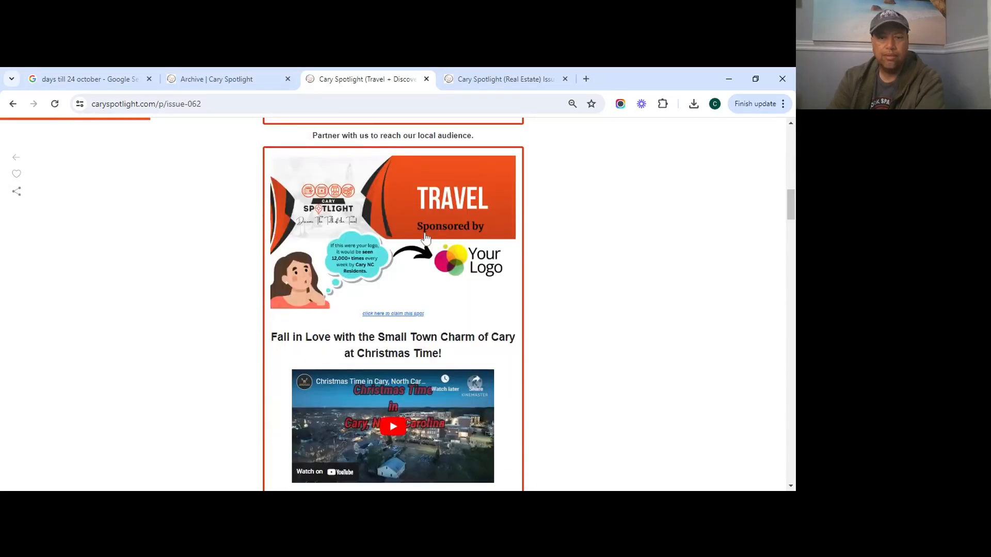
scroll(down, 3)
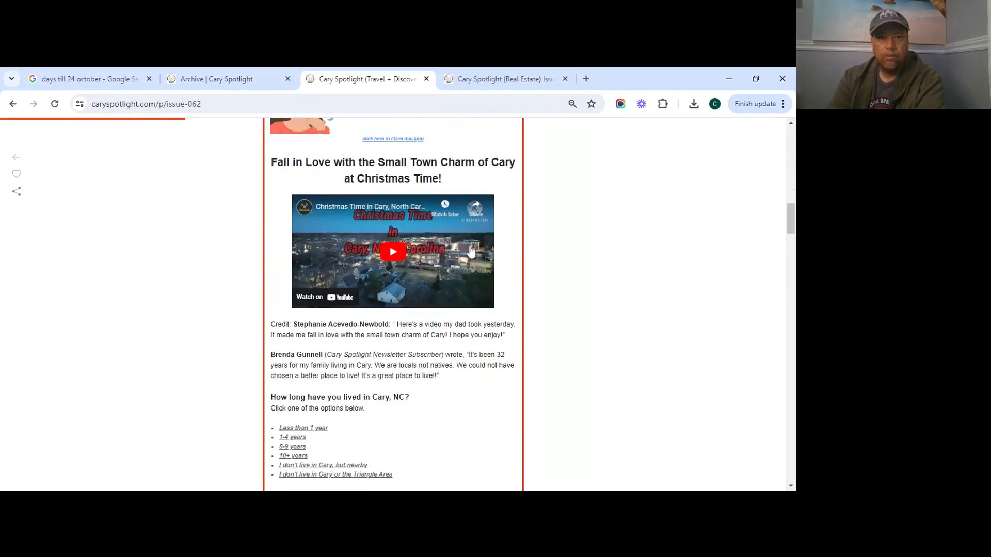
scroll(down, 3)
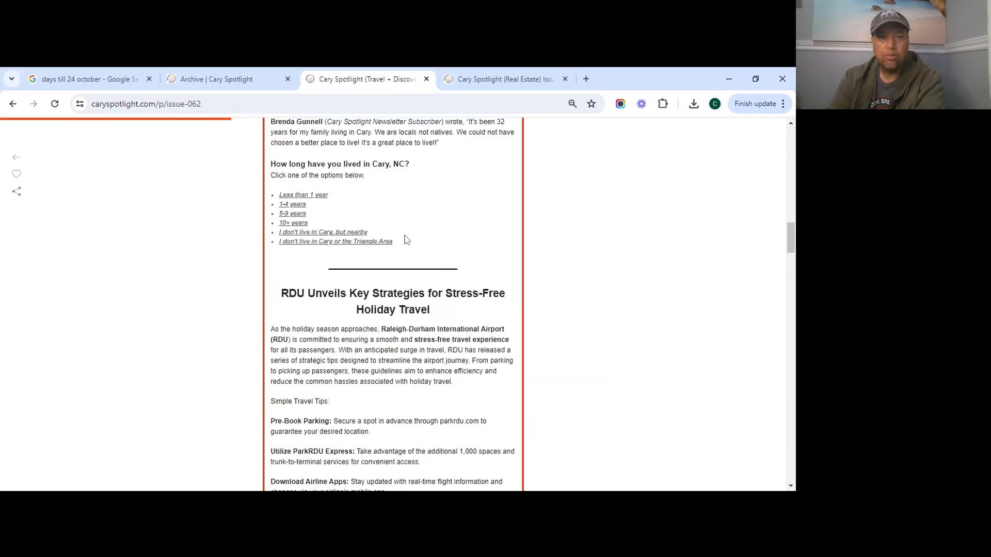
scroll(down, 3)
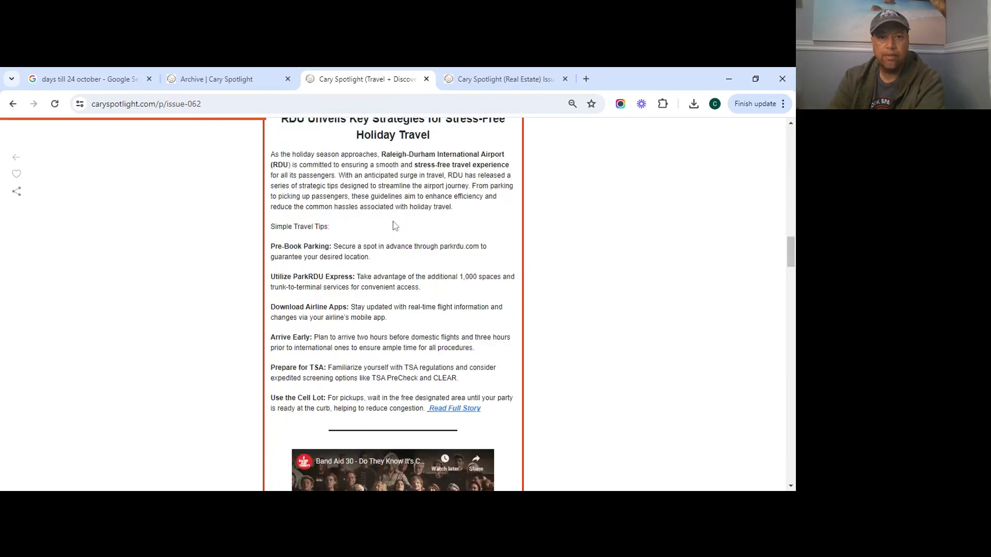
scroll(down, 3)
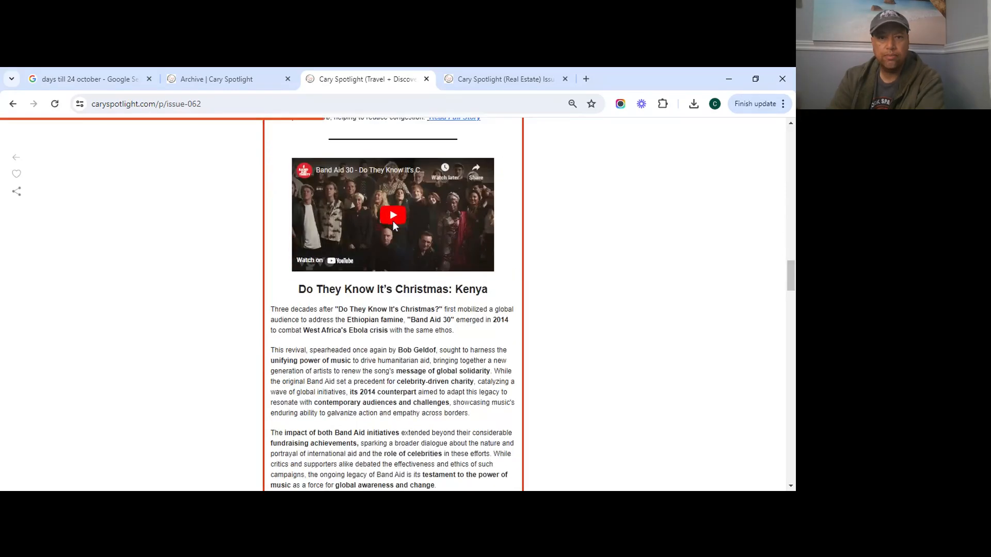
scroll(down, 3)
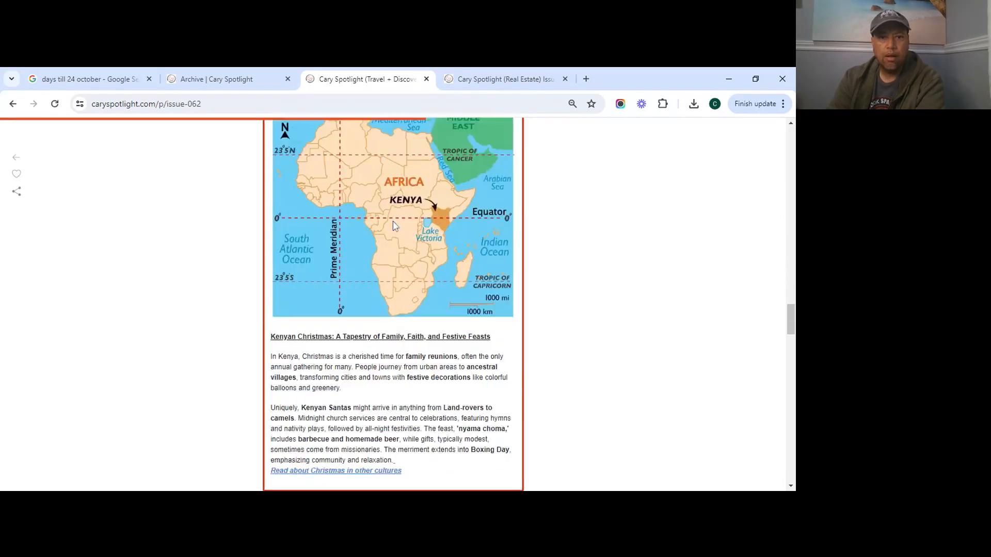
Step: Continue past the weather and Tasty Trends recipe to the trivia answer
scroll(down, 3)
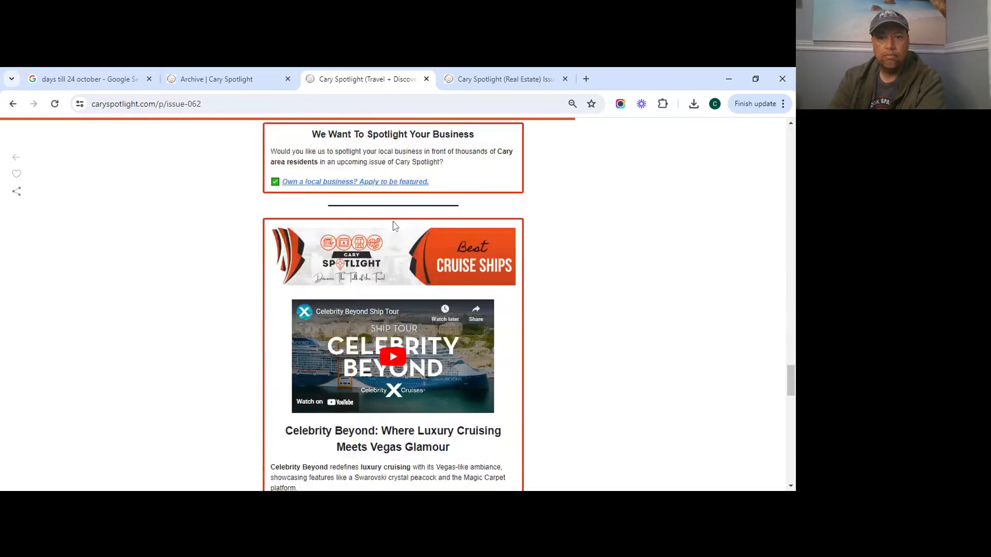
scroll(down, 3)
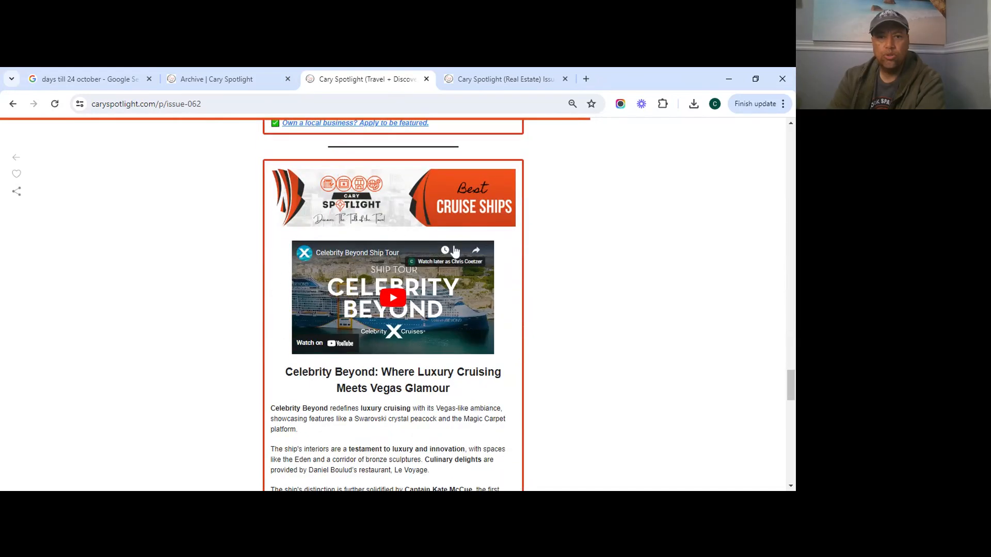
scroll(down, 3)
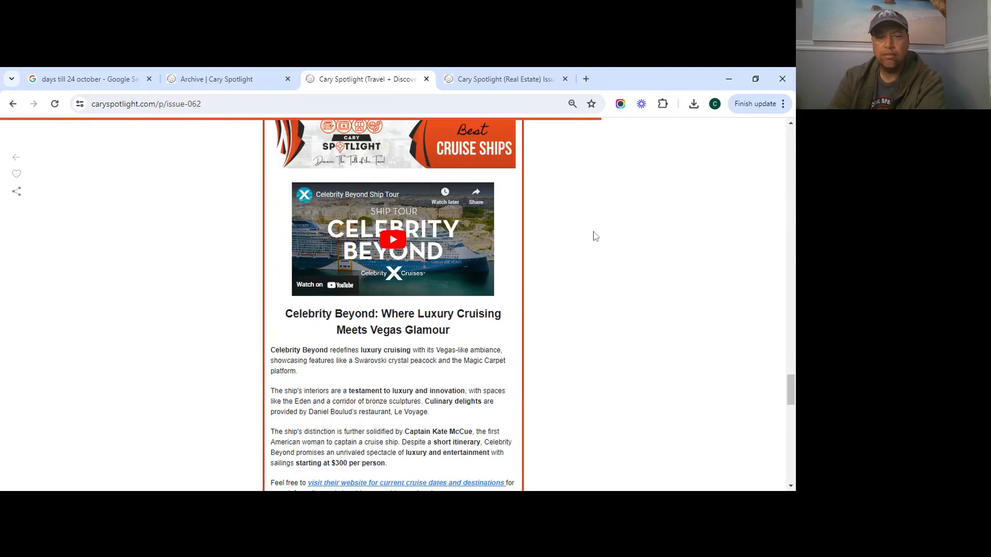
mouse_move(282, 251)
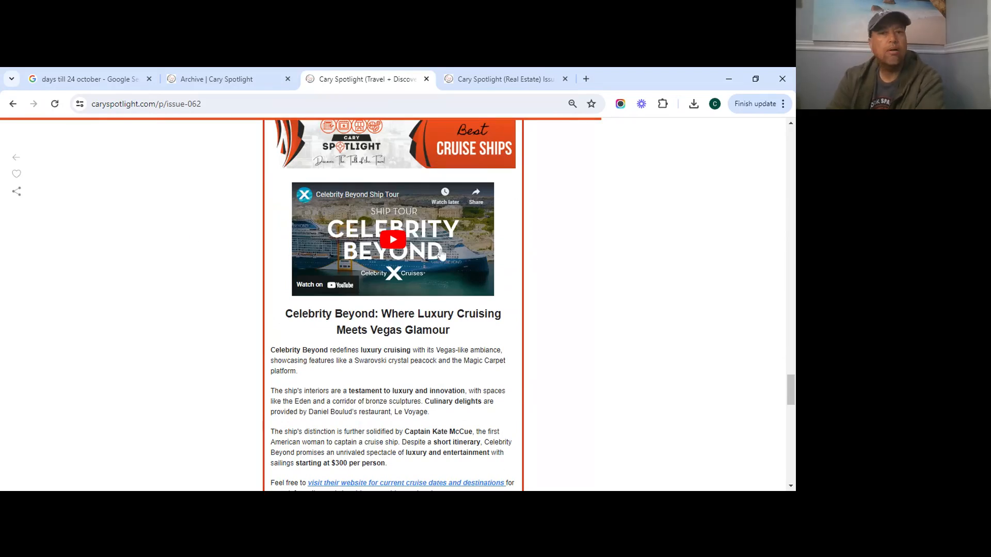
scroll(down, 3)
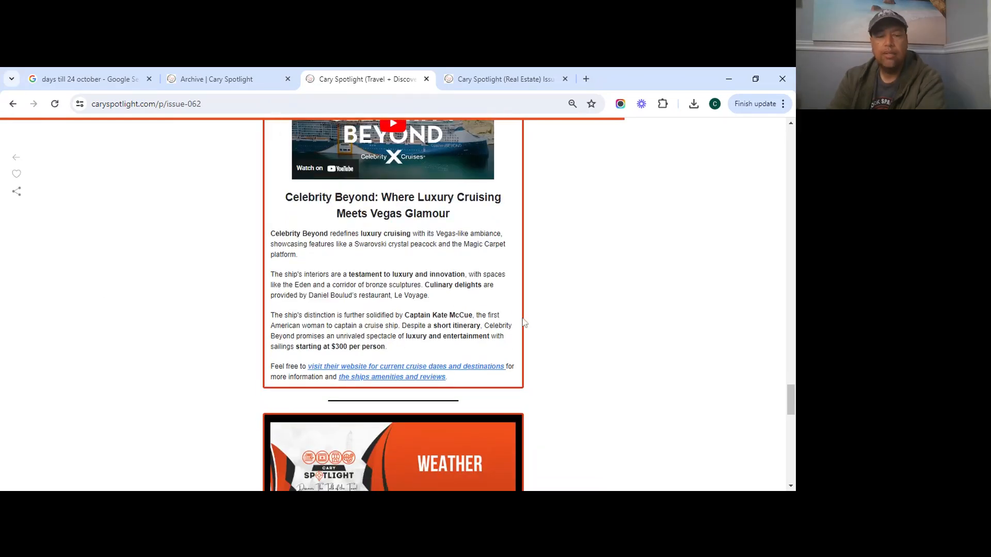
scroll(up, 3)
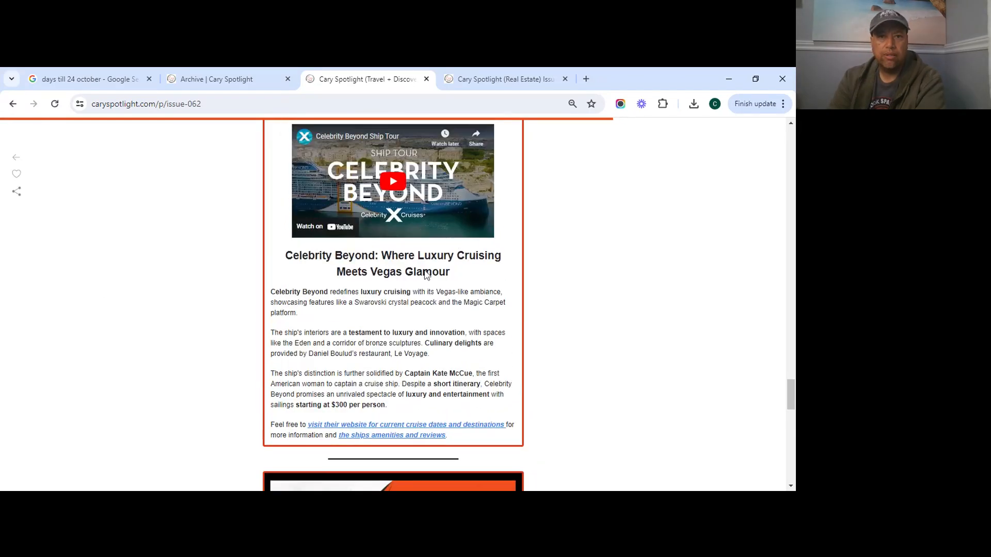
scroll(down, 3)
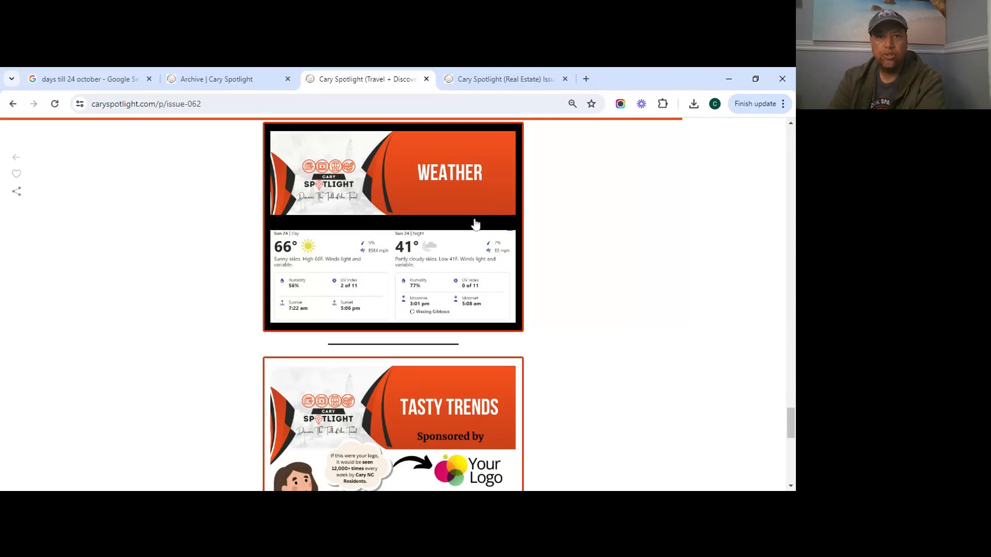
scroll(down, 3)
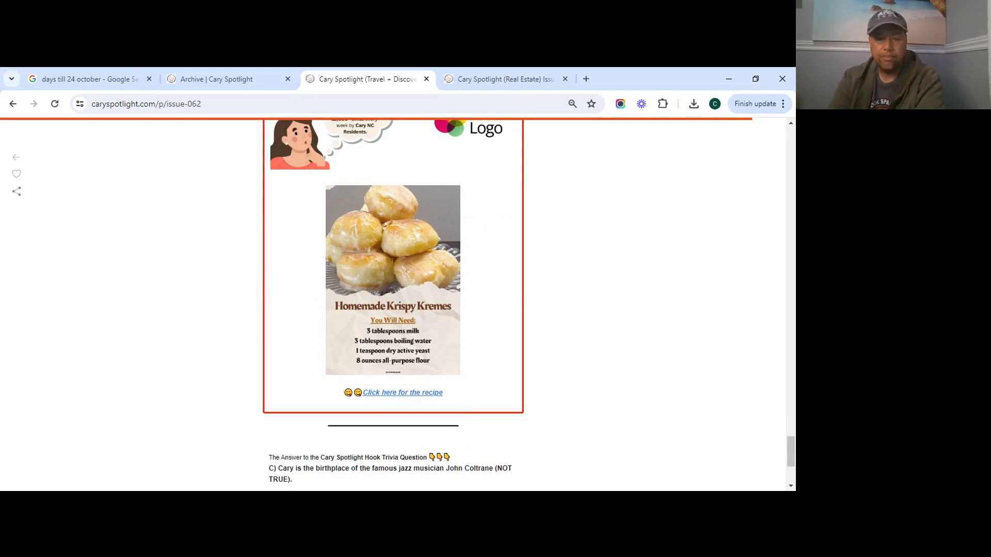
mouse_move(491, 374)
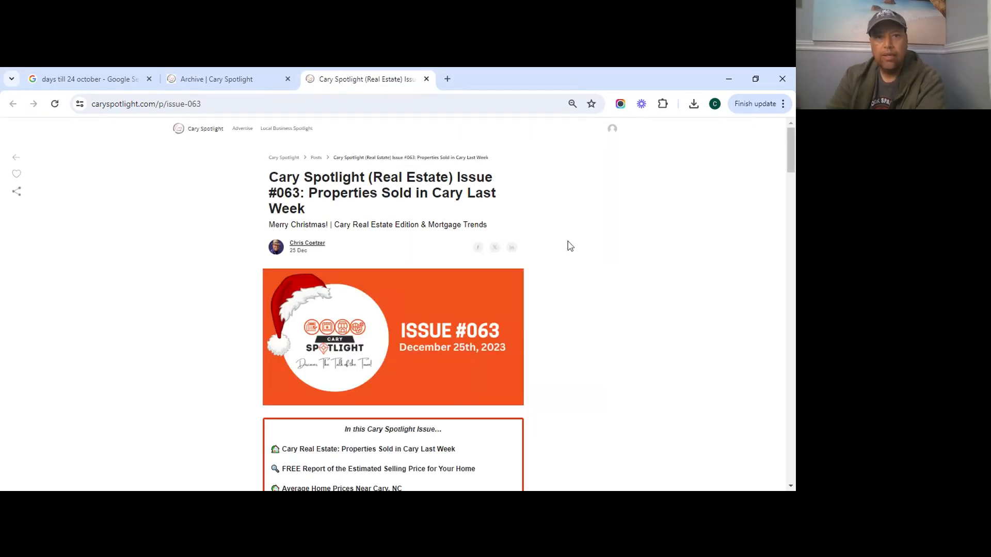
Step: Scroll Issue #063 past its contents list and Christmas greeting to the sold-properties statistics
scroll(down, 3)
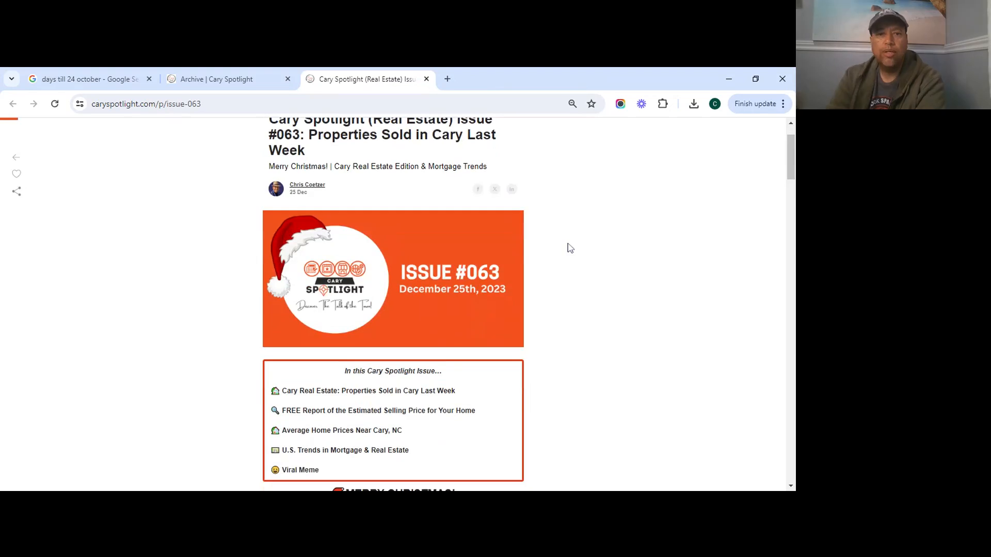
scroll(up, 3)
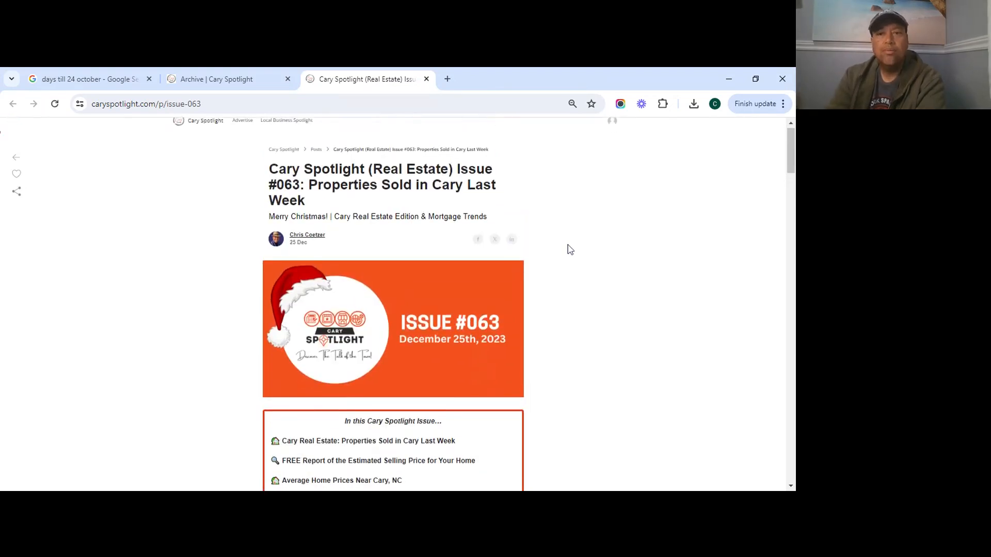
scroll(down, 3)
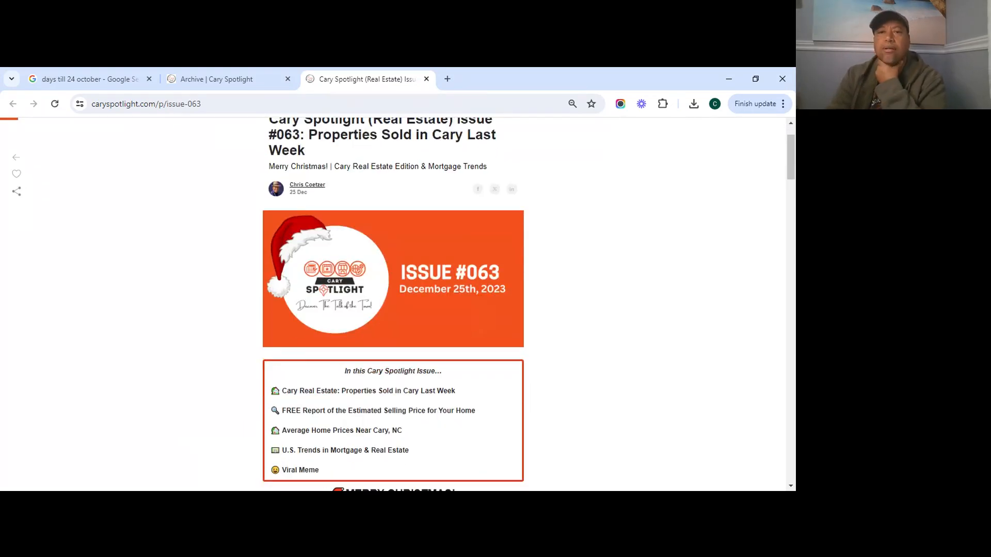
scroll(down, 3)
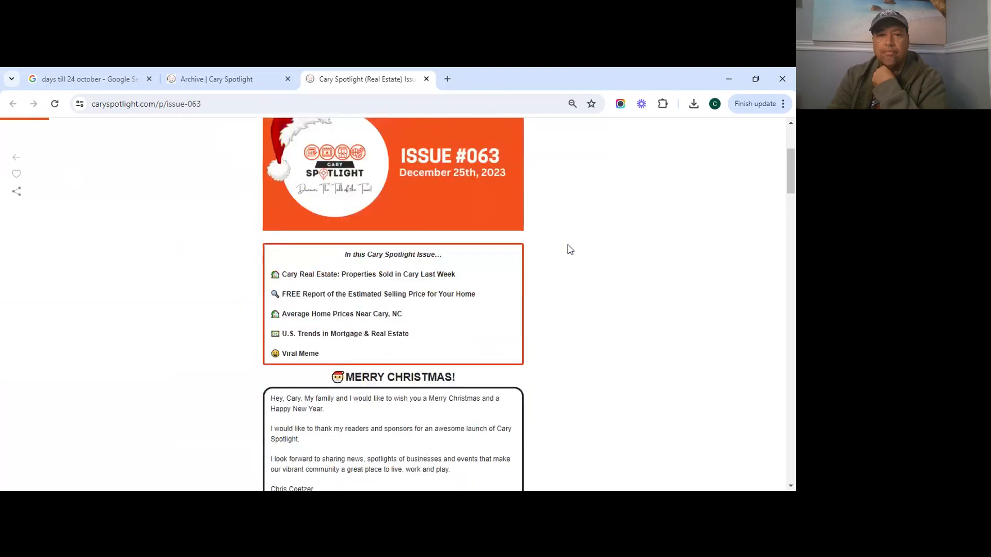
scroll(down, 3)
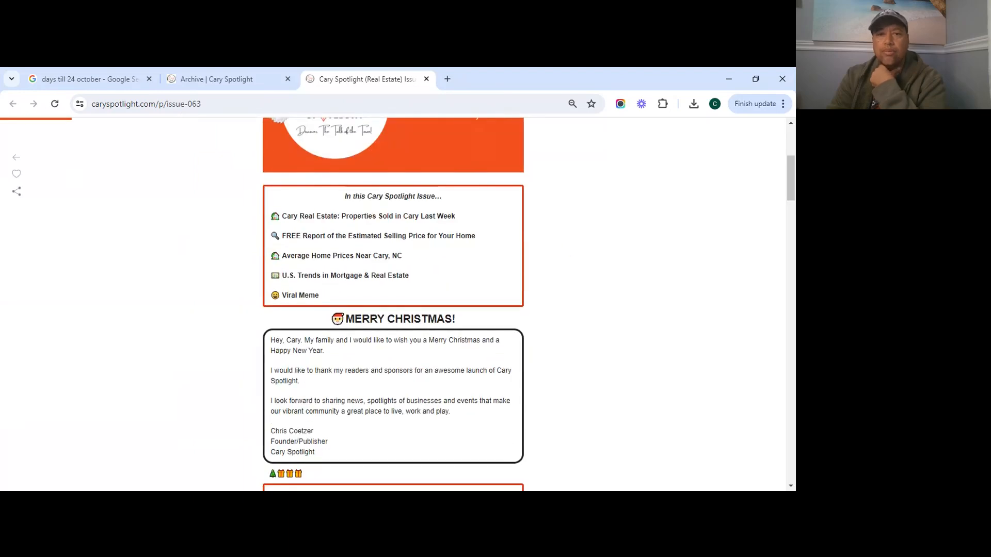
mouse_move(570, 249)
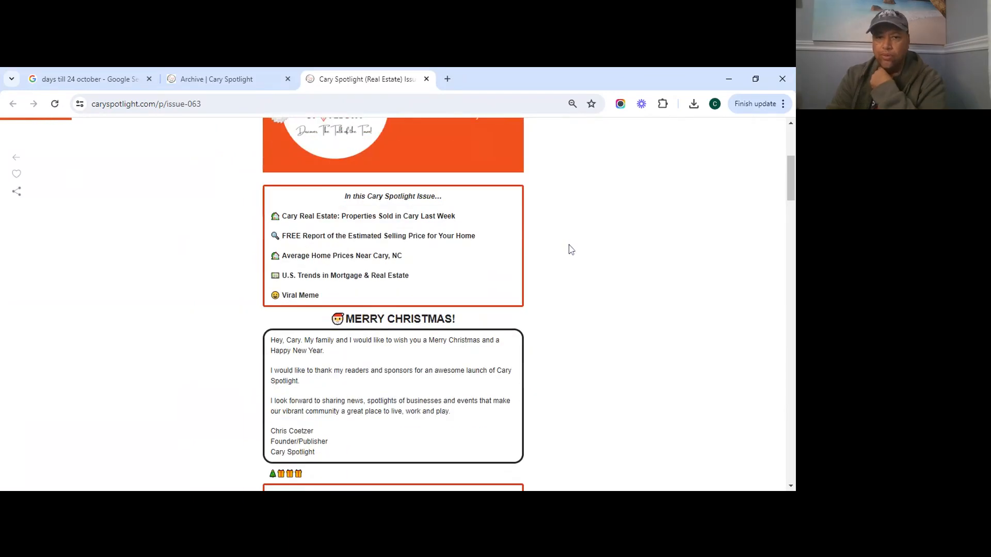
scroll(down, 3)
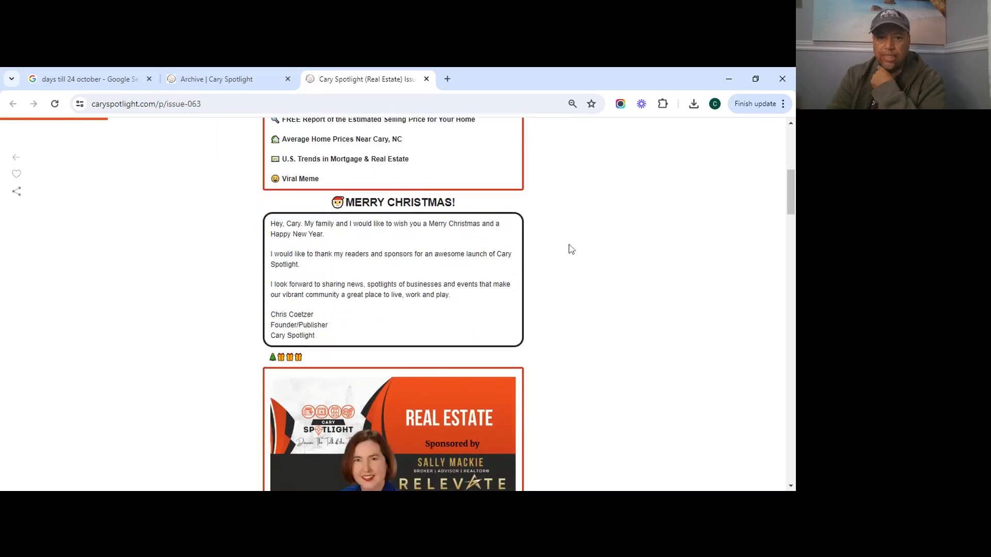
scroll(down, 3)
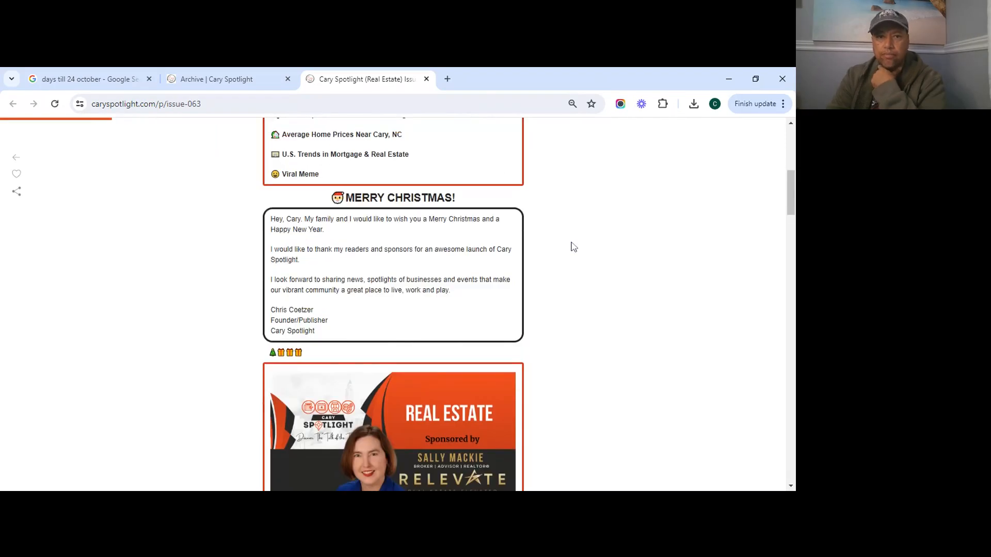
scroll(down, 3)
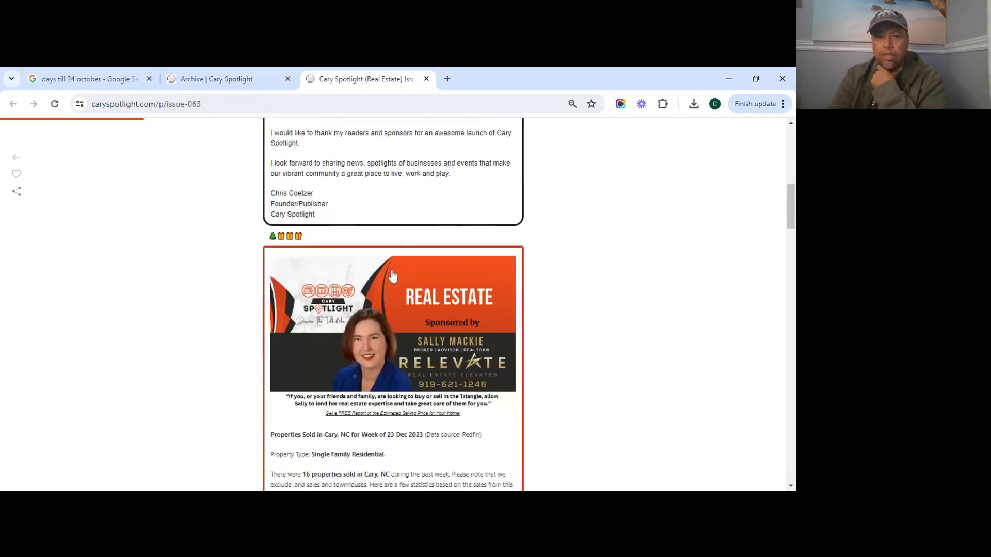
Step: Scroll through the 16 sold properties, mortgage trends, poll and viral meme to the footer
scroll(down, 3)
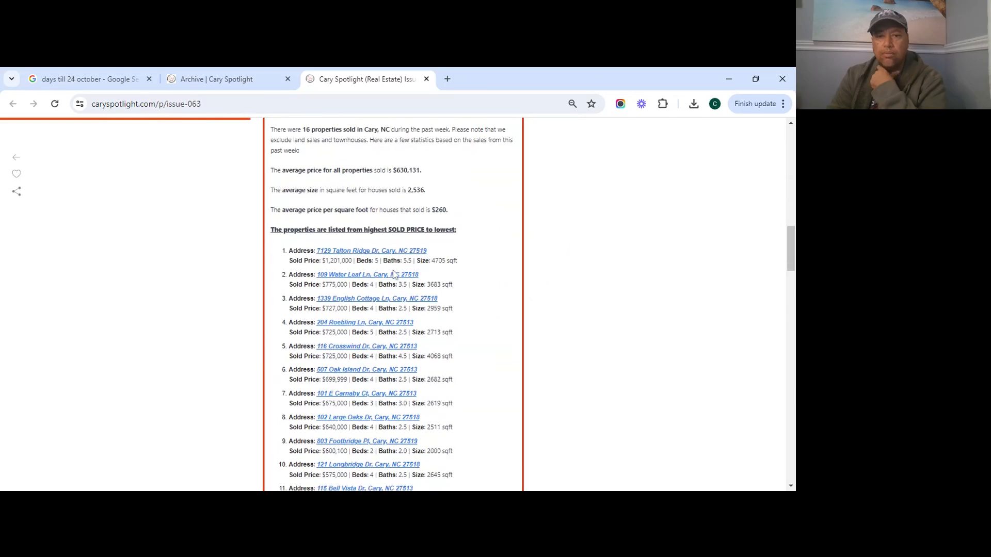
scroll(down, 3)
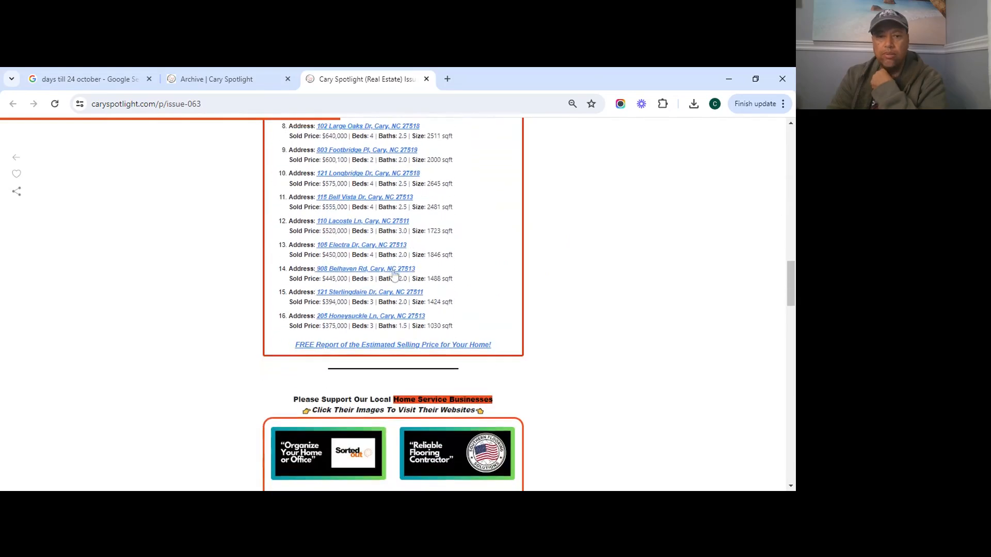
scroll(down, 3)
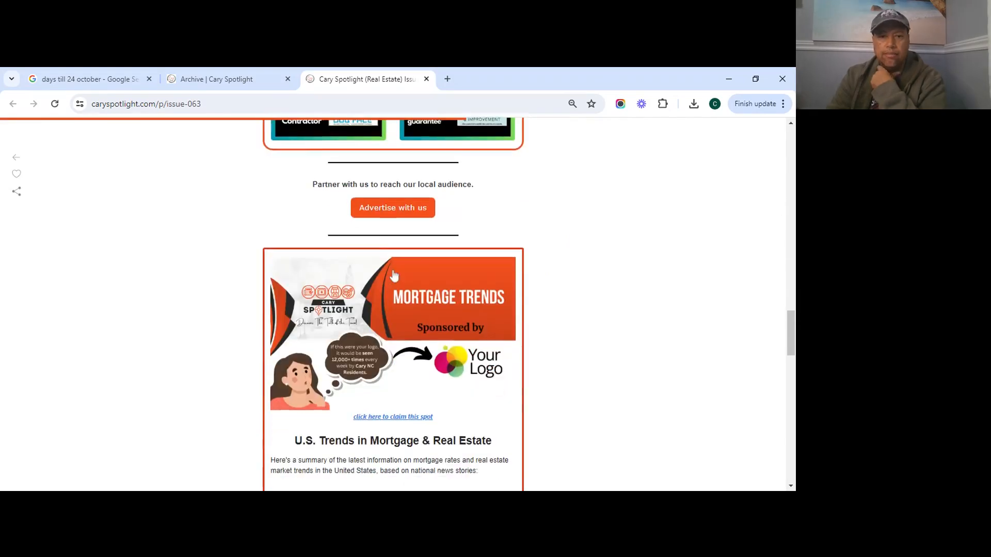
scroll(down, 3)
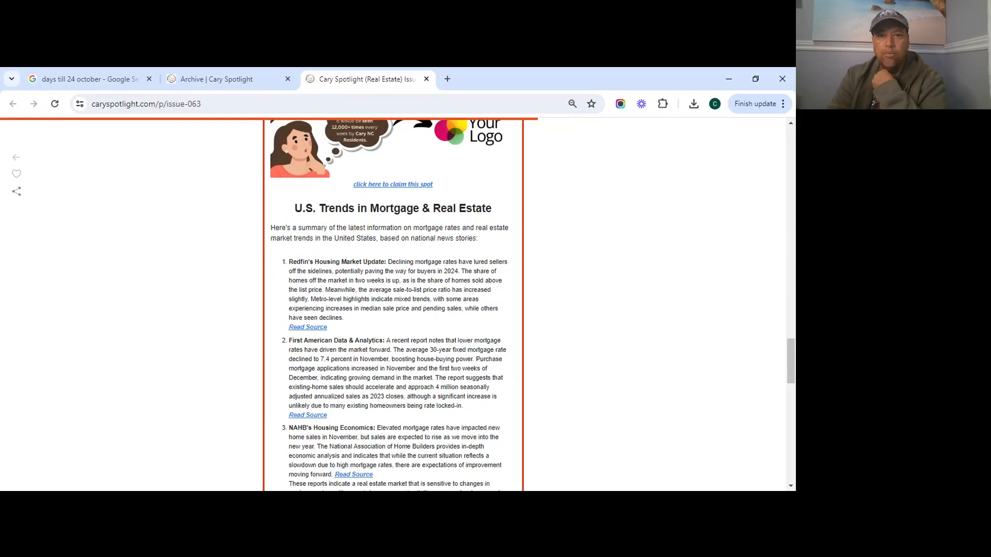
scroll(down, 3)
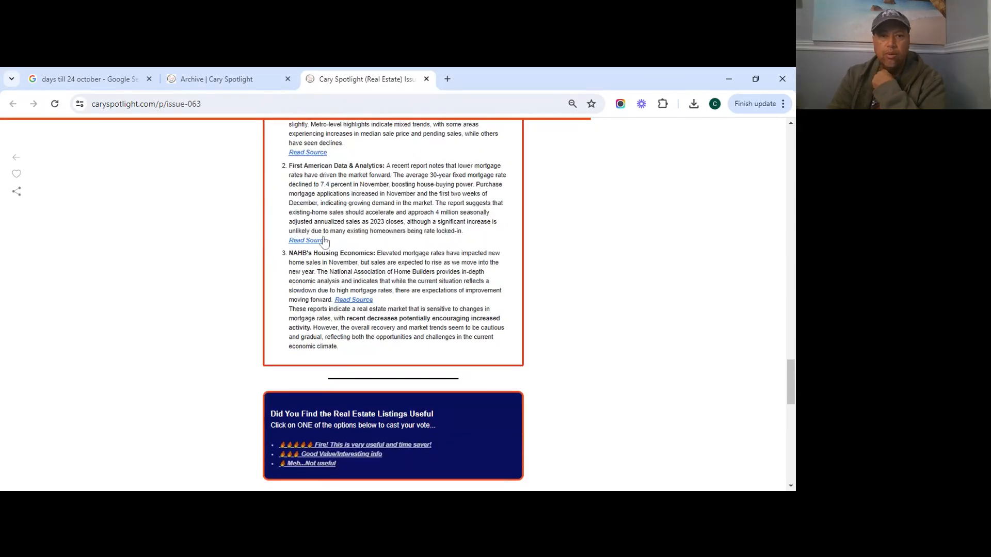
scroll(down, 3)
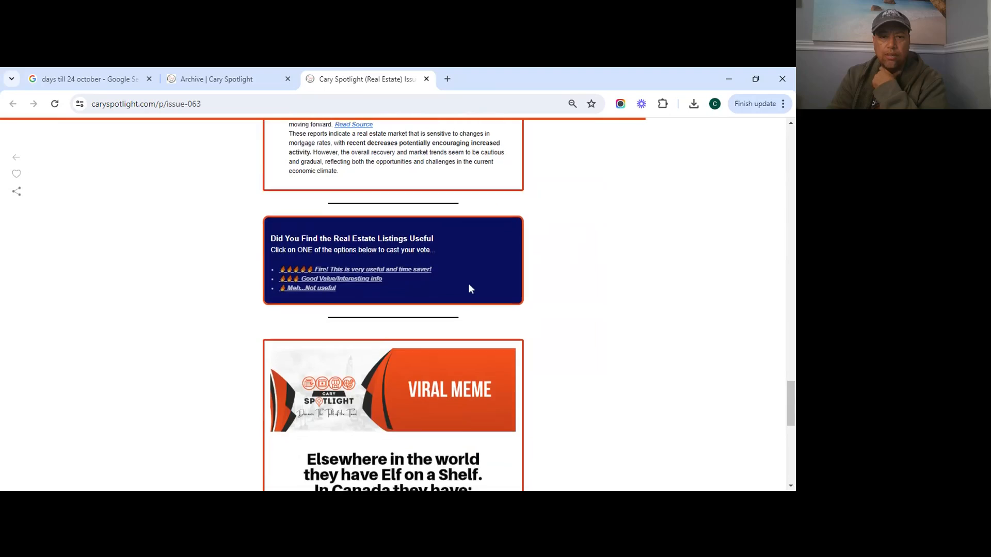
scroll(down, 3)
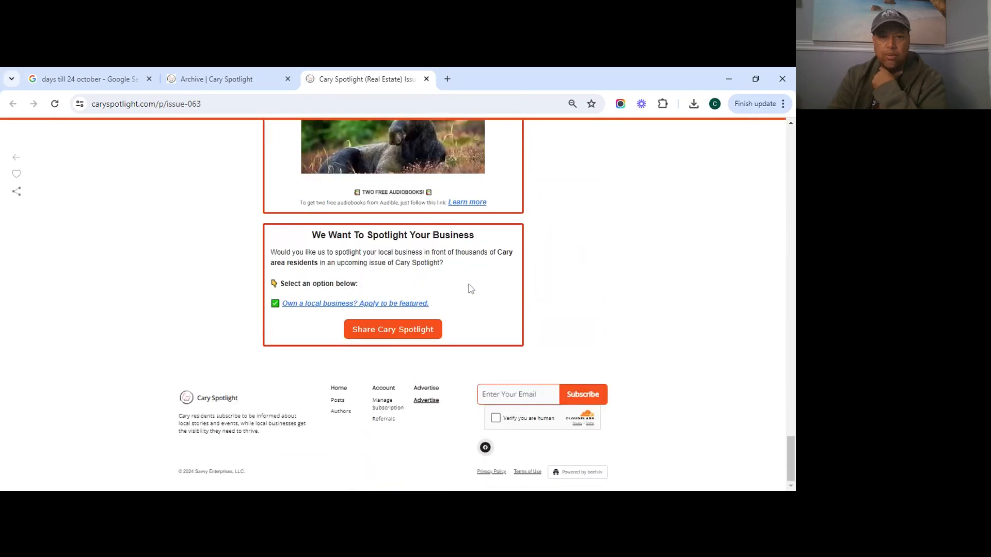